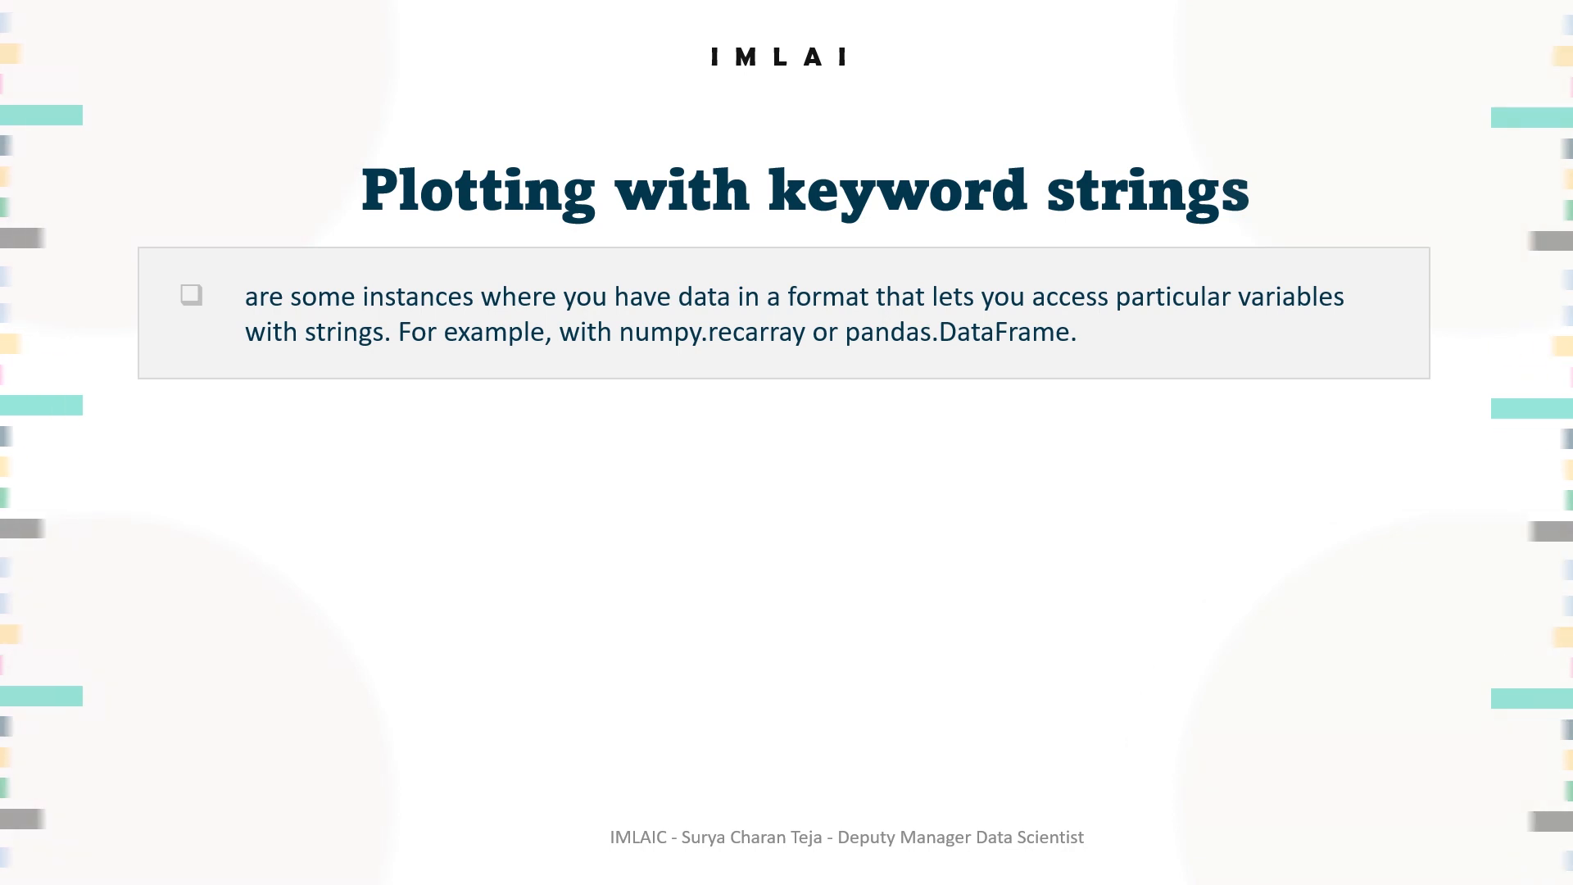
# Switch from the PowerPoint slideshow to the explore_pyplot notebook in the browser.
pyautogui.click(506, 859)
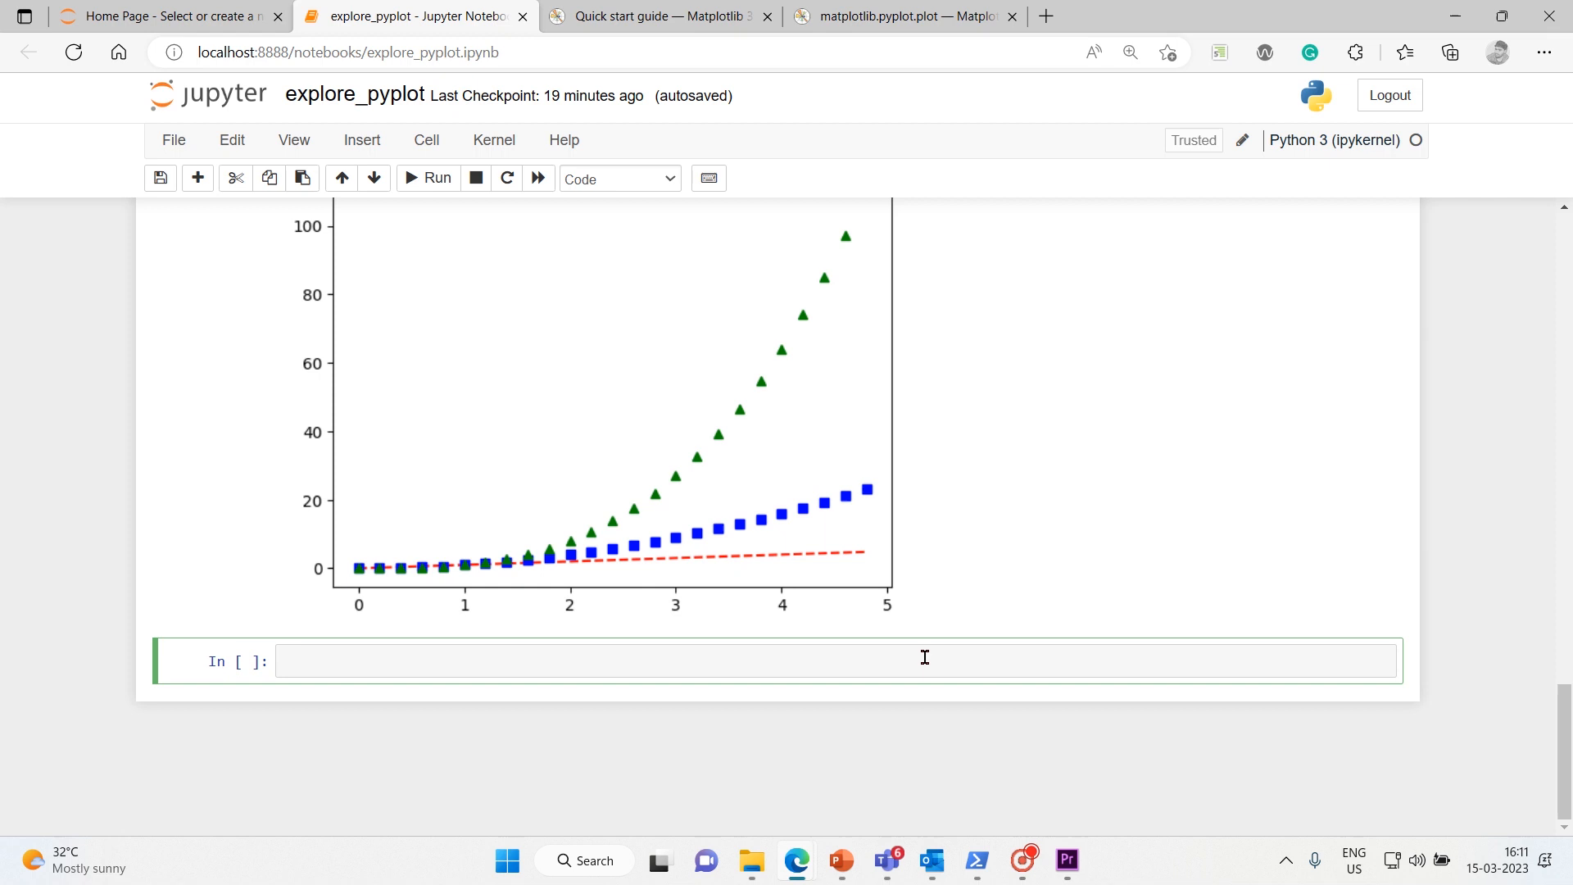
# Type the title 'plotting with keyword strings' and render it as a Markdown heading.
pyautogui.write('plotting with key')
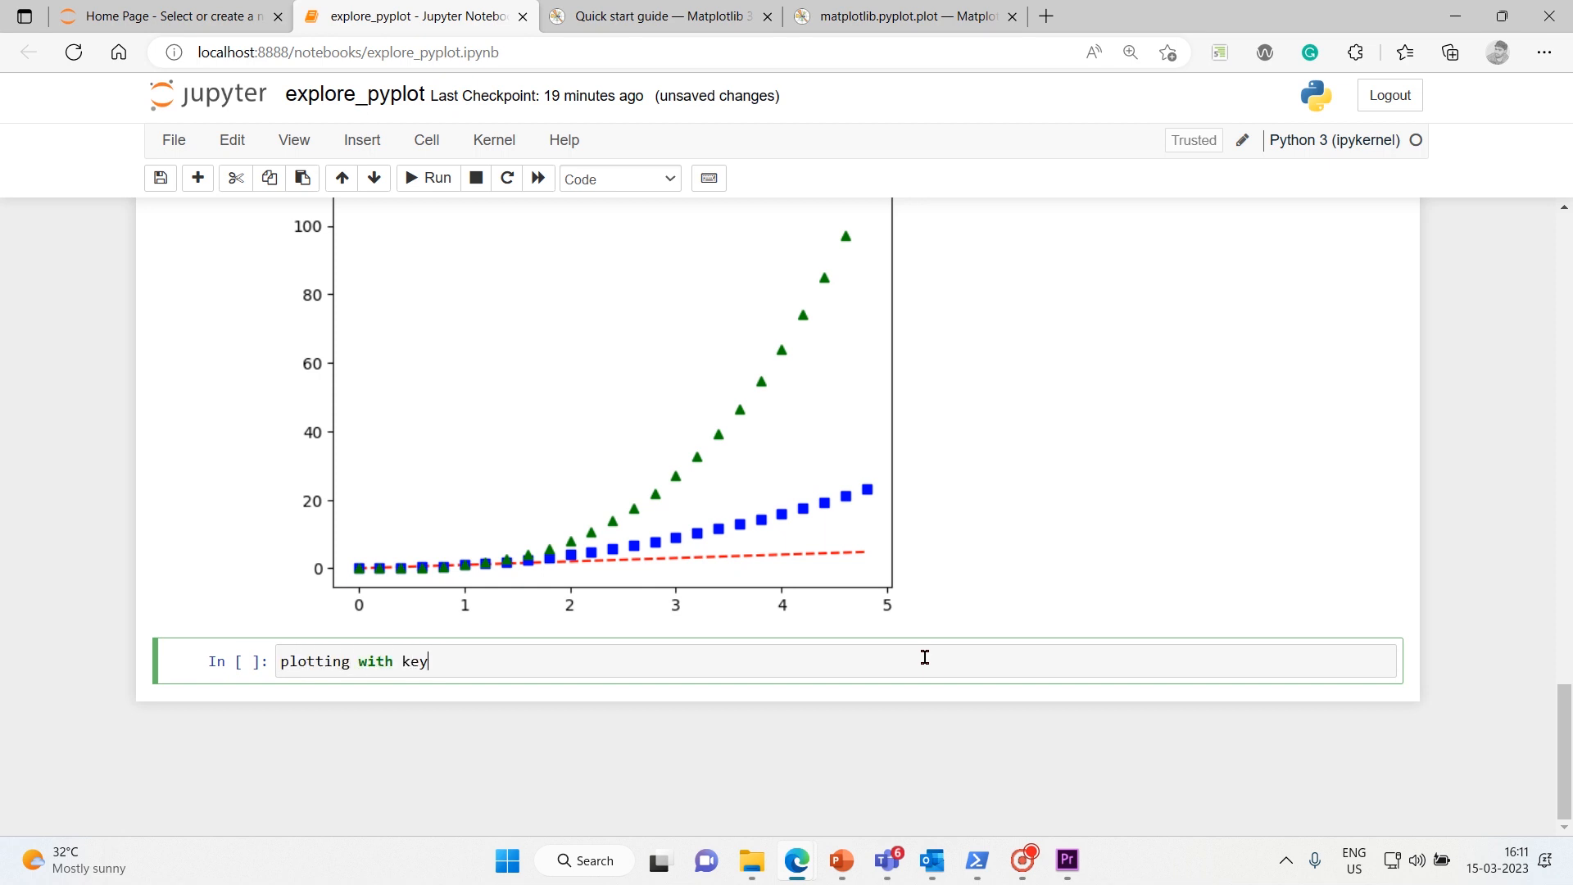
pyautogui.write('word string')
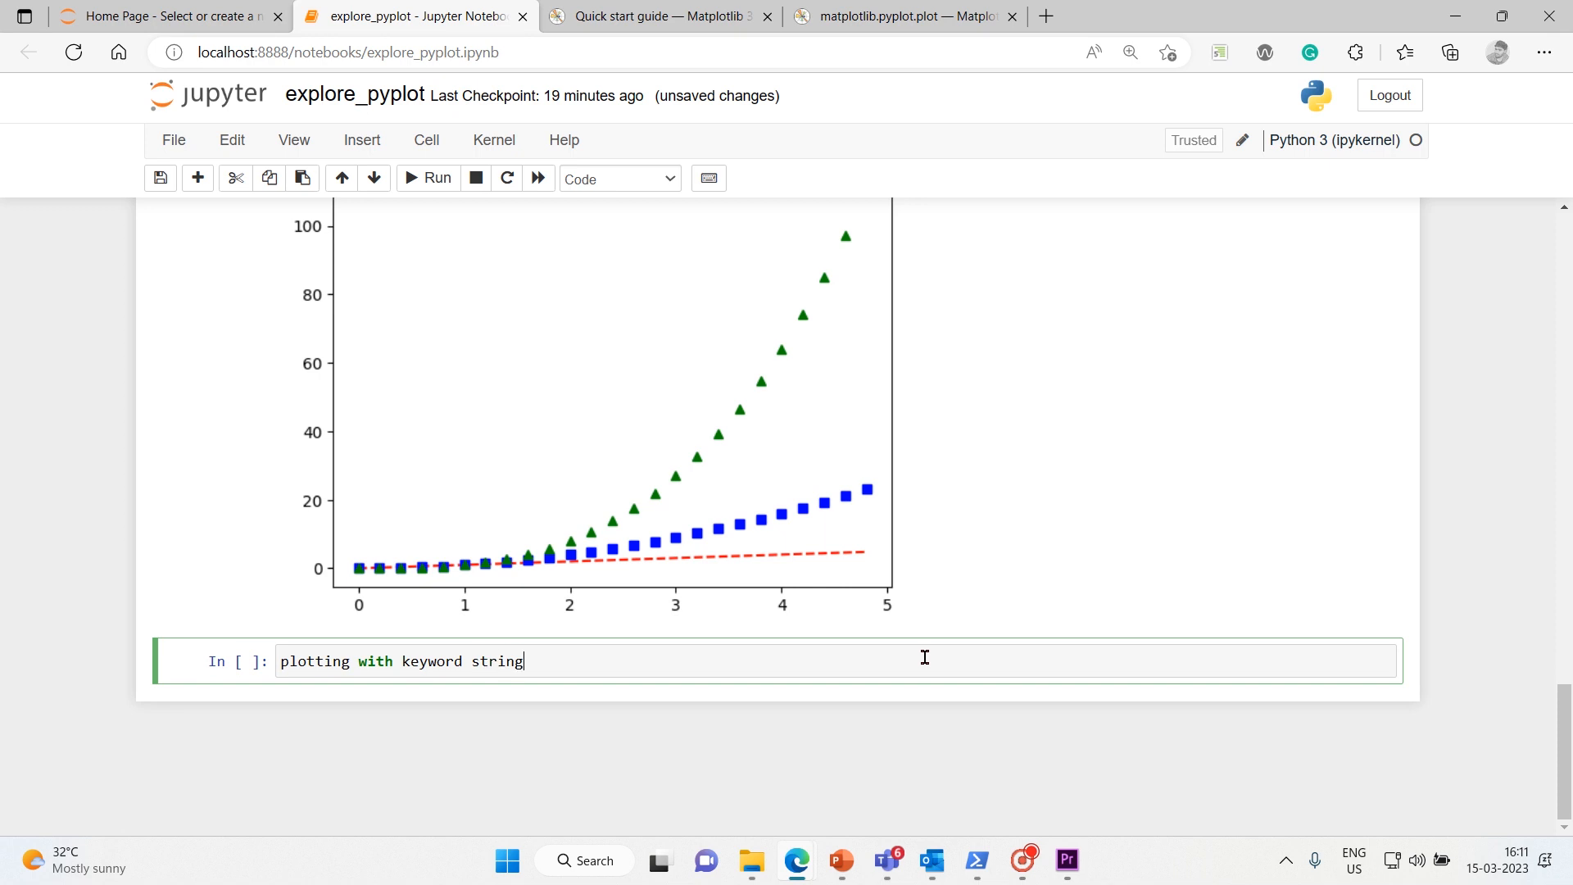
pyautogui.write('s')
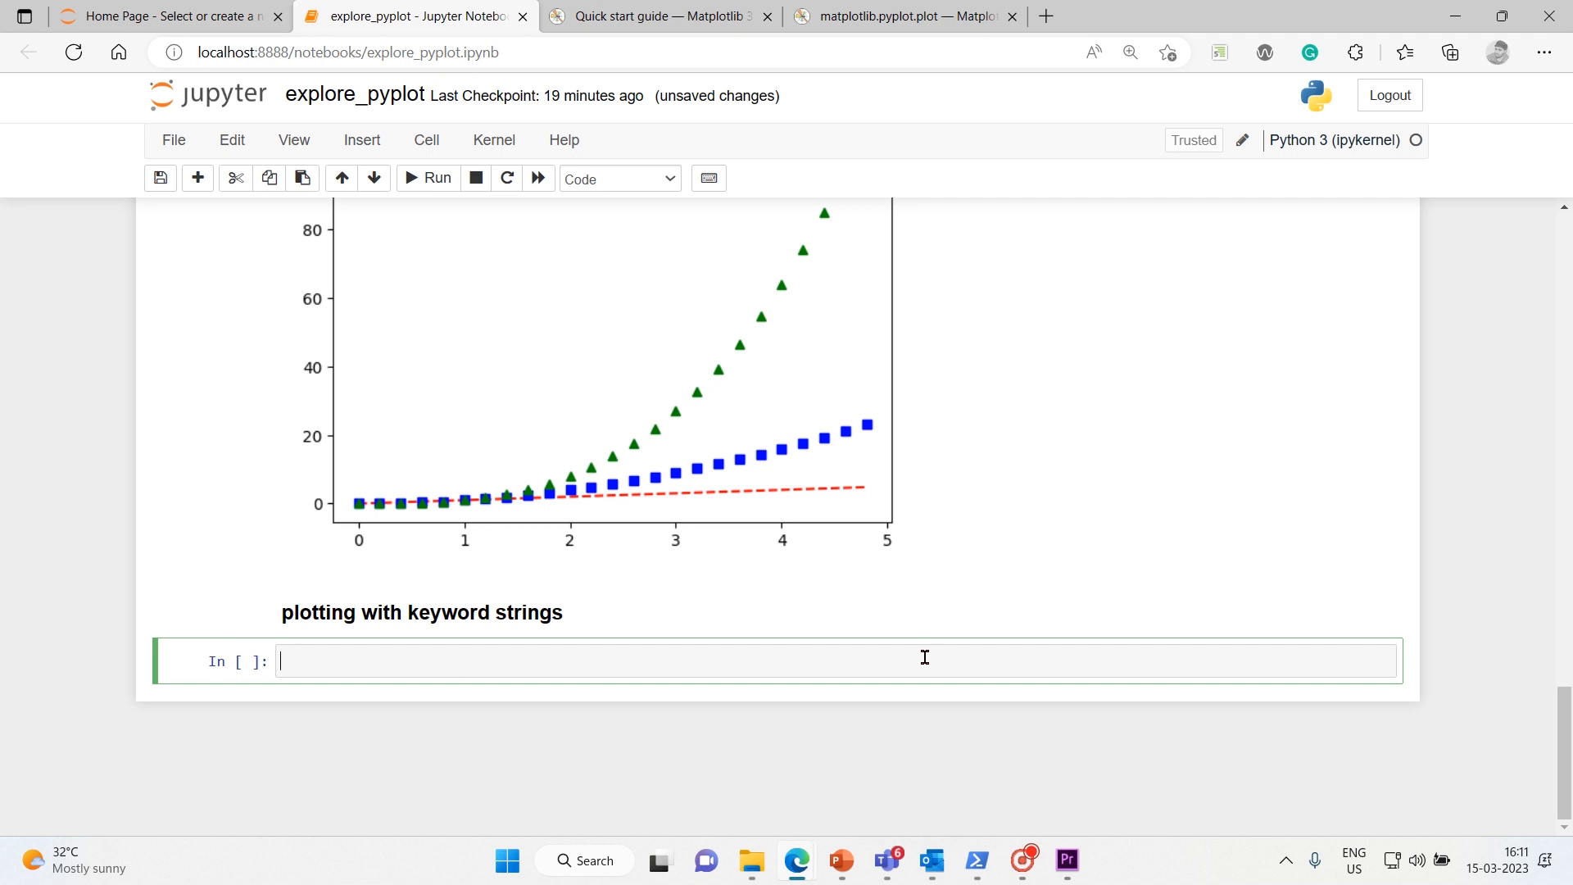
# Start the data dictionary with key 'a' set to np.arange(50).
pyautogui.write('dat')
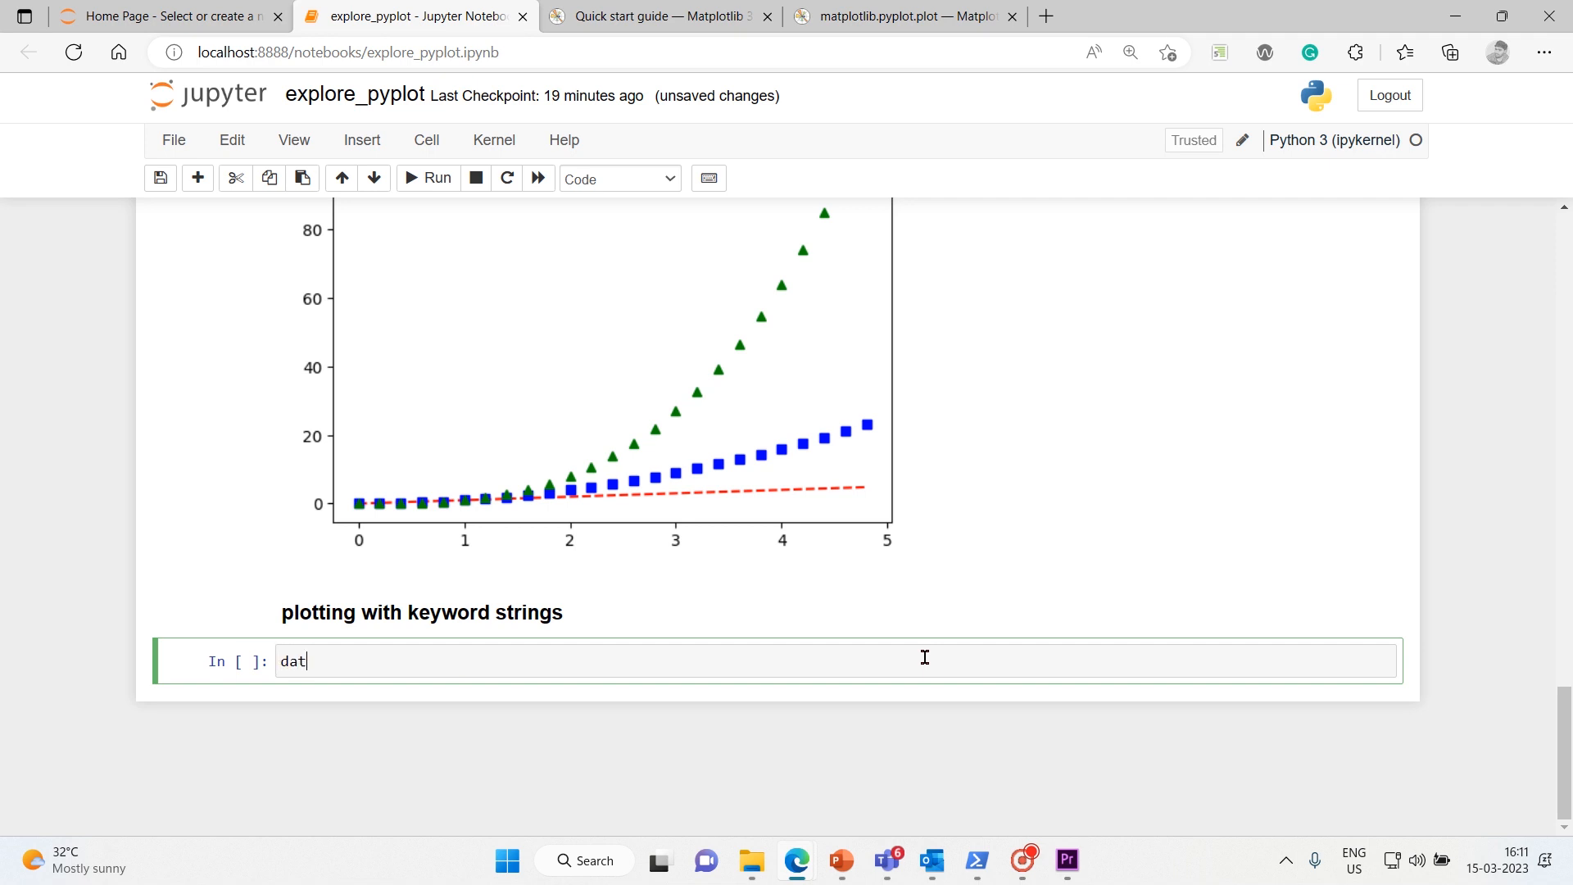
pyautogui.write('a =')
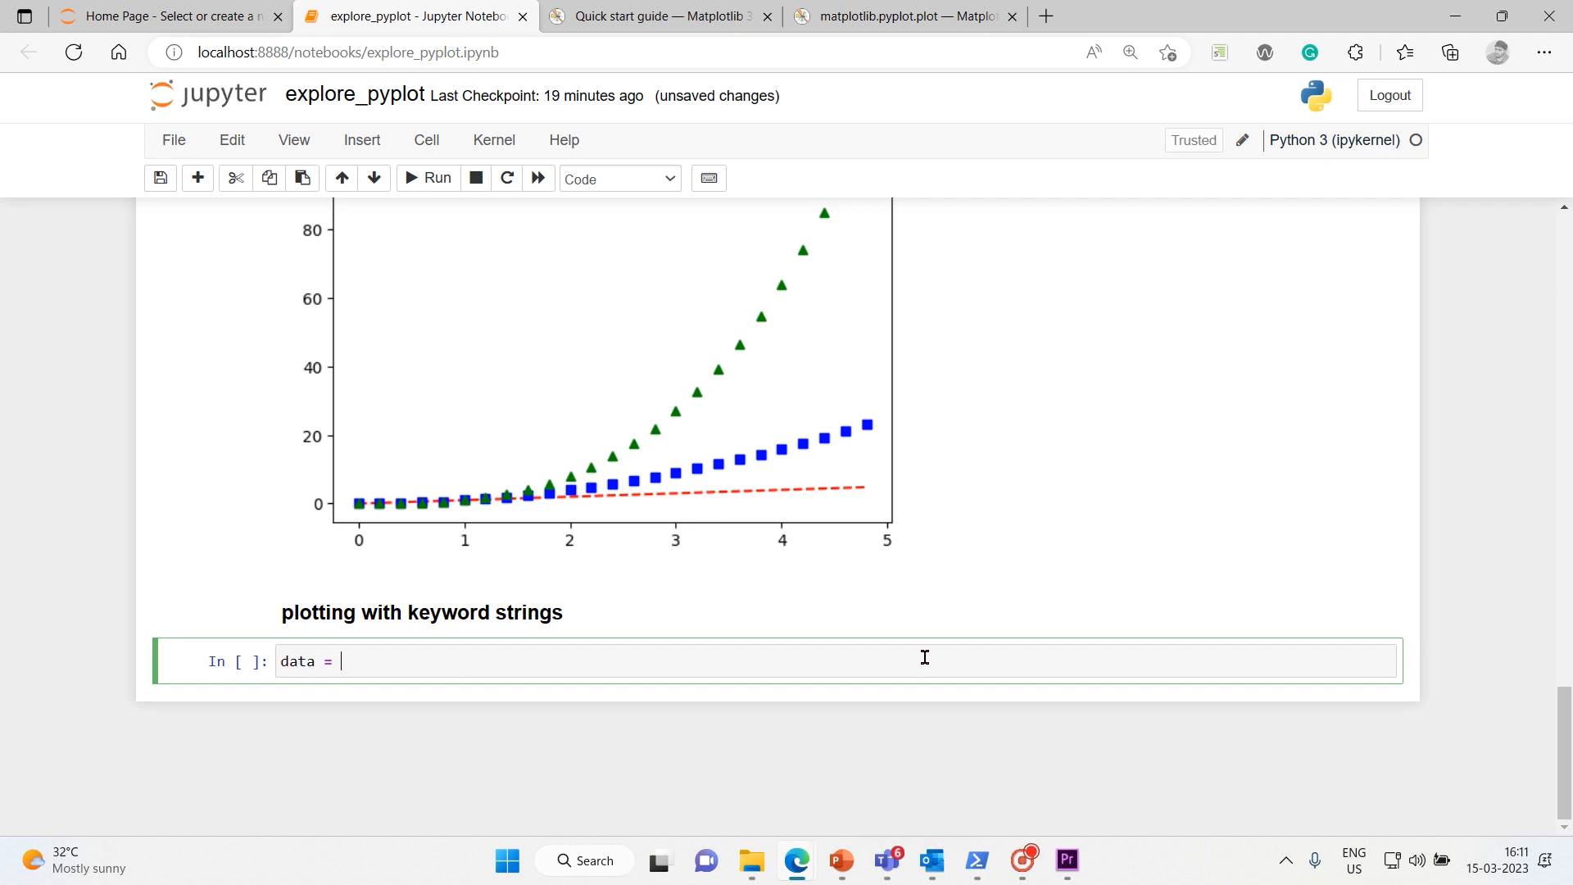
pyautogui.write('{}')
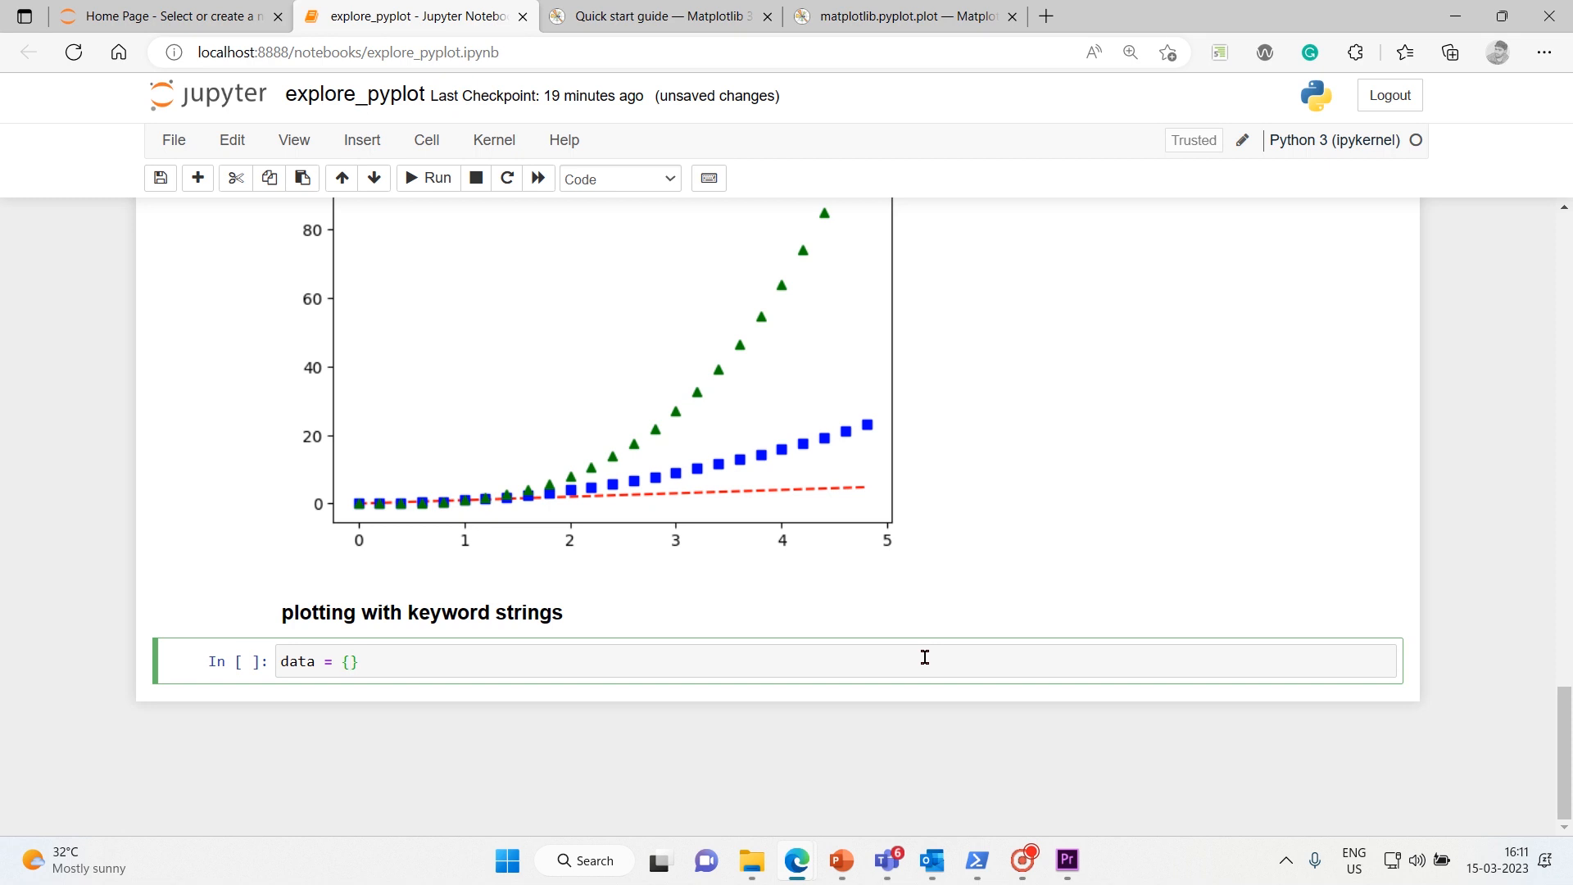
pyautogui.write("'a'")
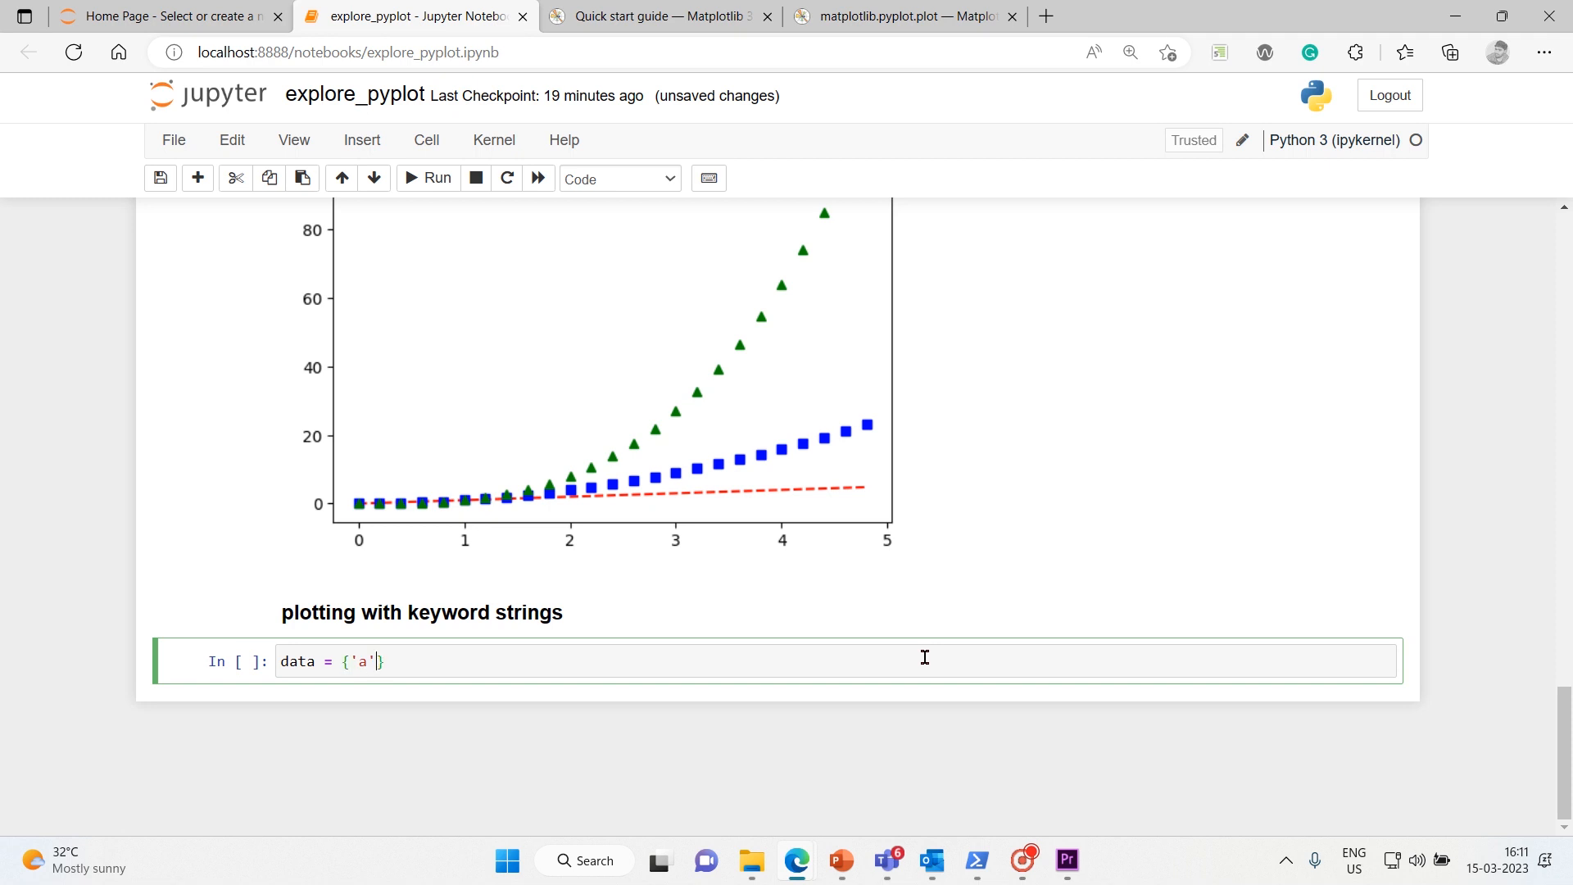
pyautogui.write(':')
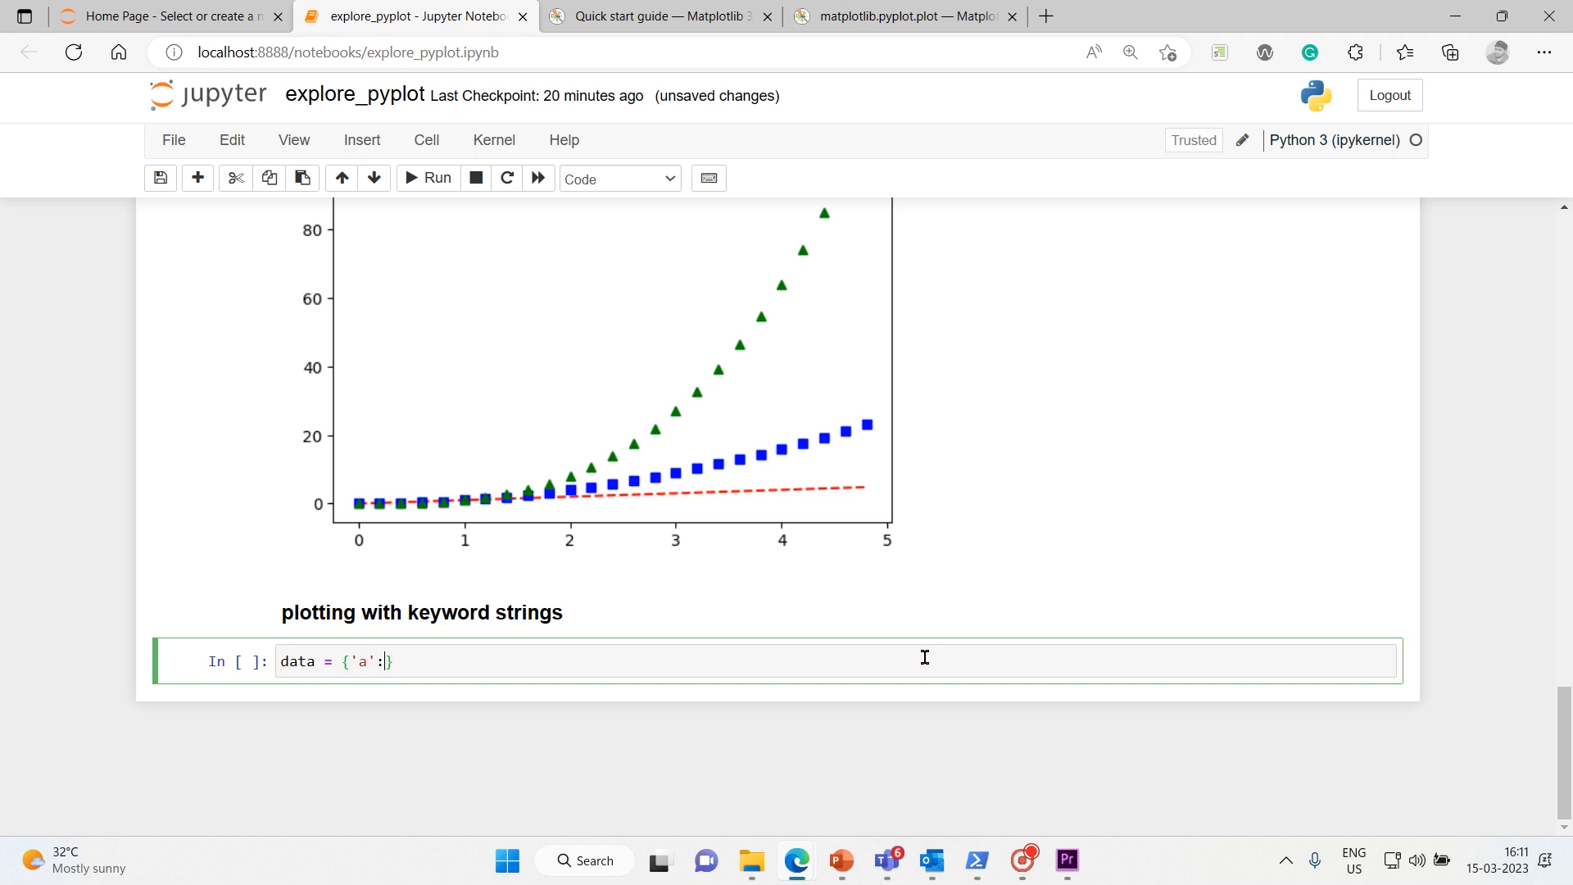
pyautogui.write('np.a')
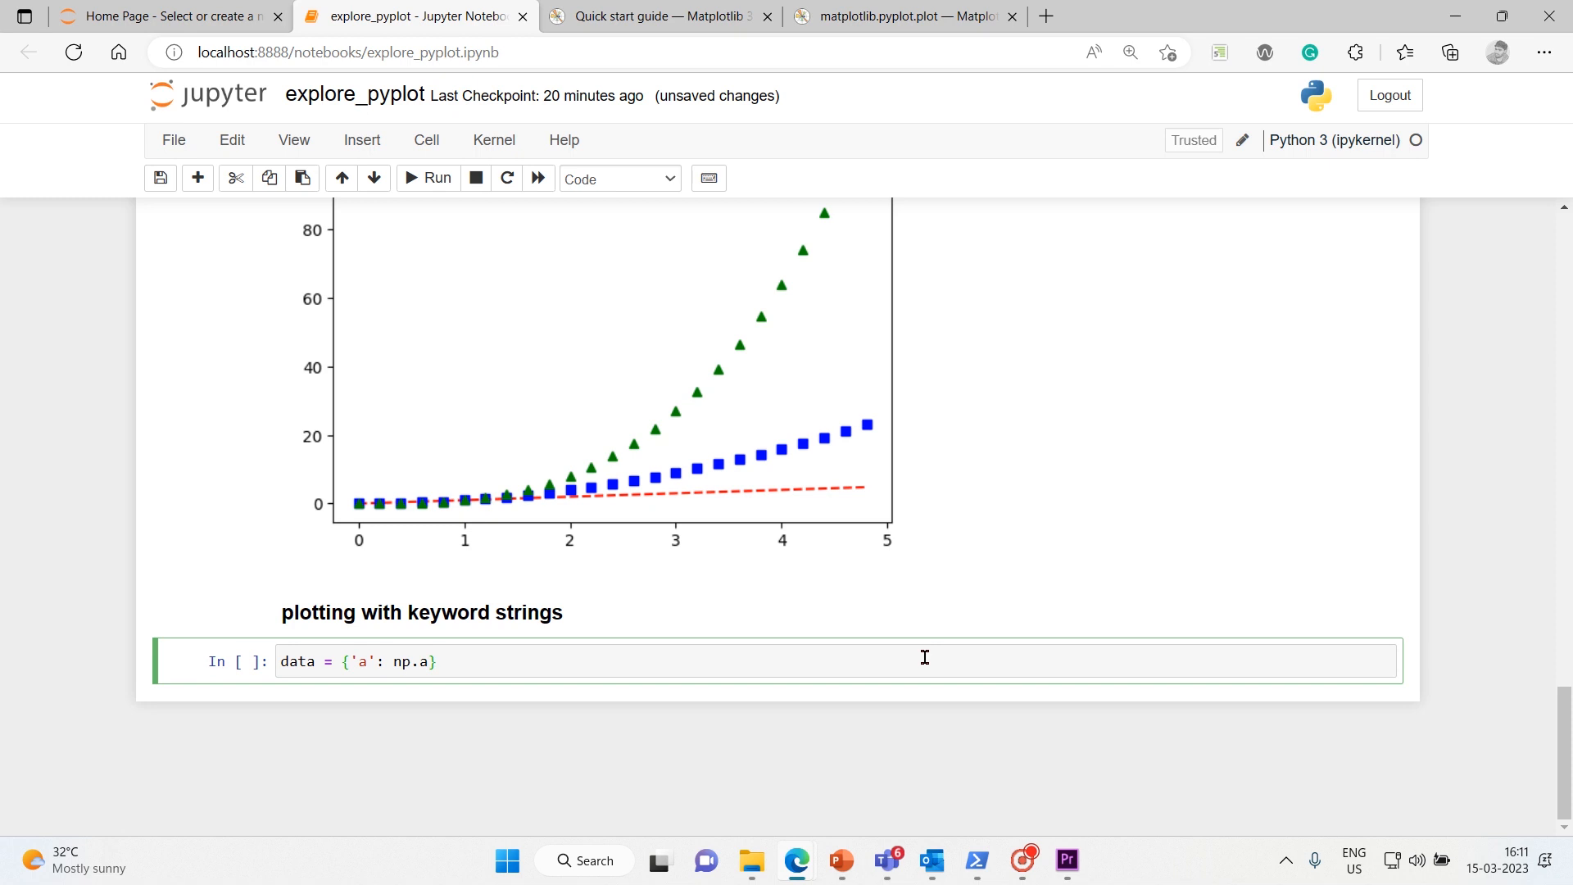
pyautogui.write('range')
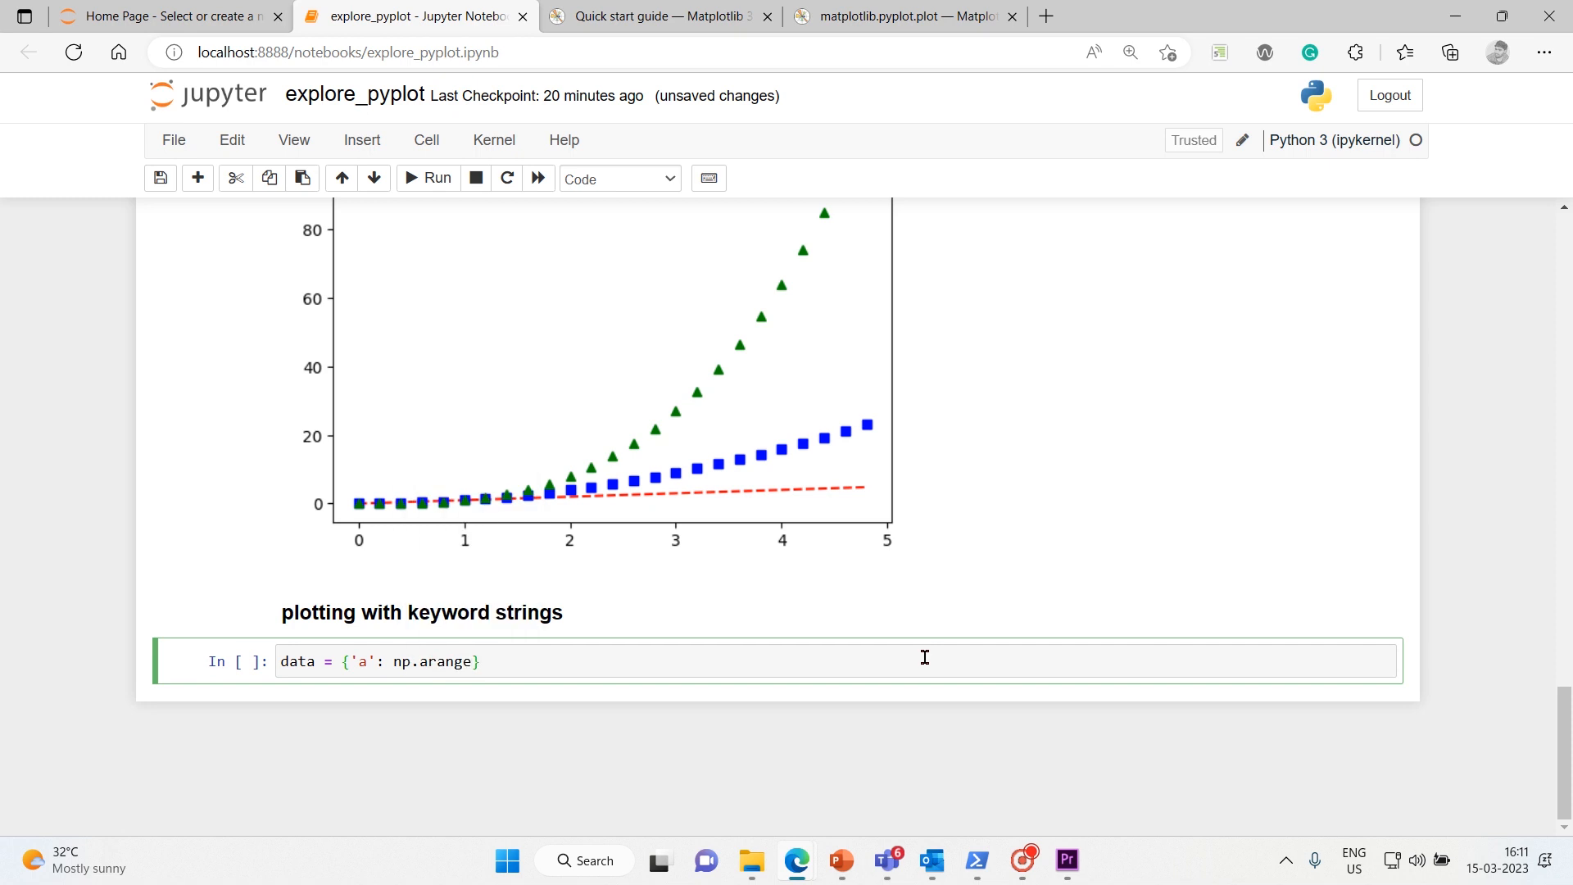
pyautogui.write('(50)')
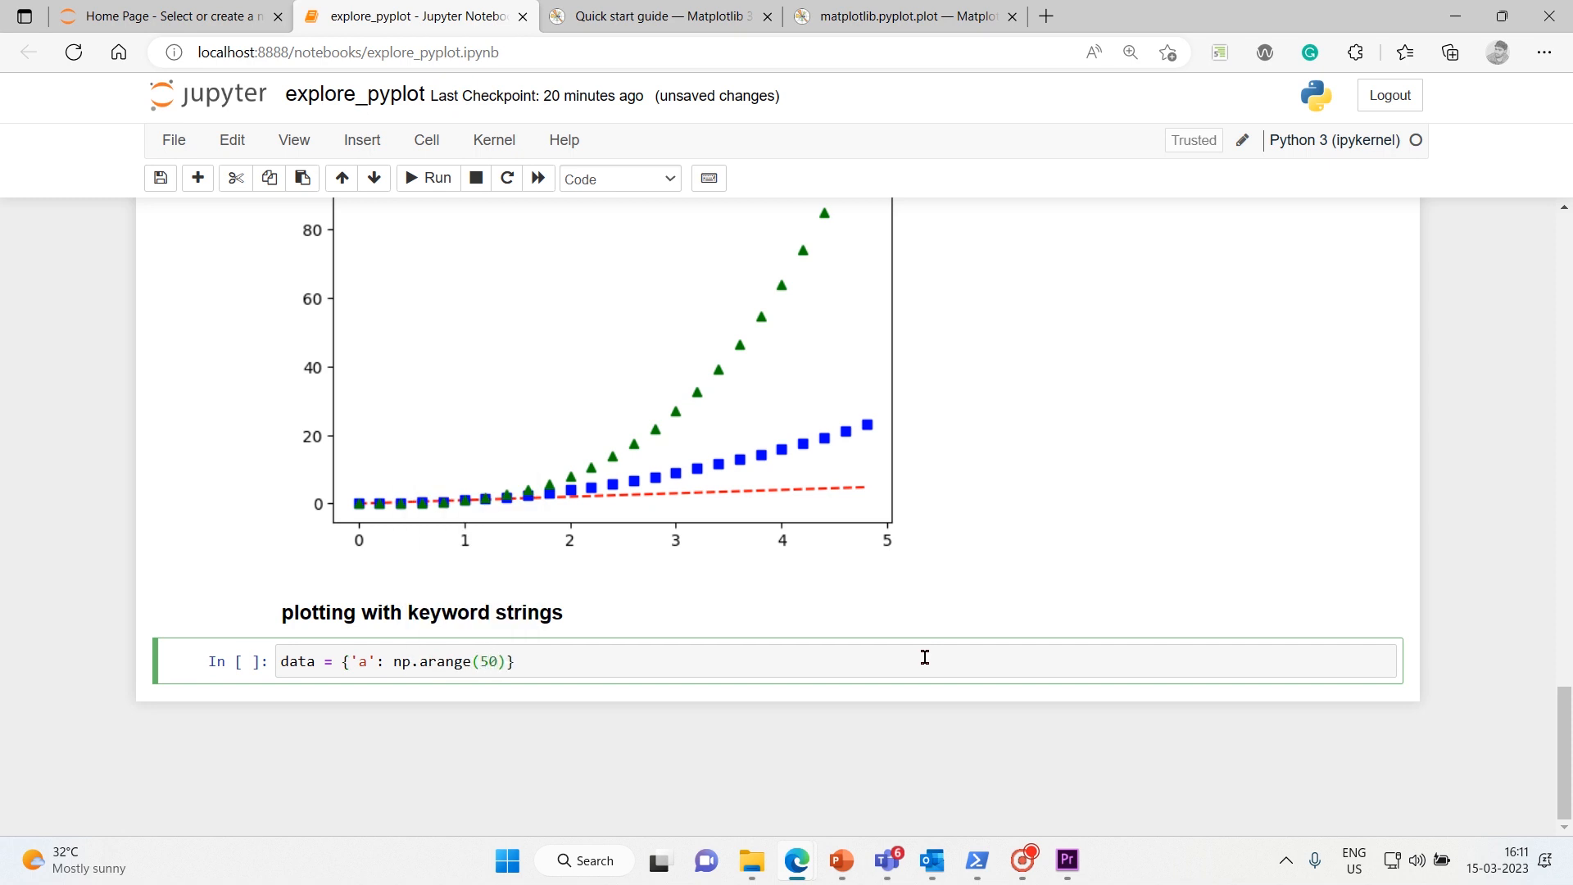
pyautogui.write(',')
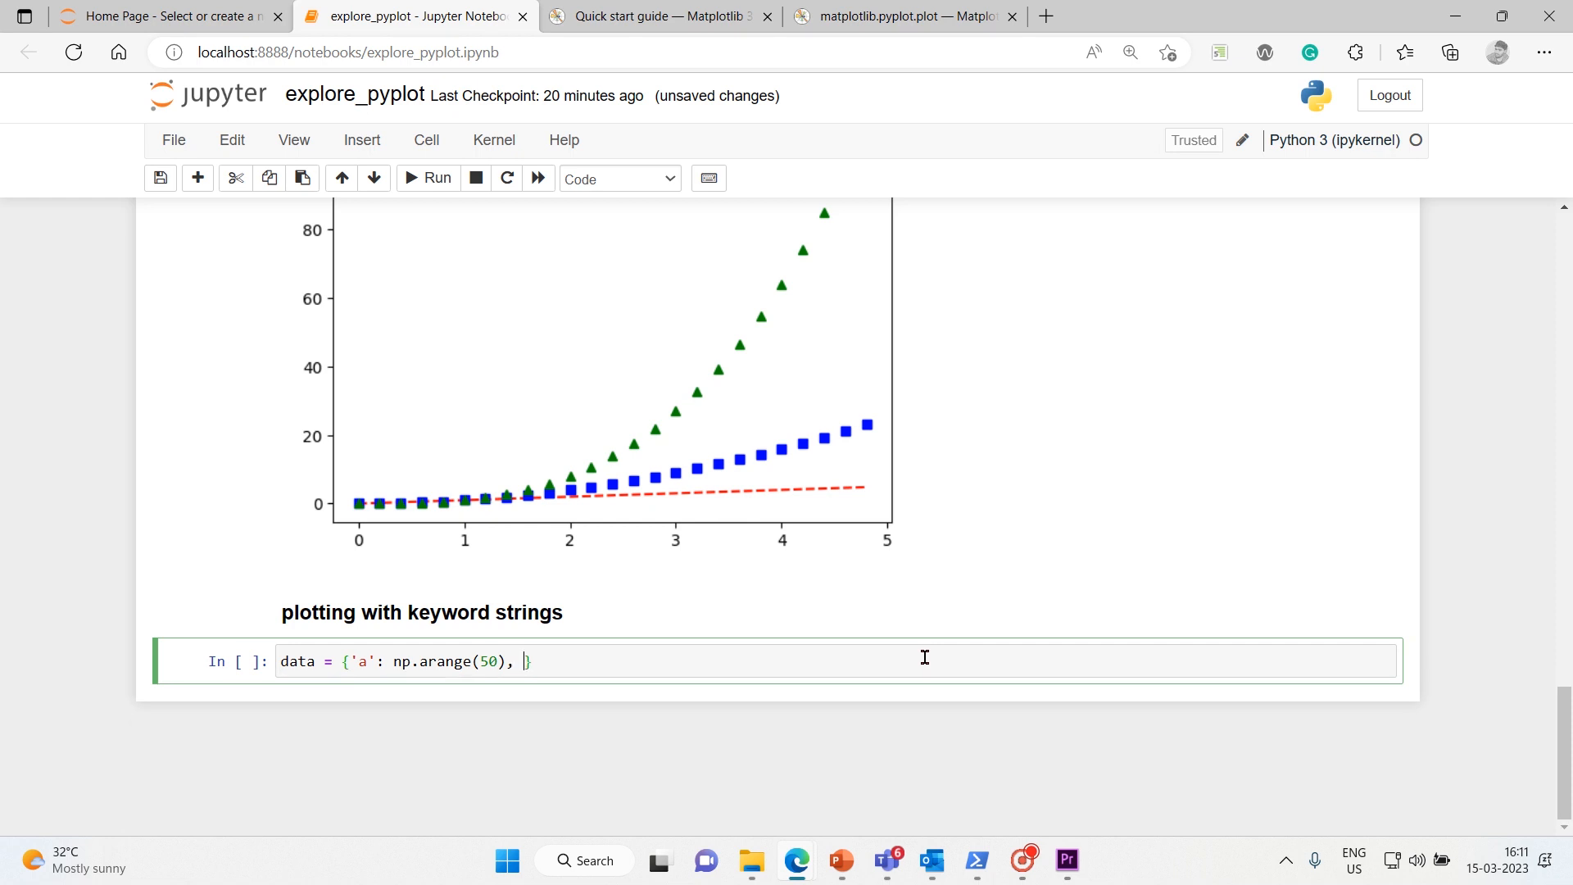
# Add key 'c' holding np.random.randint(0, 50, 50).
pyautogui.write("'c'")
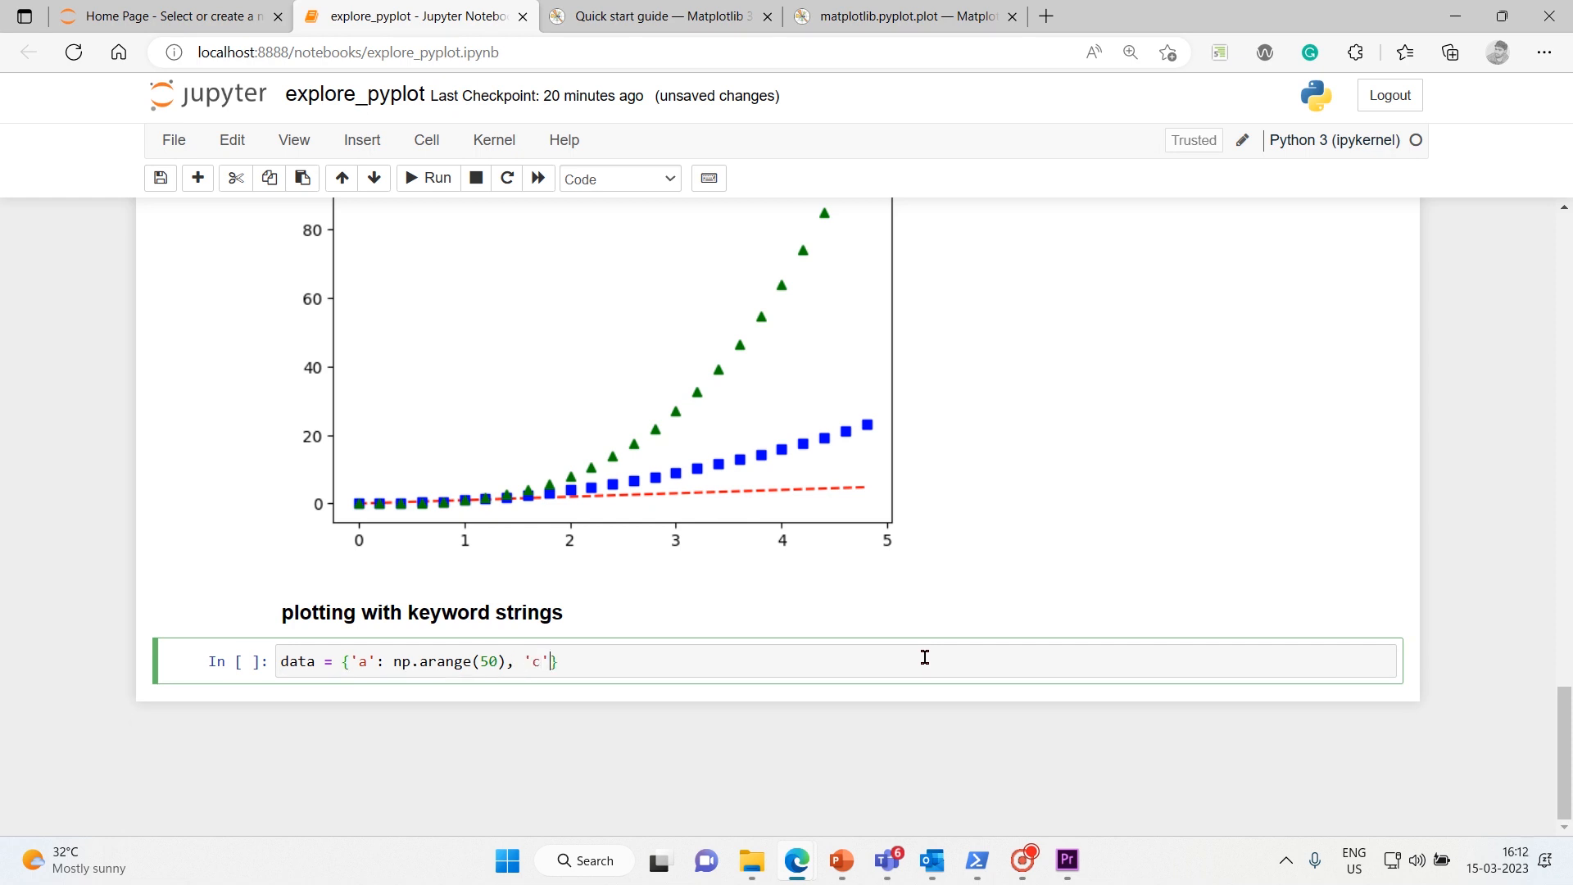
pyautogui.write(':')
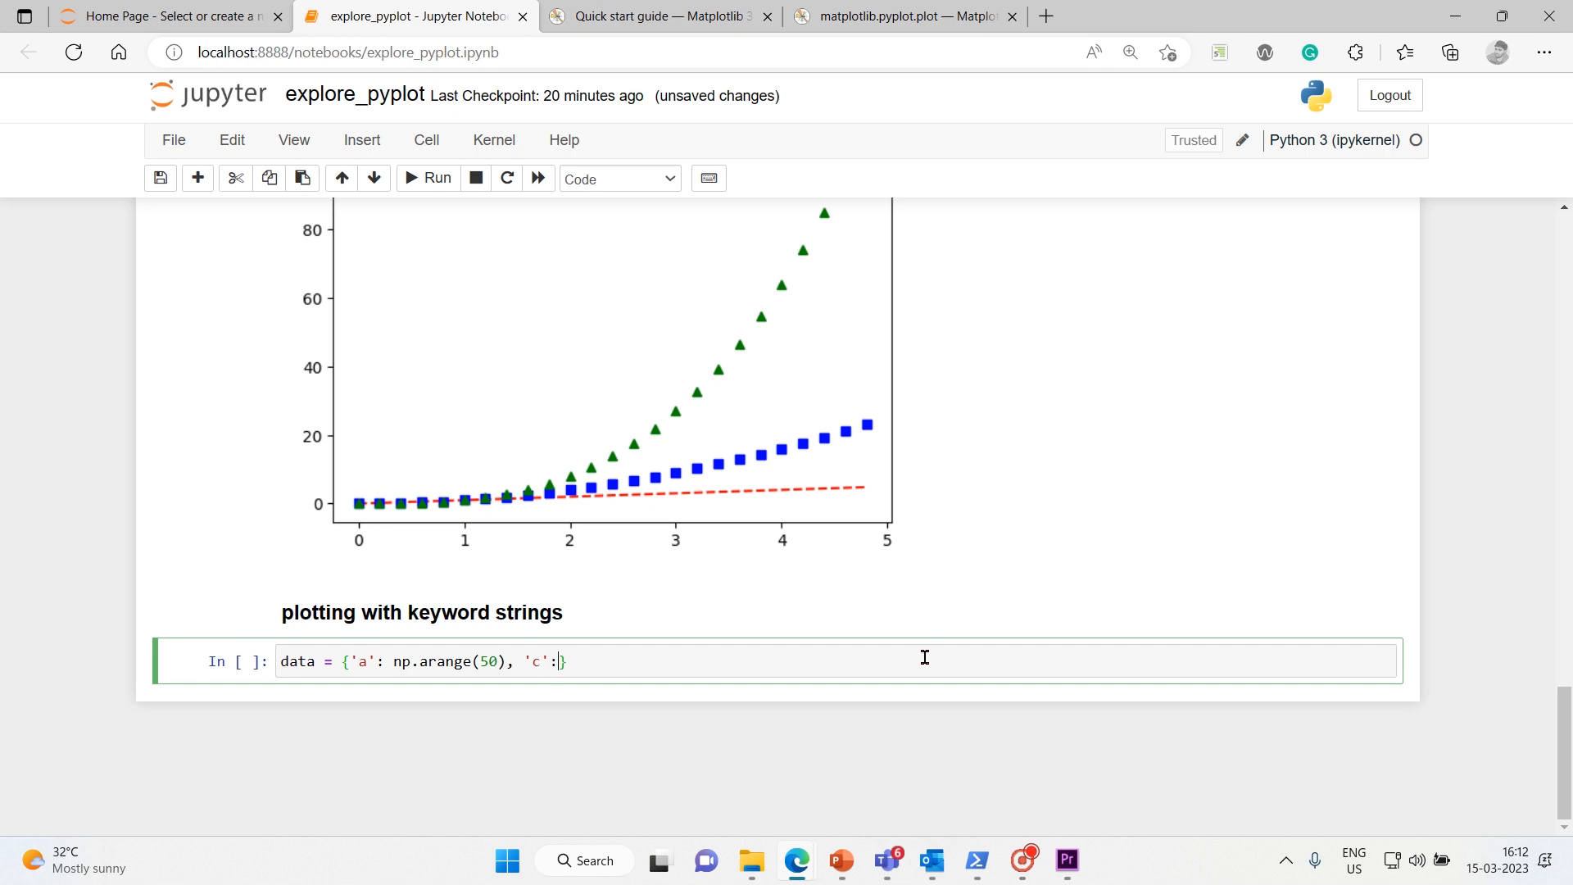
pyautogui.write('np.ra')
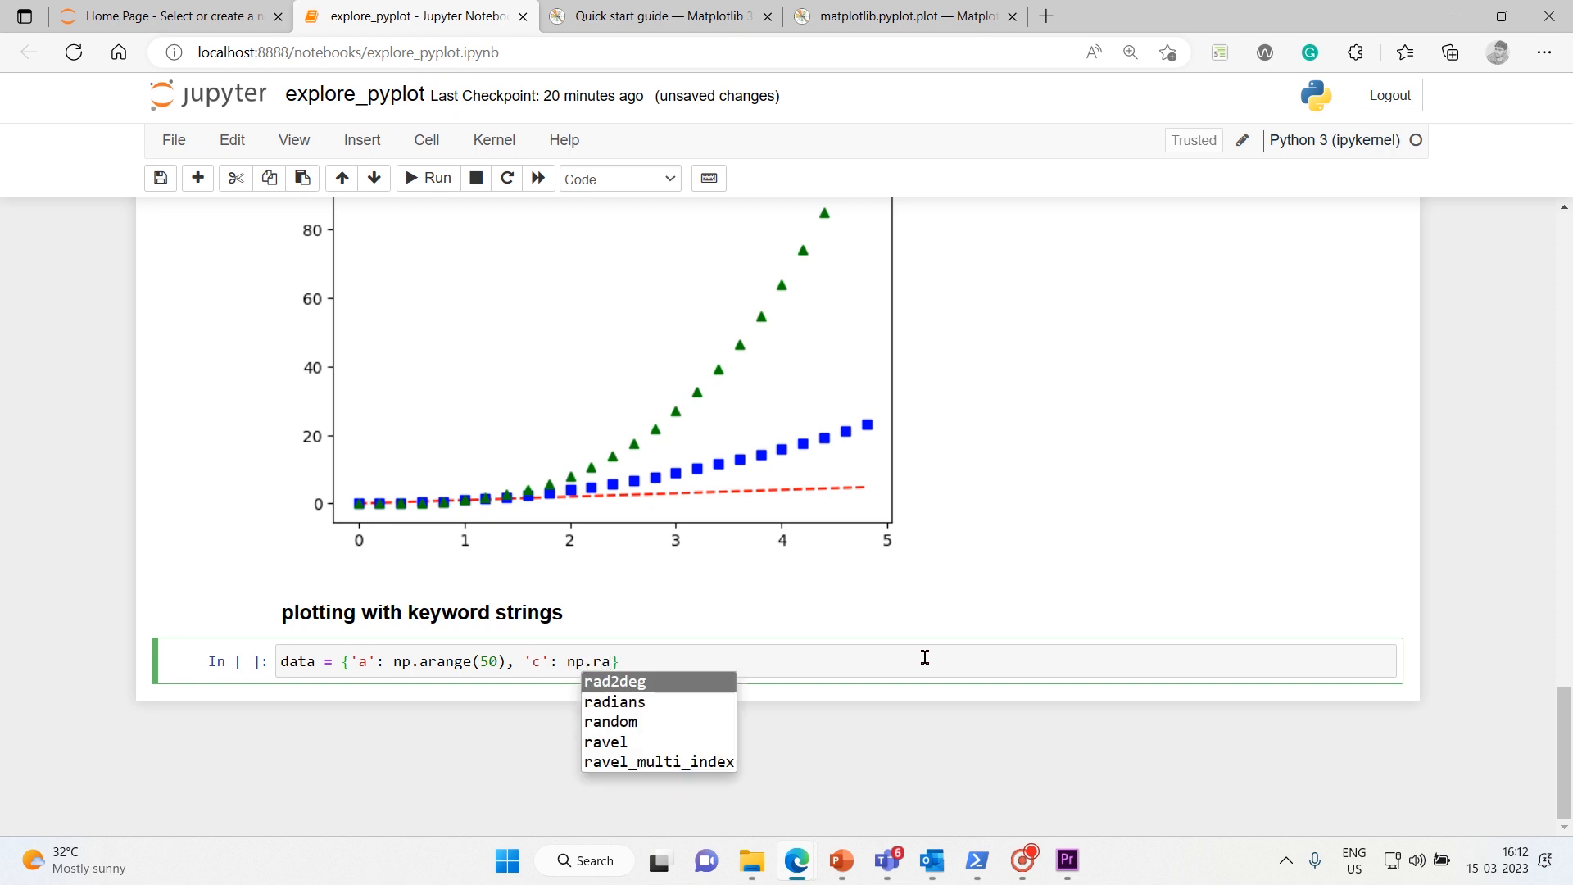
pyautogui.click(608, 720)
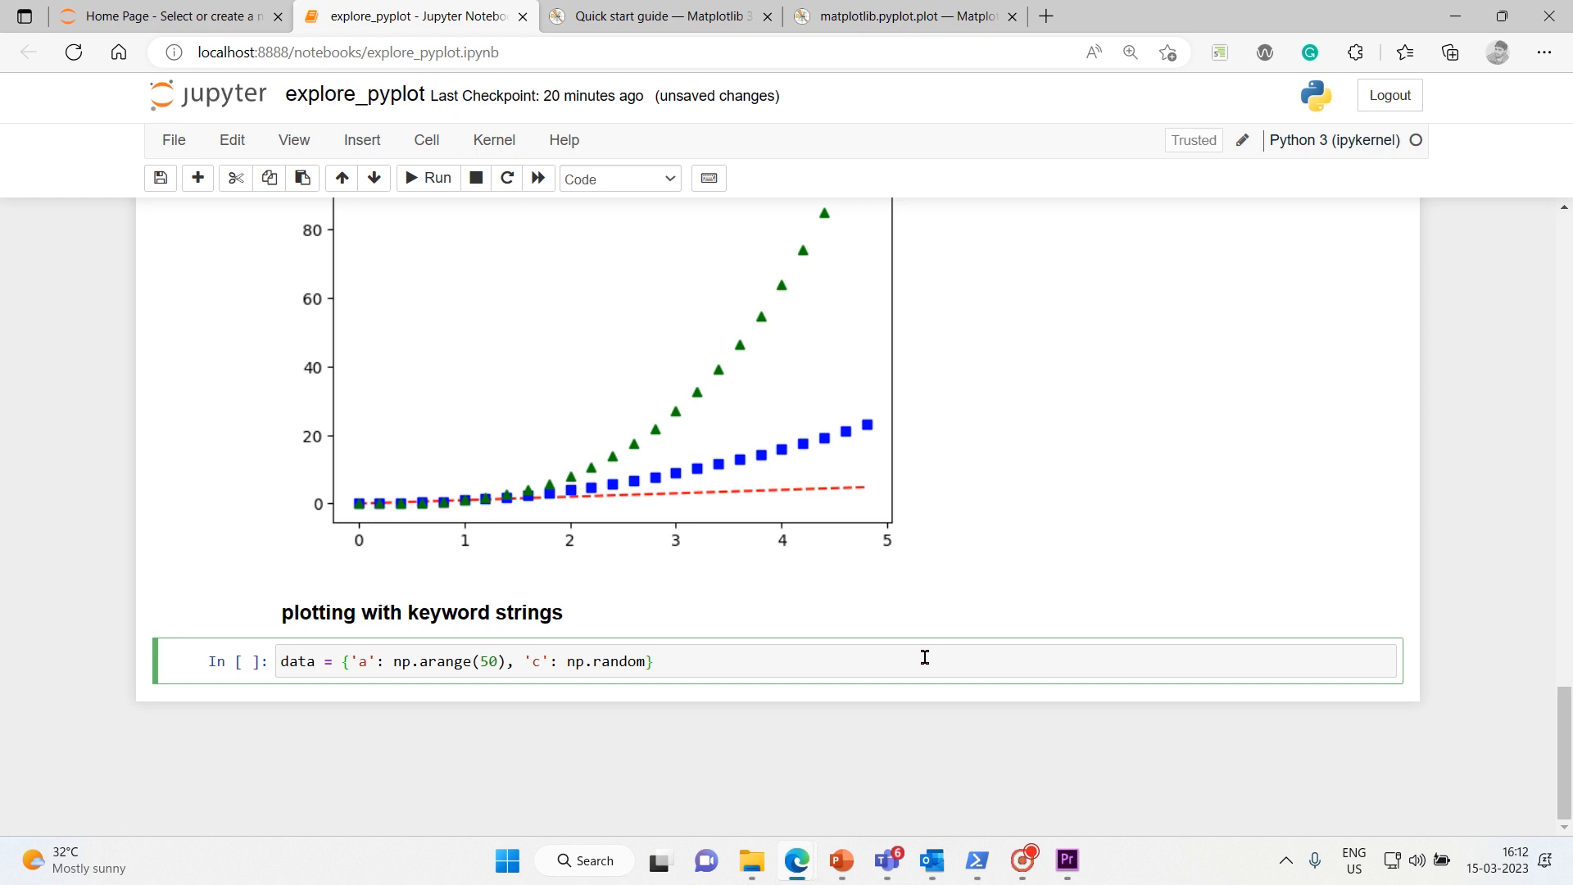
pyautogui.write('.randint')
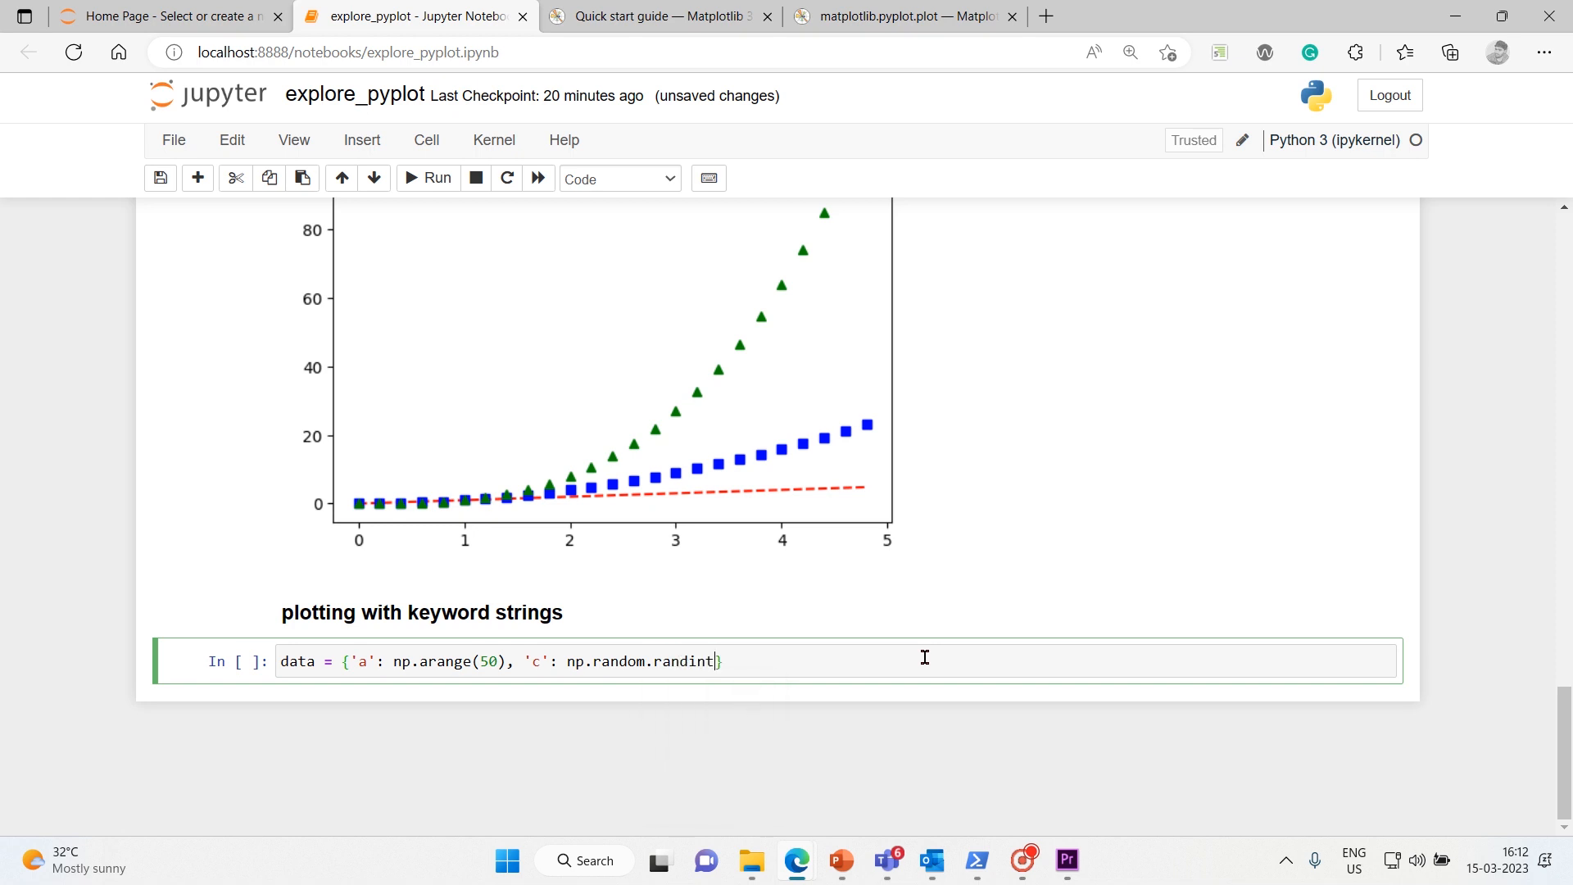
pyautogui.write('()')
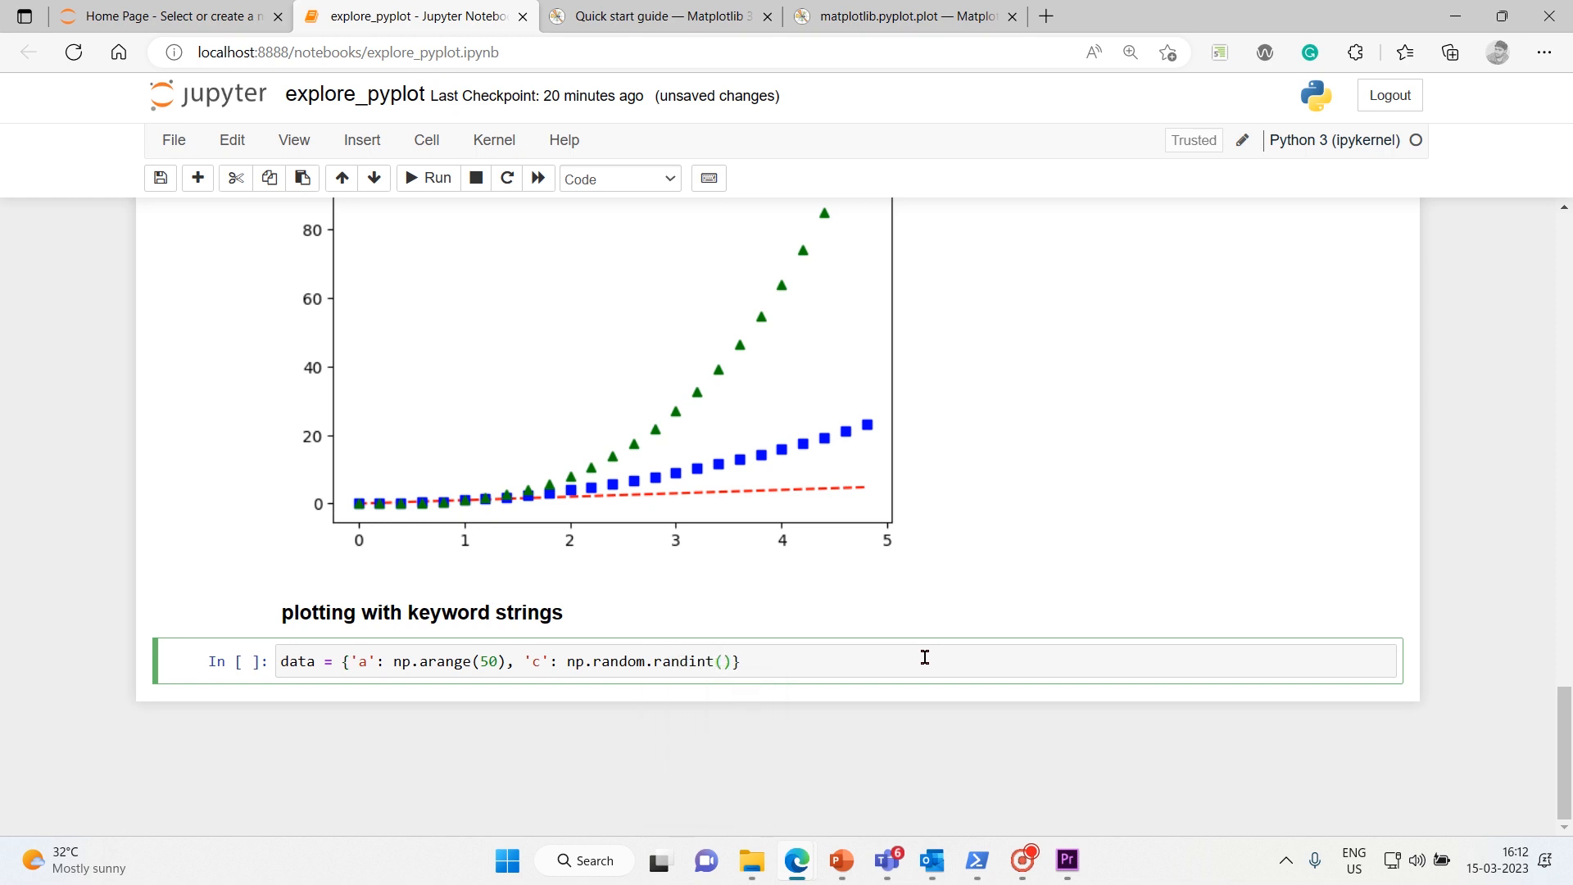
pyautogui.write('0')
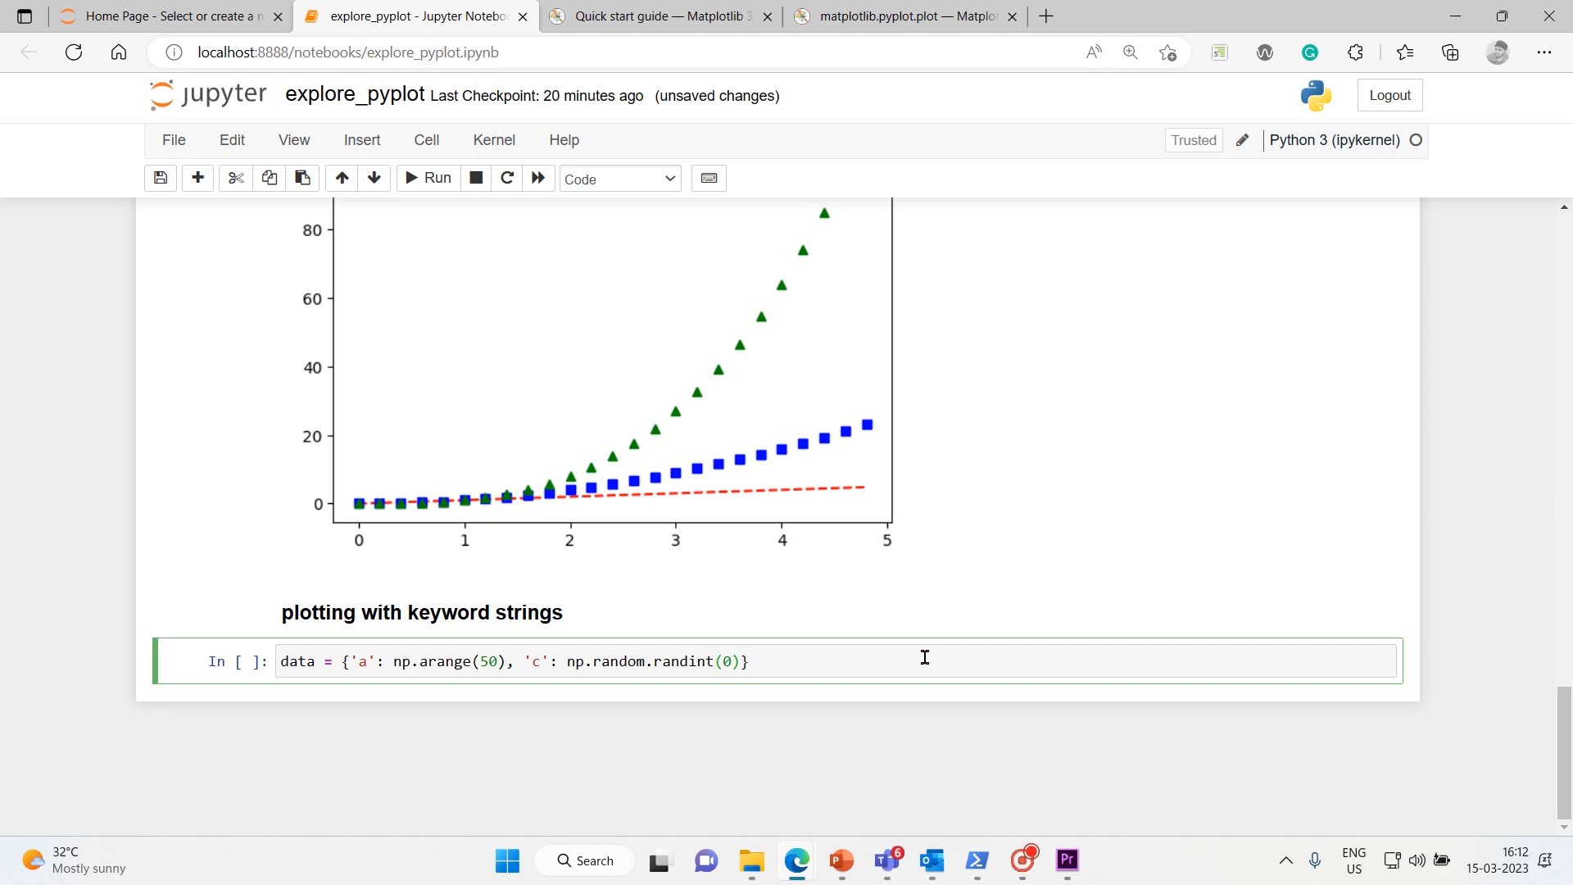
pyautogui.write(', 50')
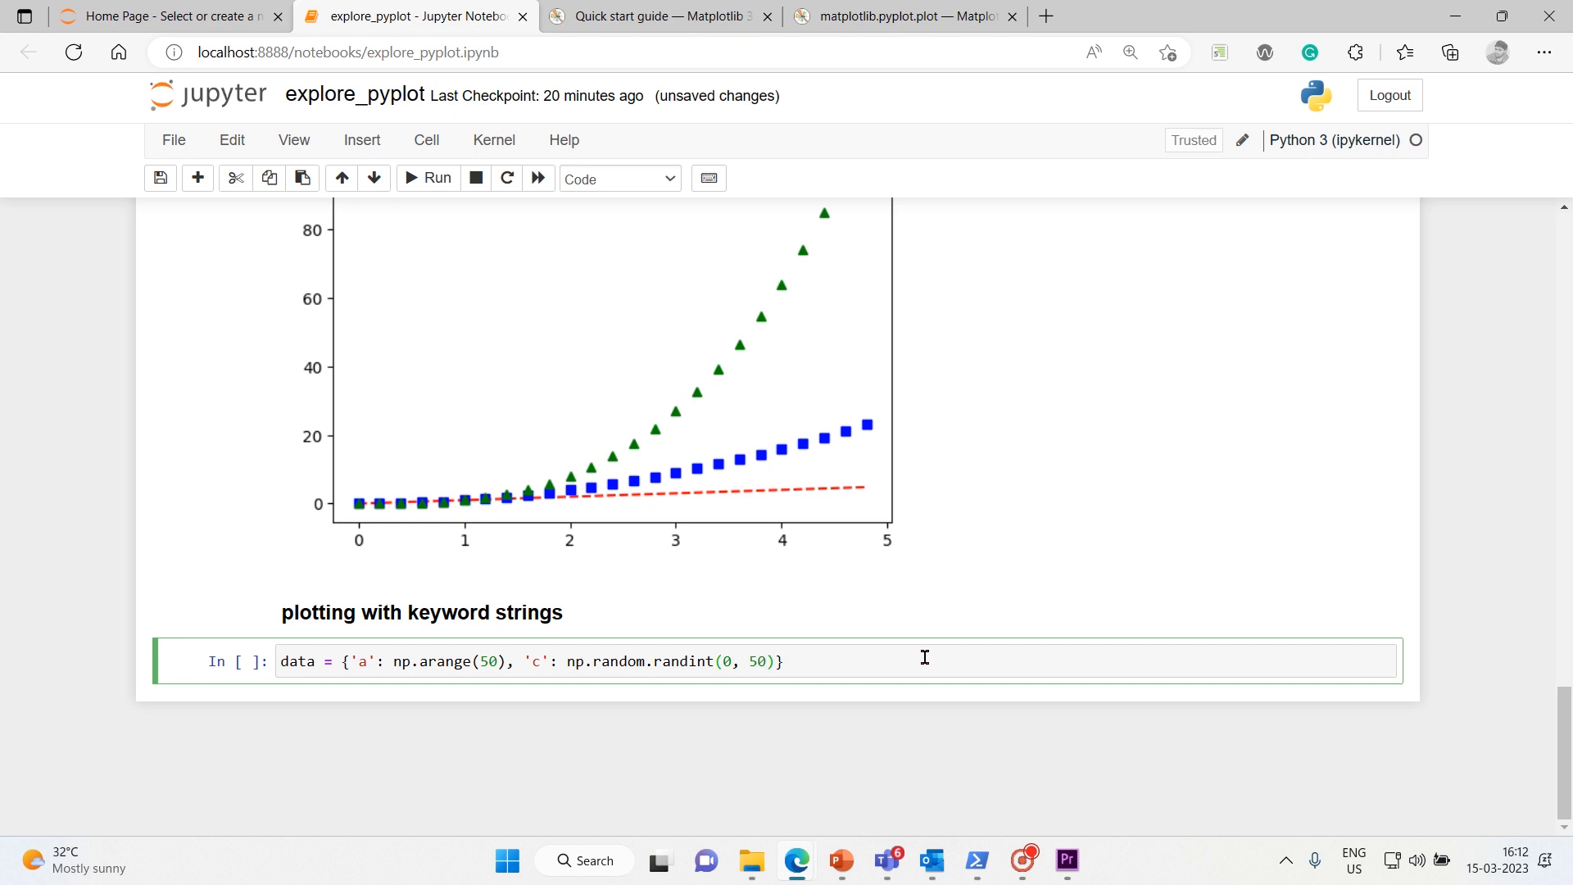
pyautogui.write(', 50')
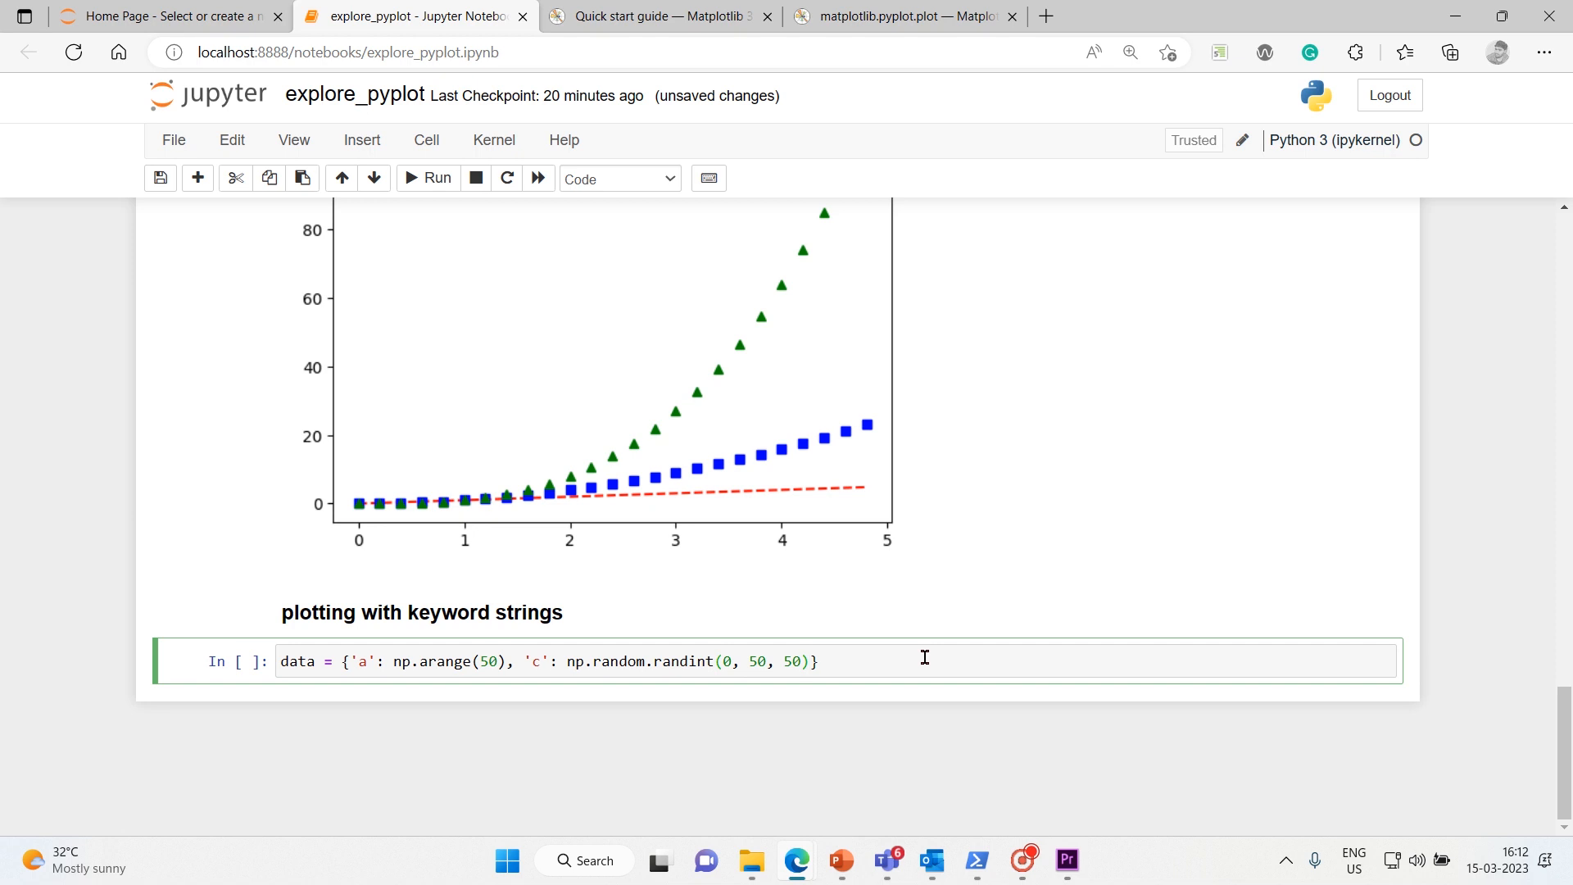
# Add key 'd' holding np.random.randn(50) and run the cell.
pyautogui.write(", 'd'")
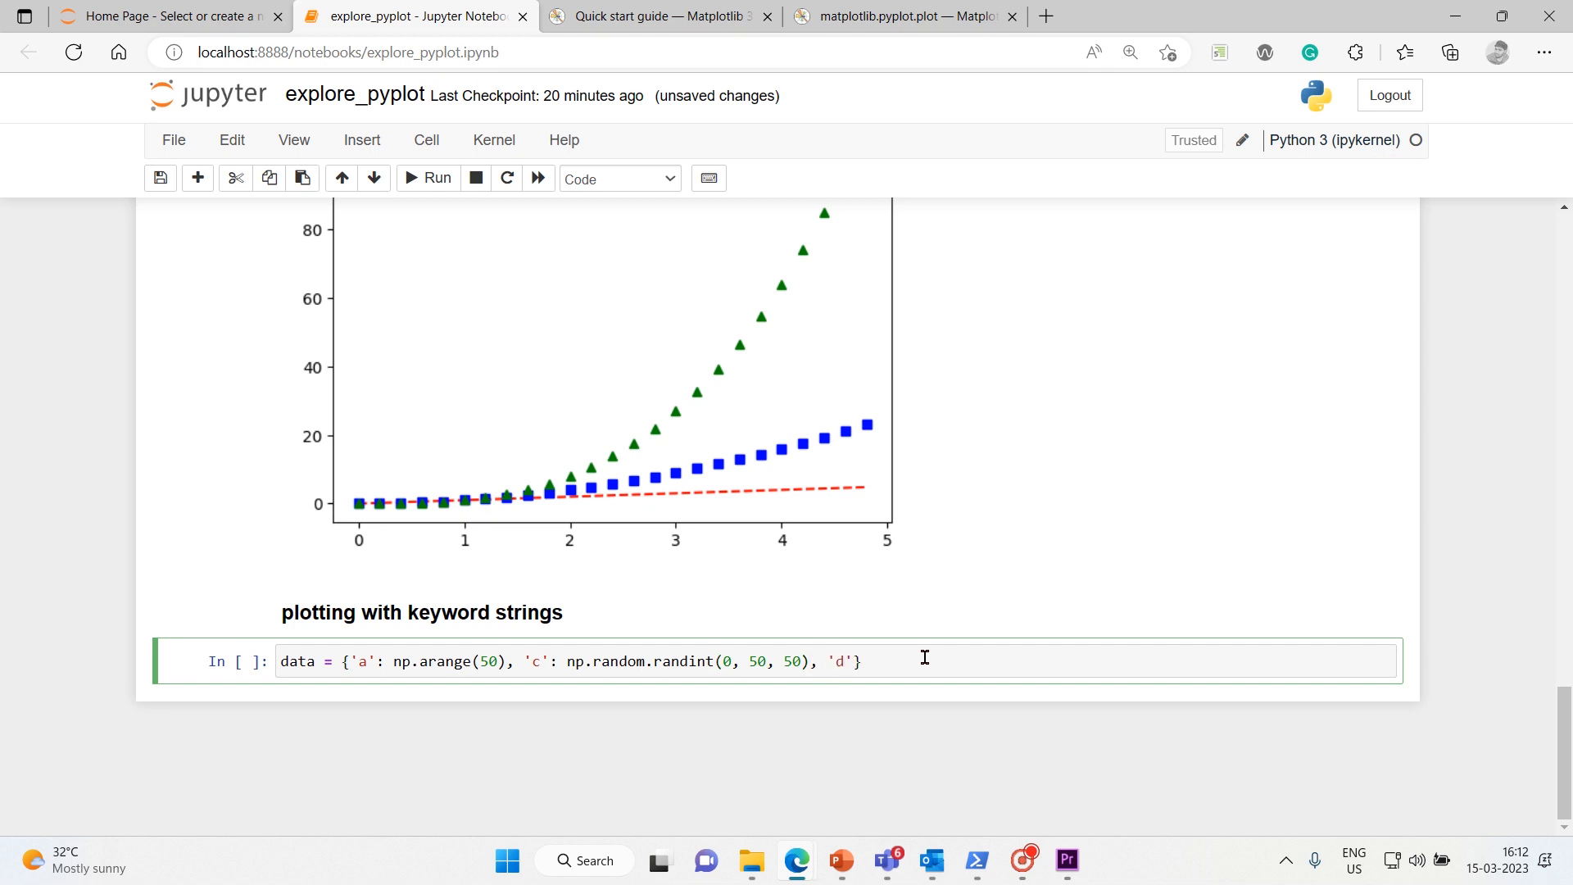
pyautogui.write(':')
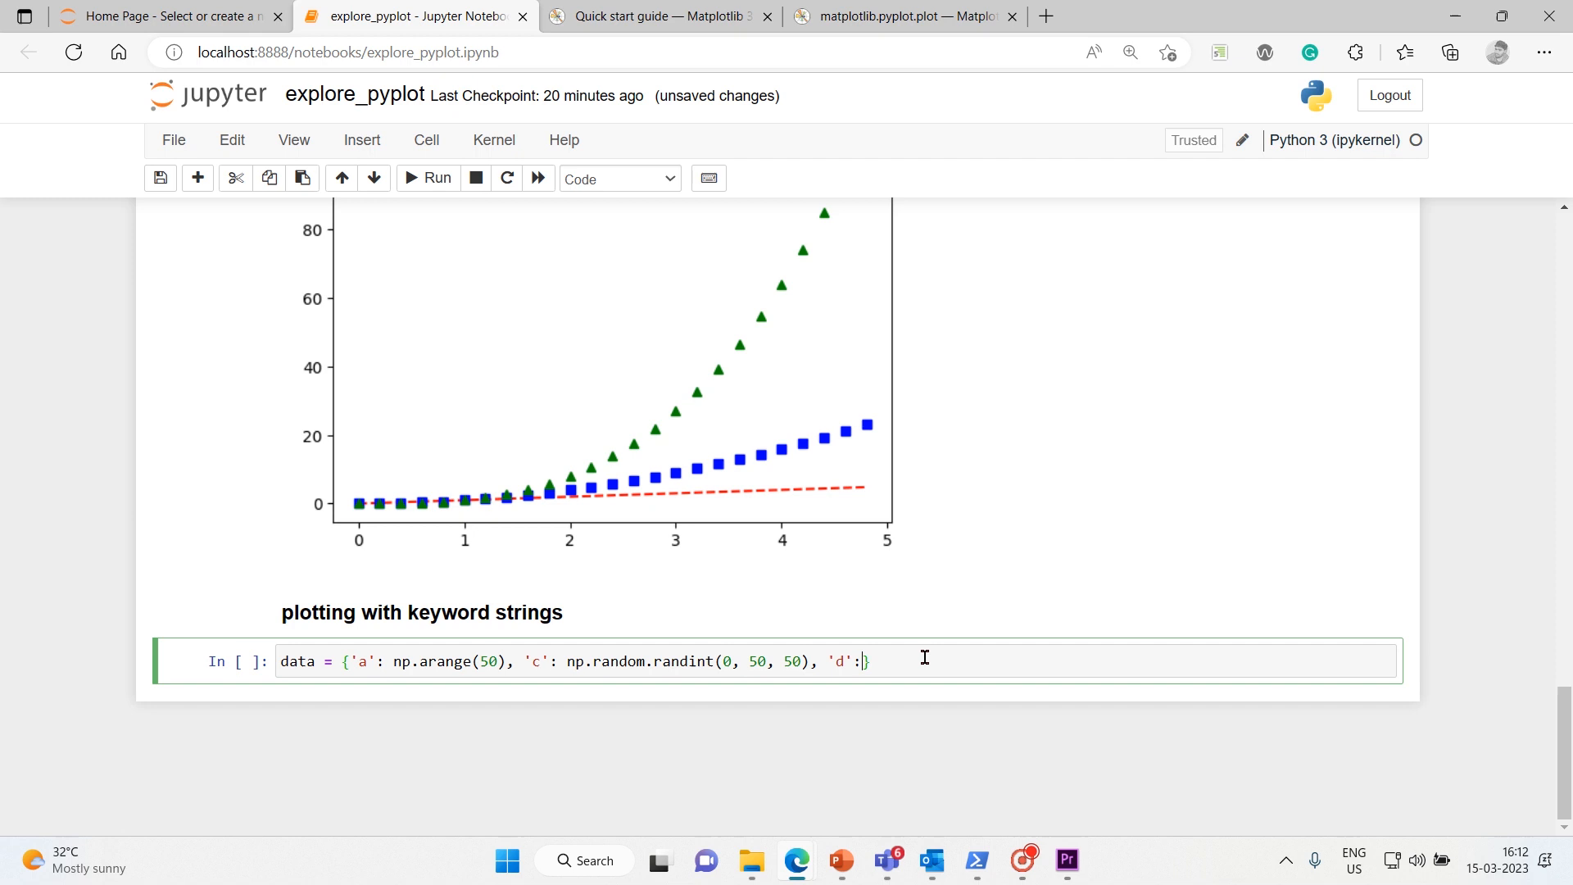
pyautogui.write('np.')
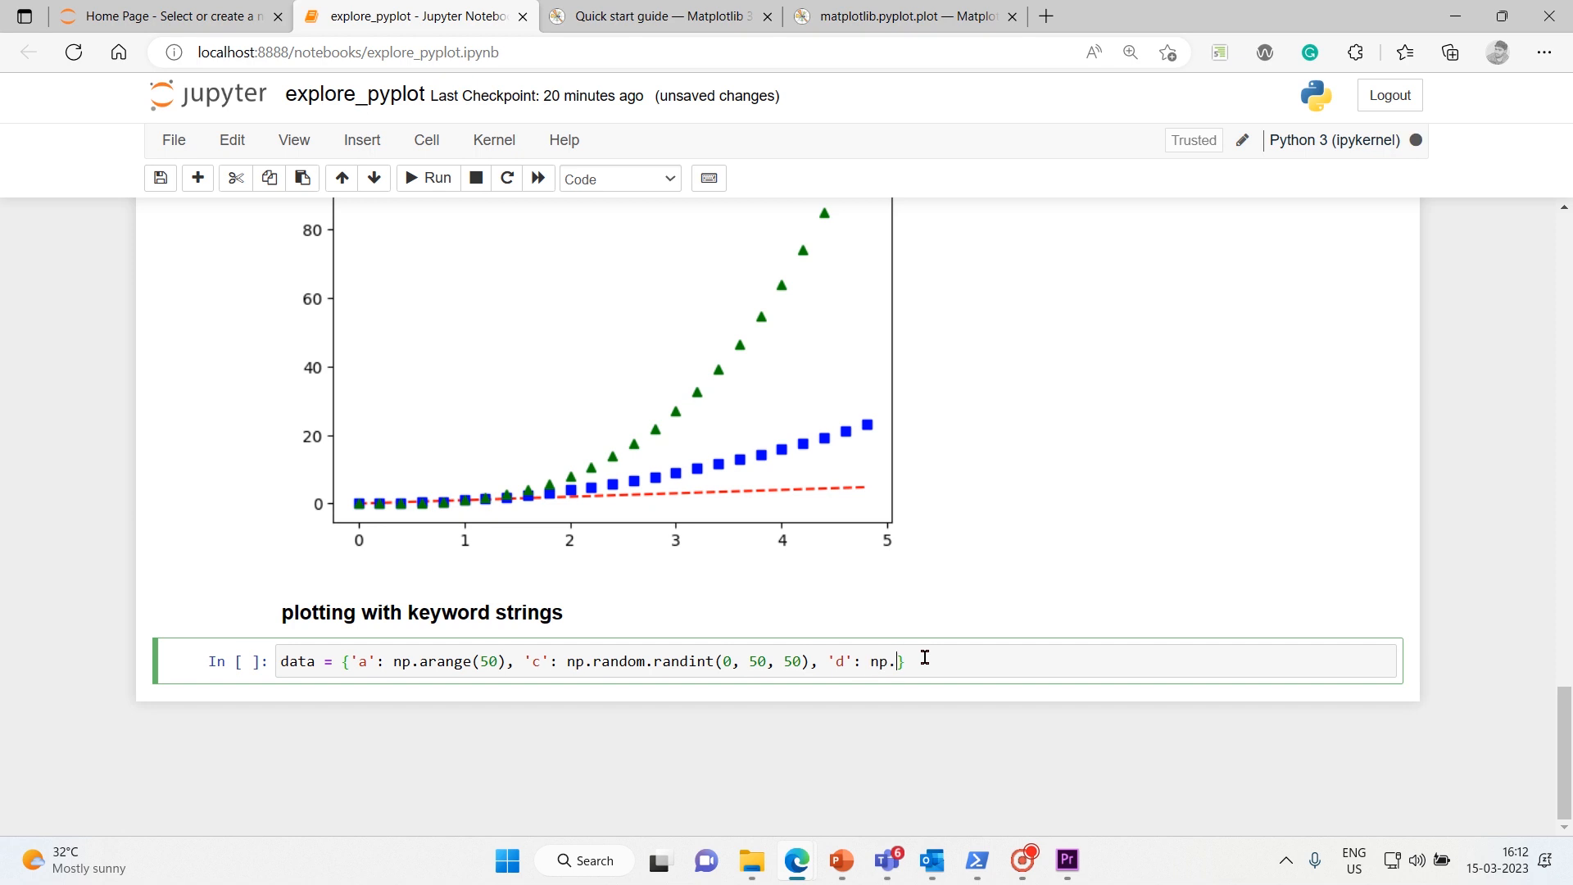
pyautogui.write('randomn')
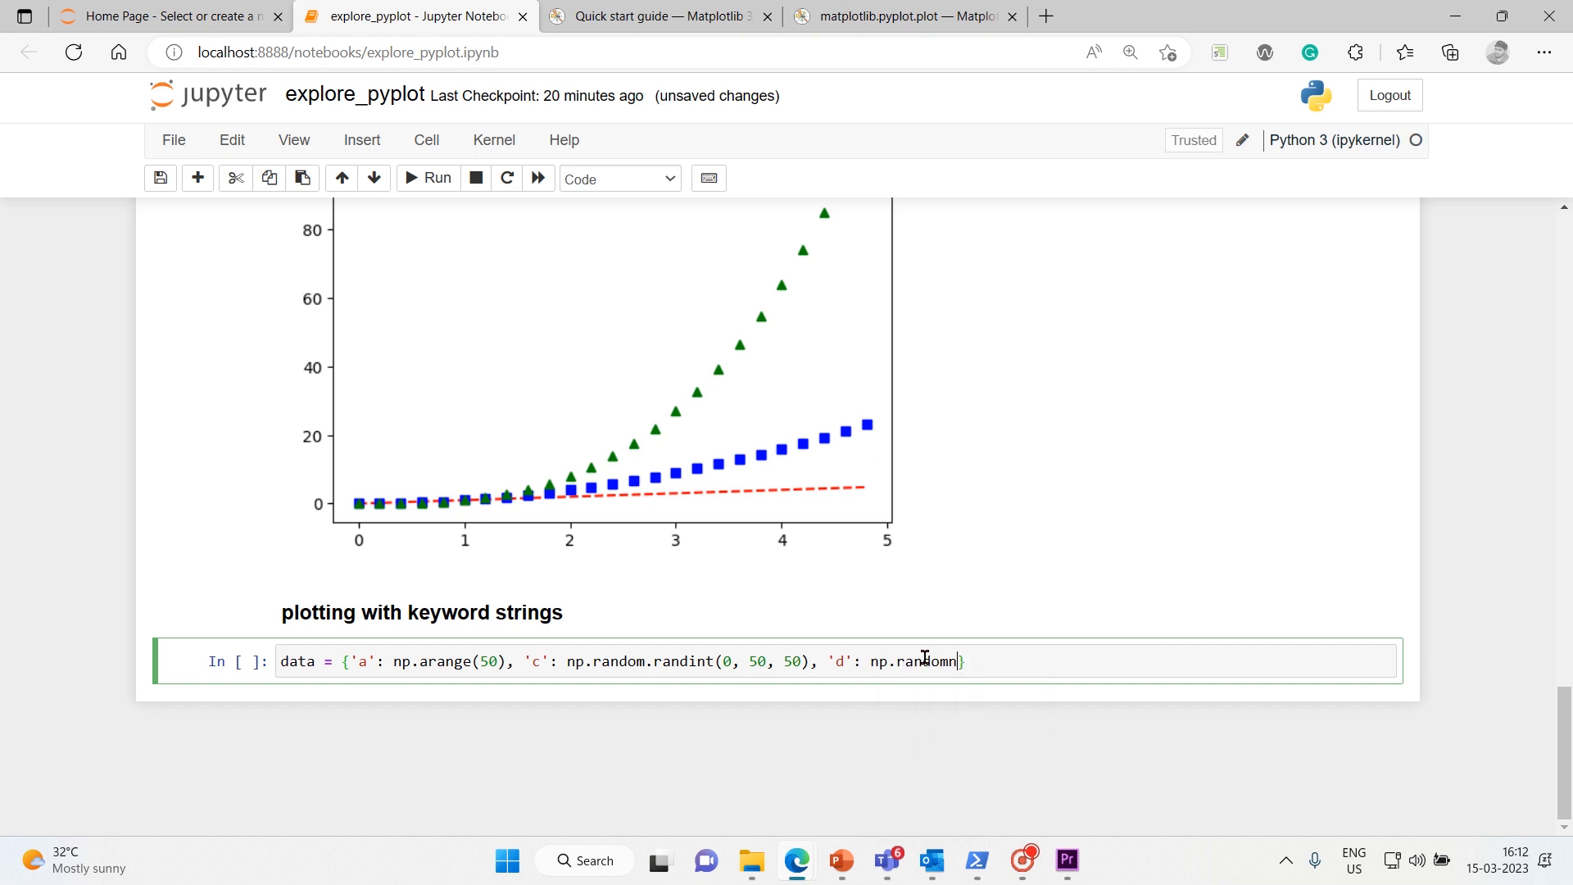
pyautogui.press('Backspace')
pyautogui.write('.rand')
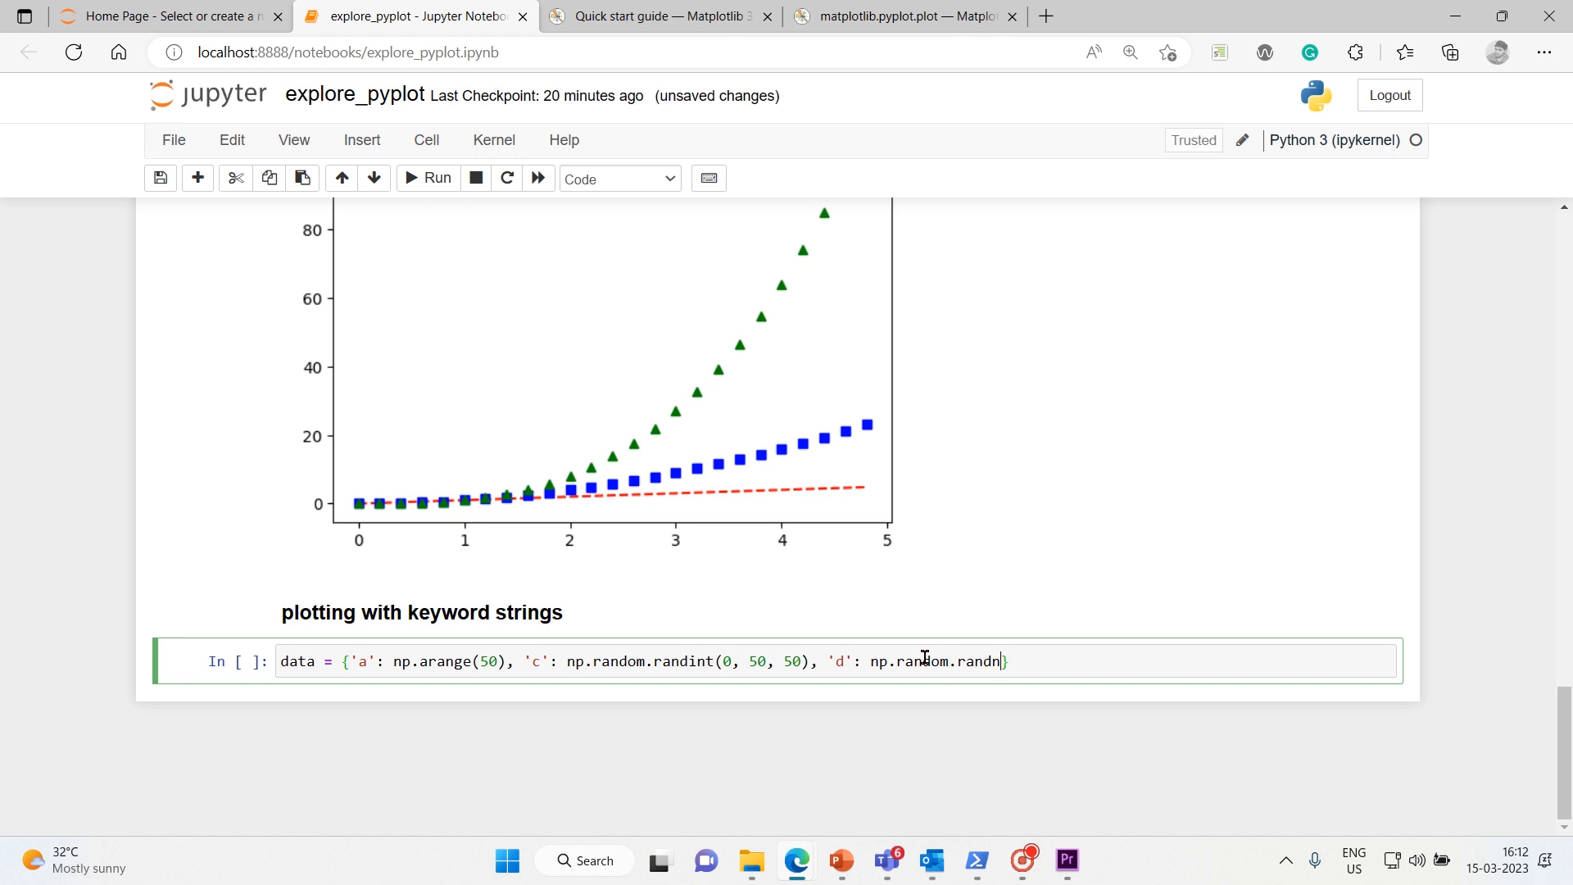
pyautogui.write('()')
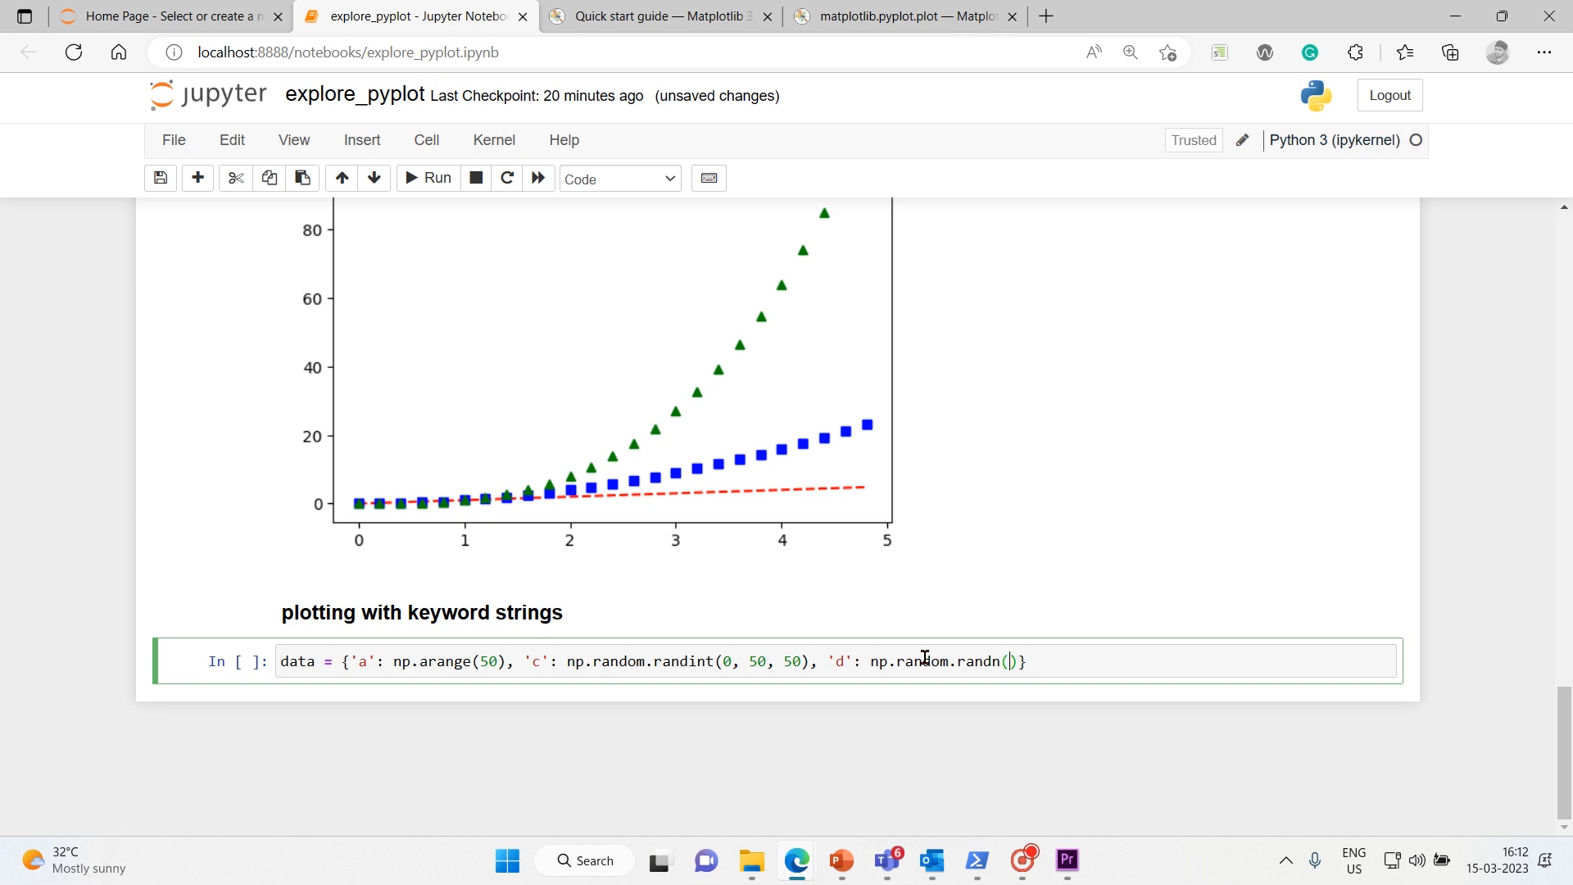
pyautogui.write('50')
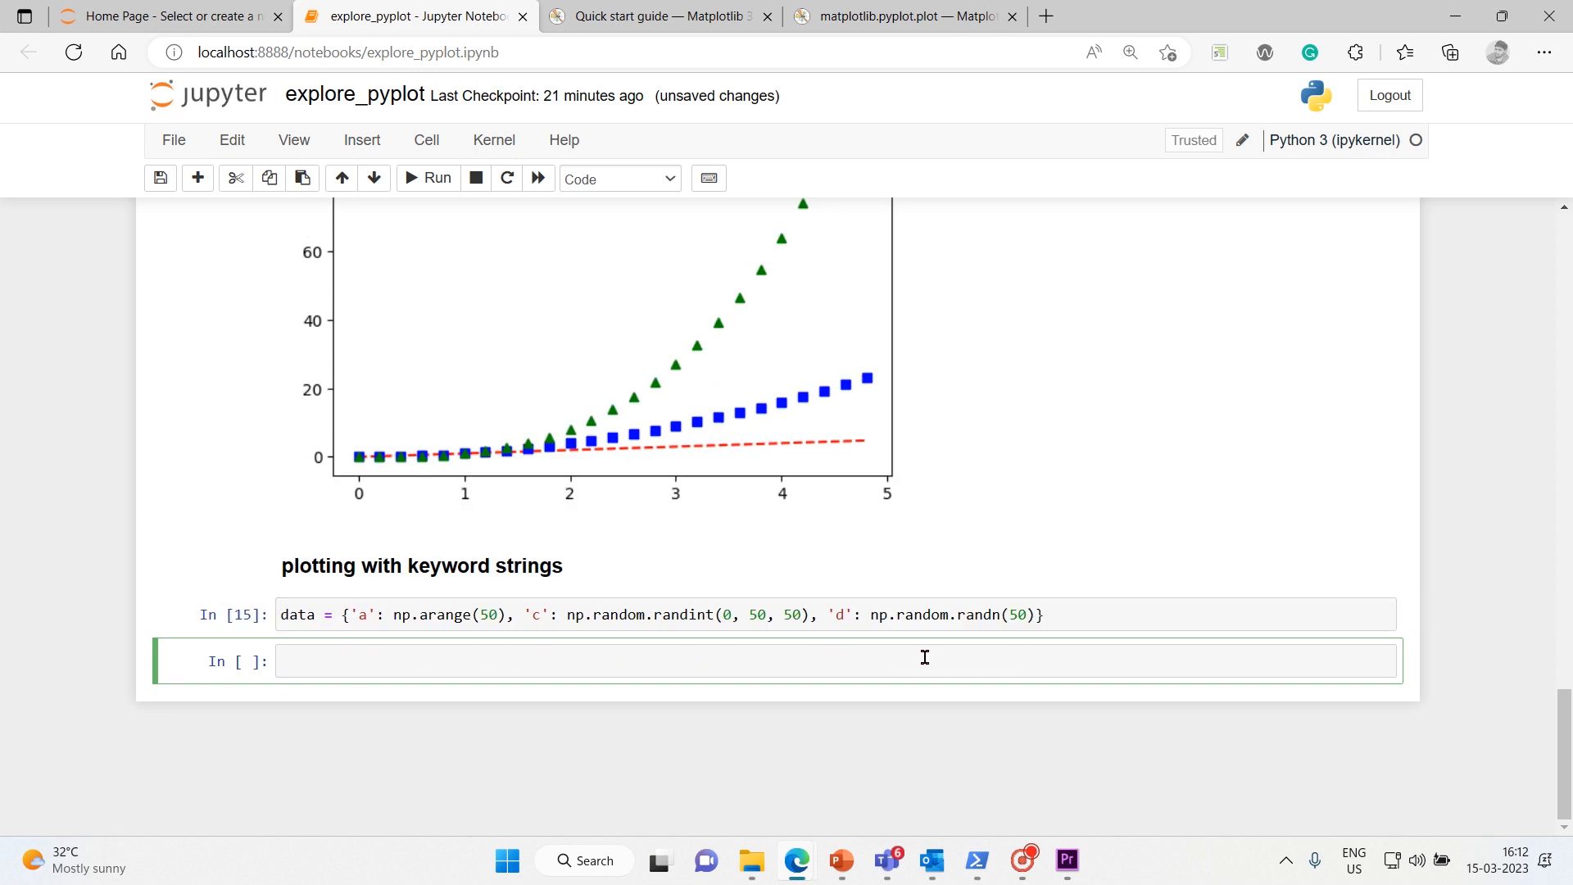
# Run print(data) to display the three arrays of the dictionary.
pyautogui.write('print(')
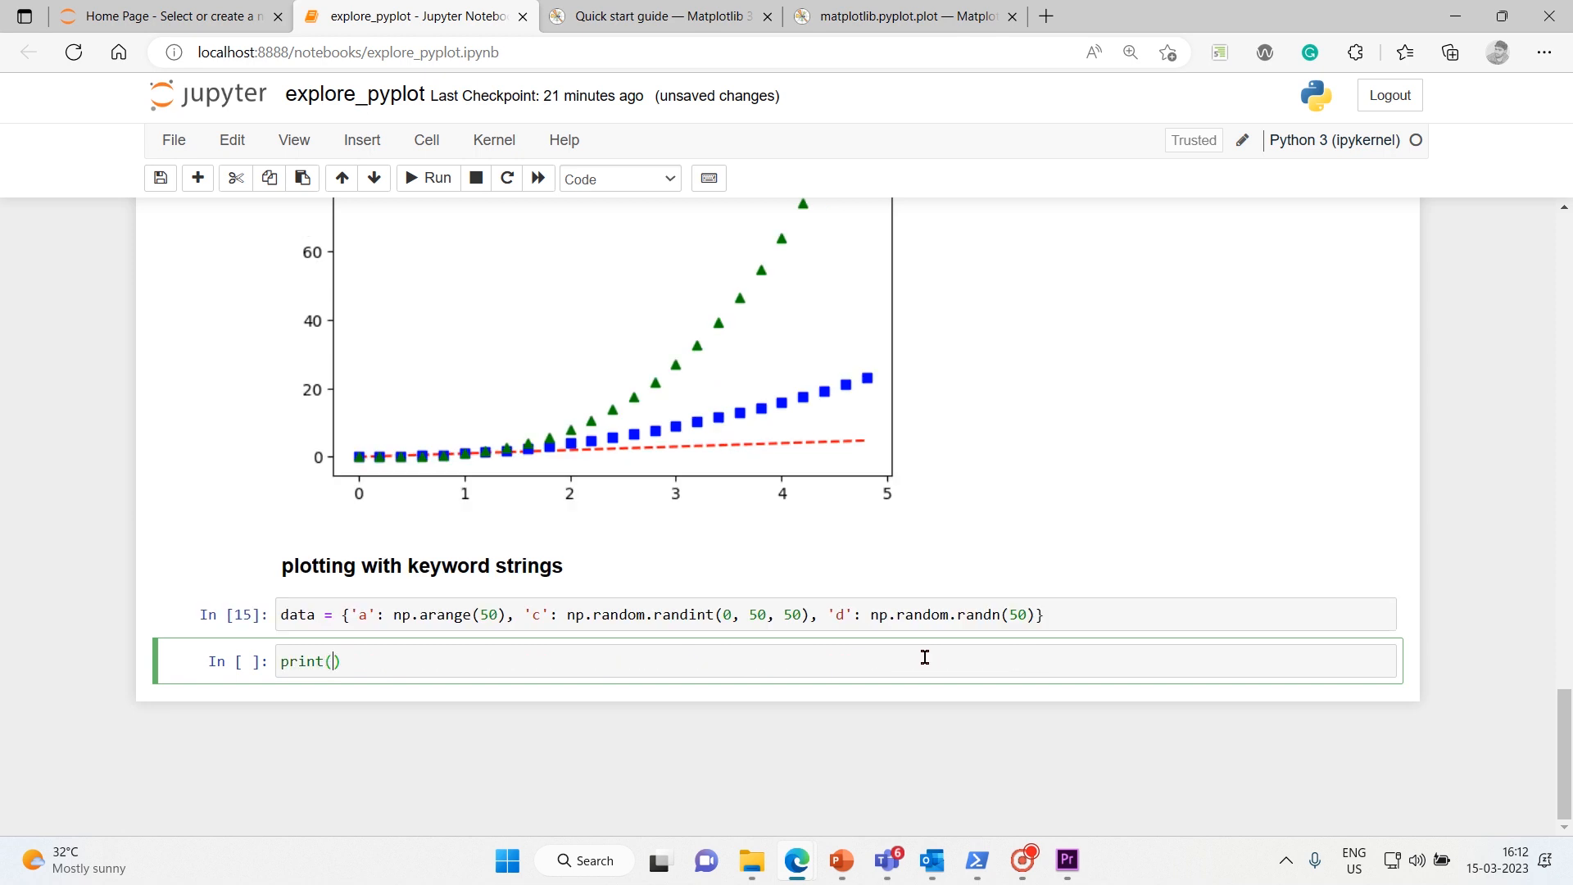
pyautogui.write('data')
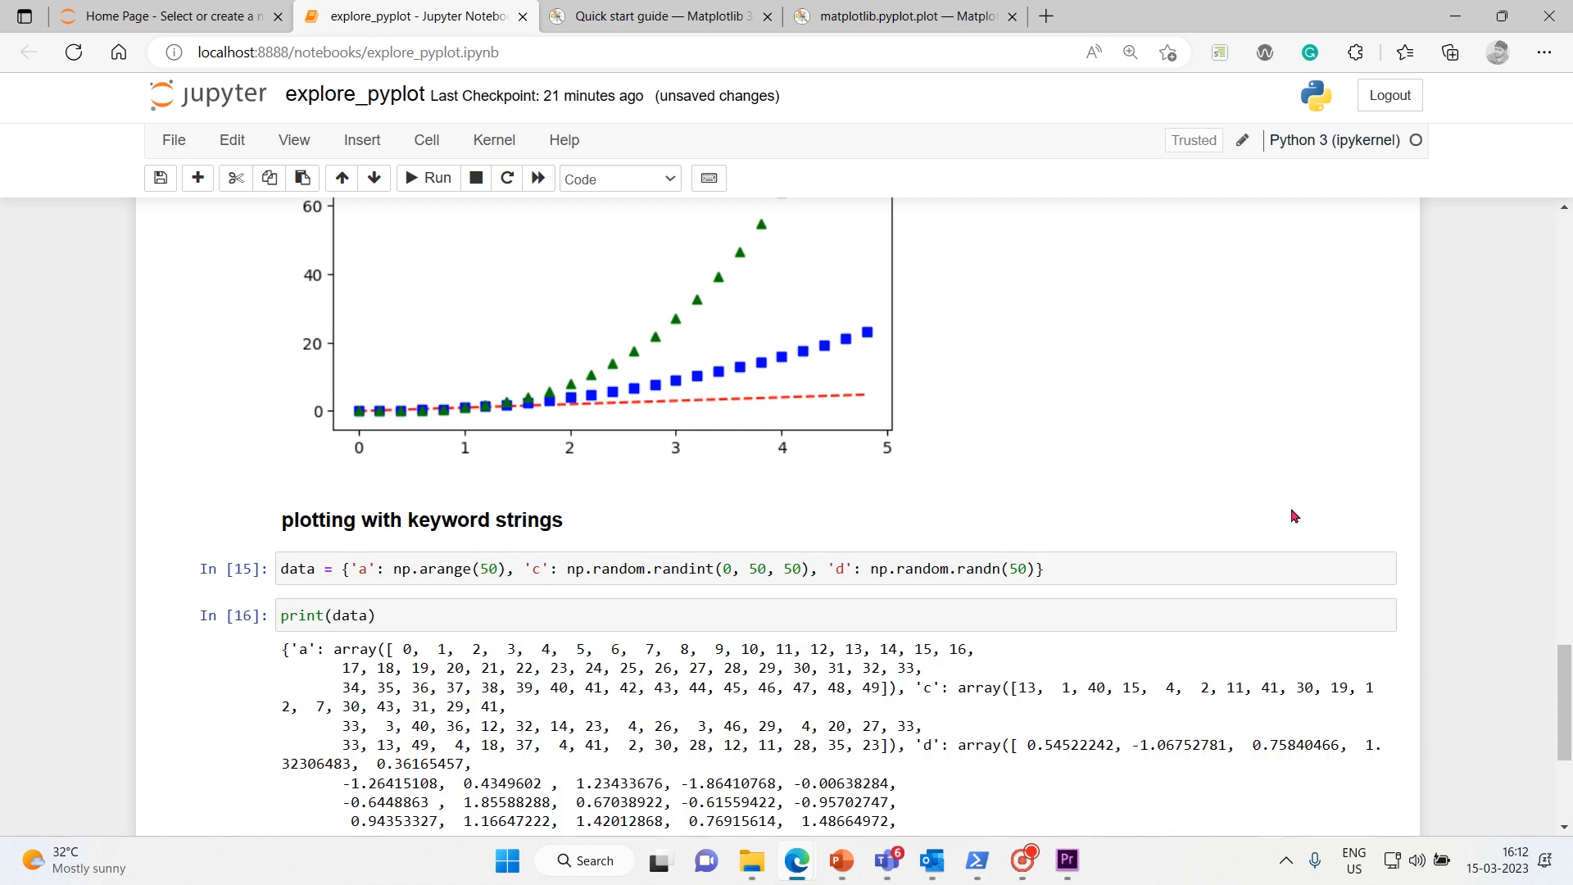
pyautogui.moveTo(1562, 831)
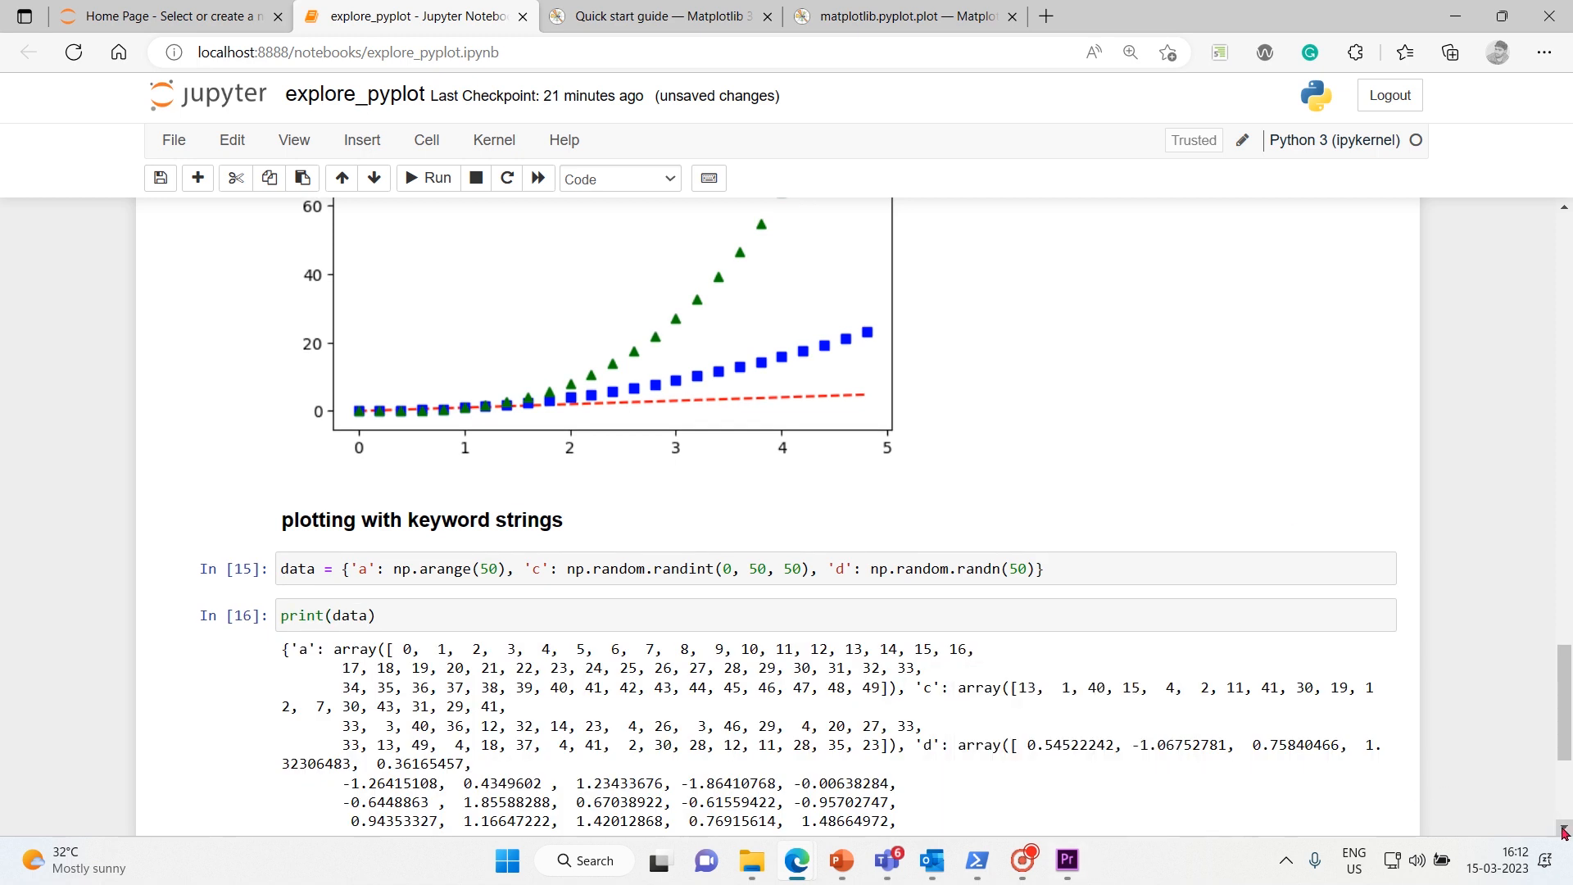
pyautogui.scroll(-3)
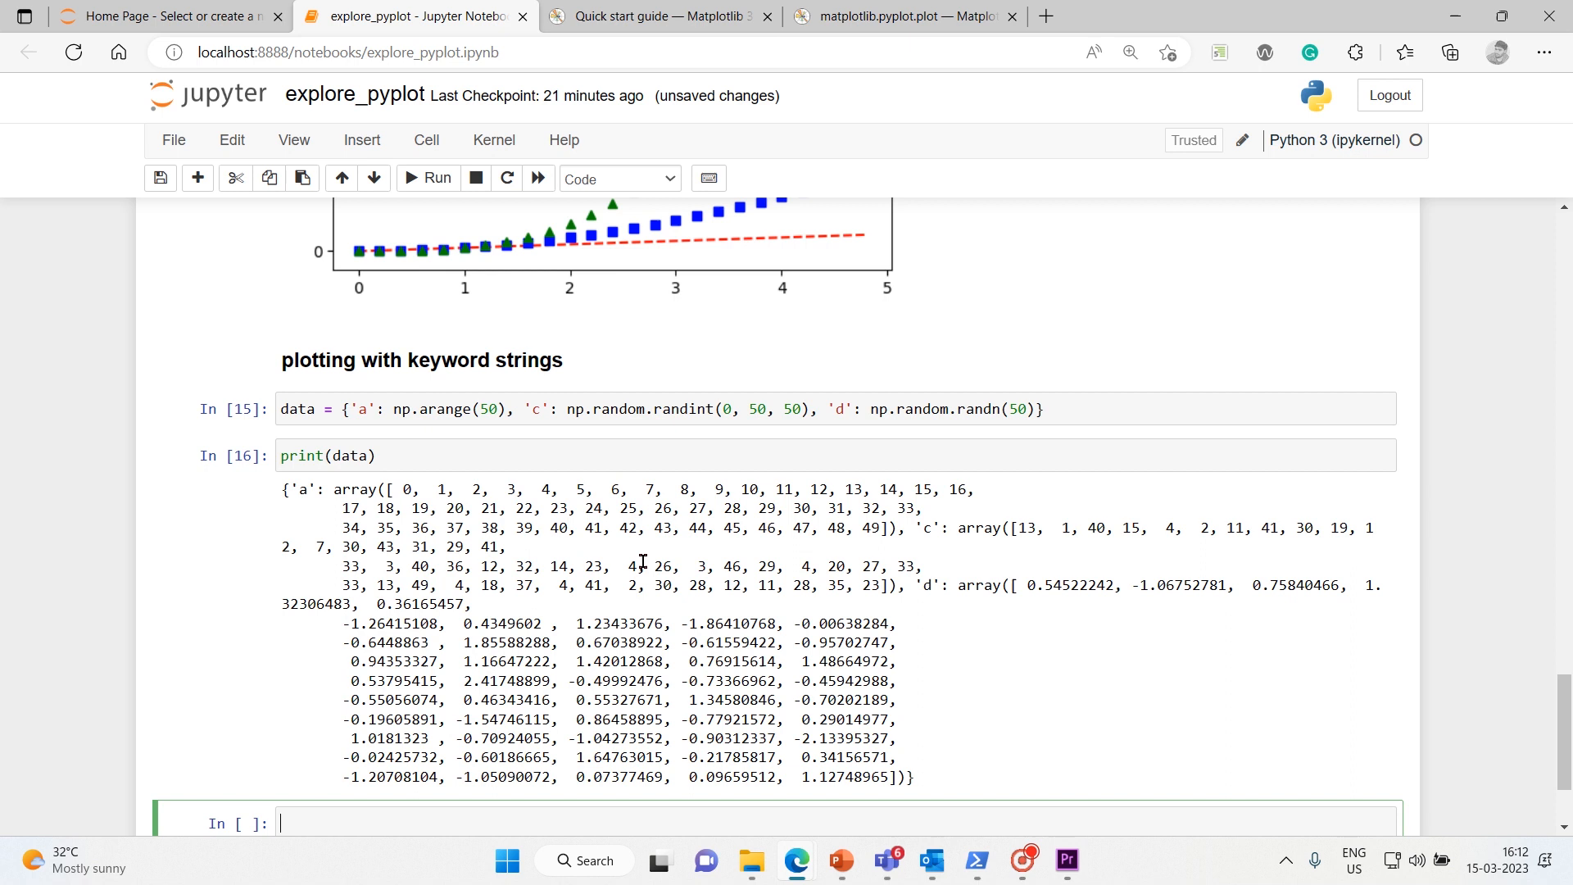
pyautogui.moveTo(435, 417)
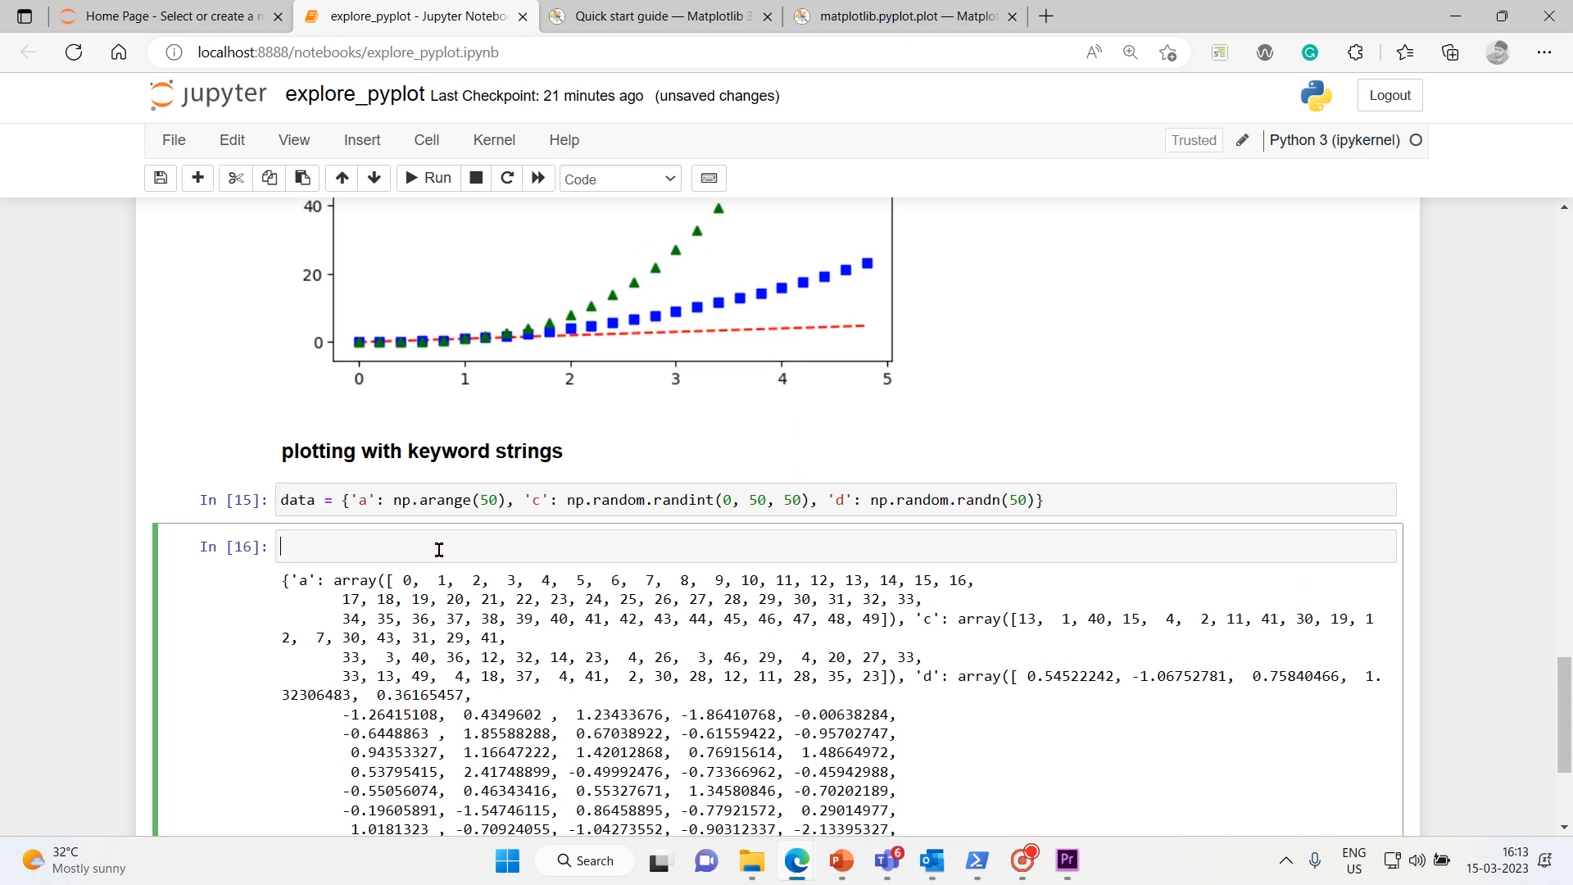
# Enter and run data['b'] = data['a'] + 10 * np.random.randn(50).
pyautogui.write('data')
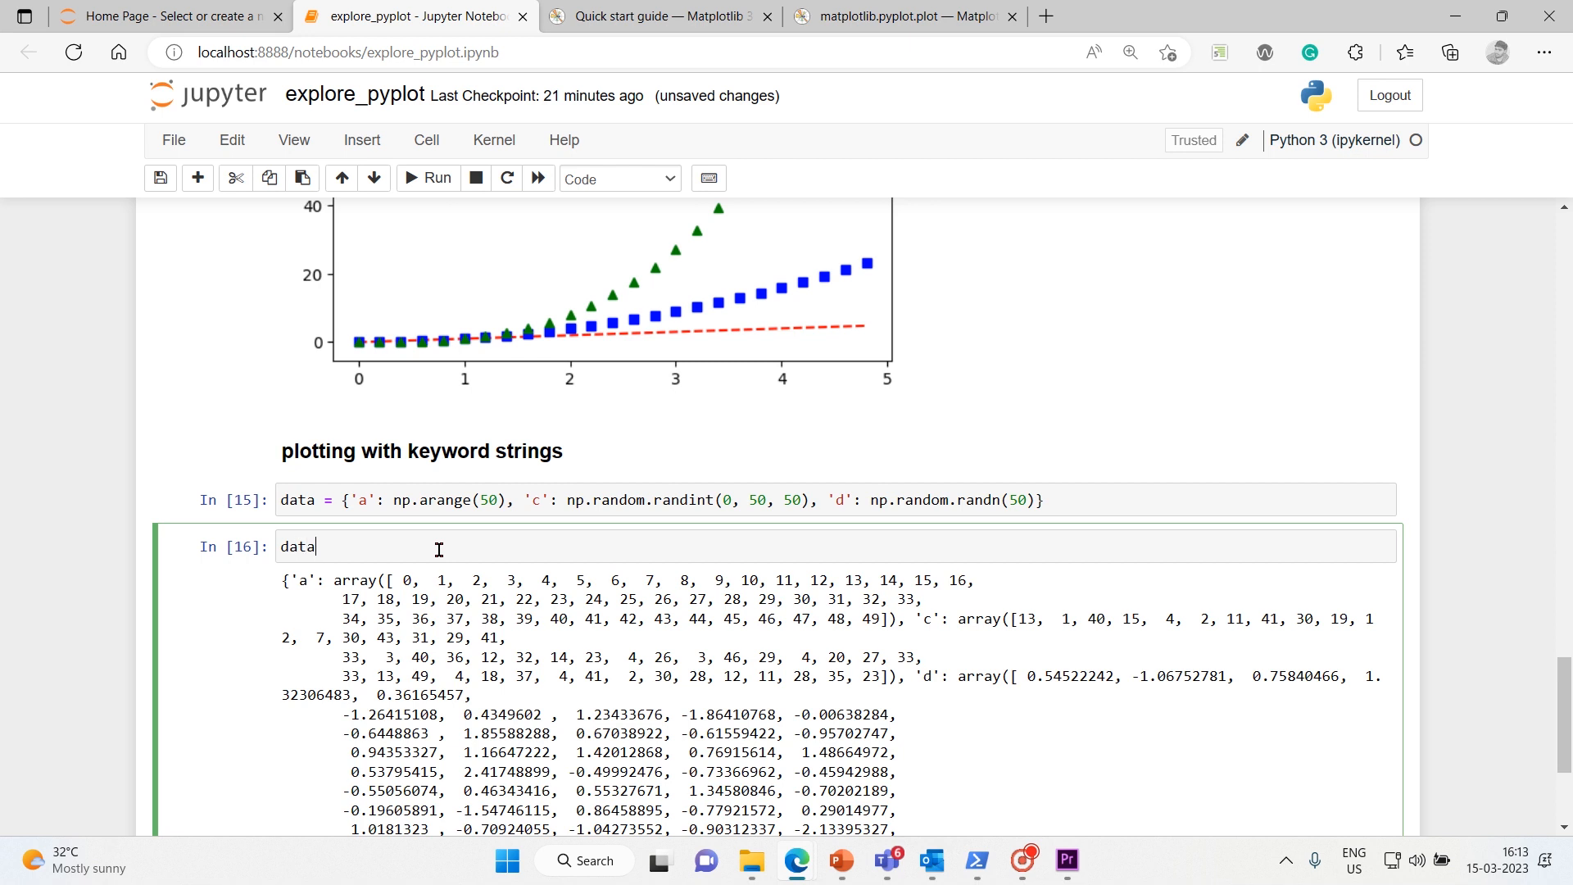
pyautogui.write("['b']")
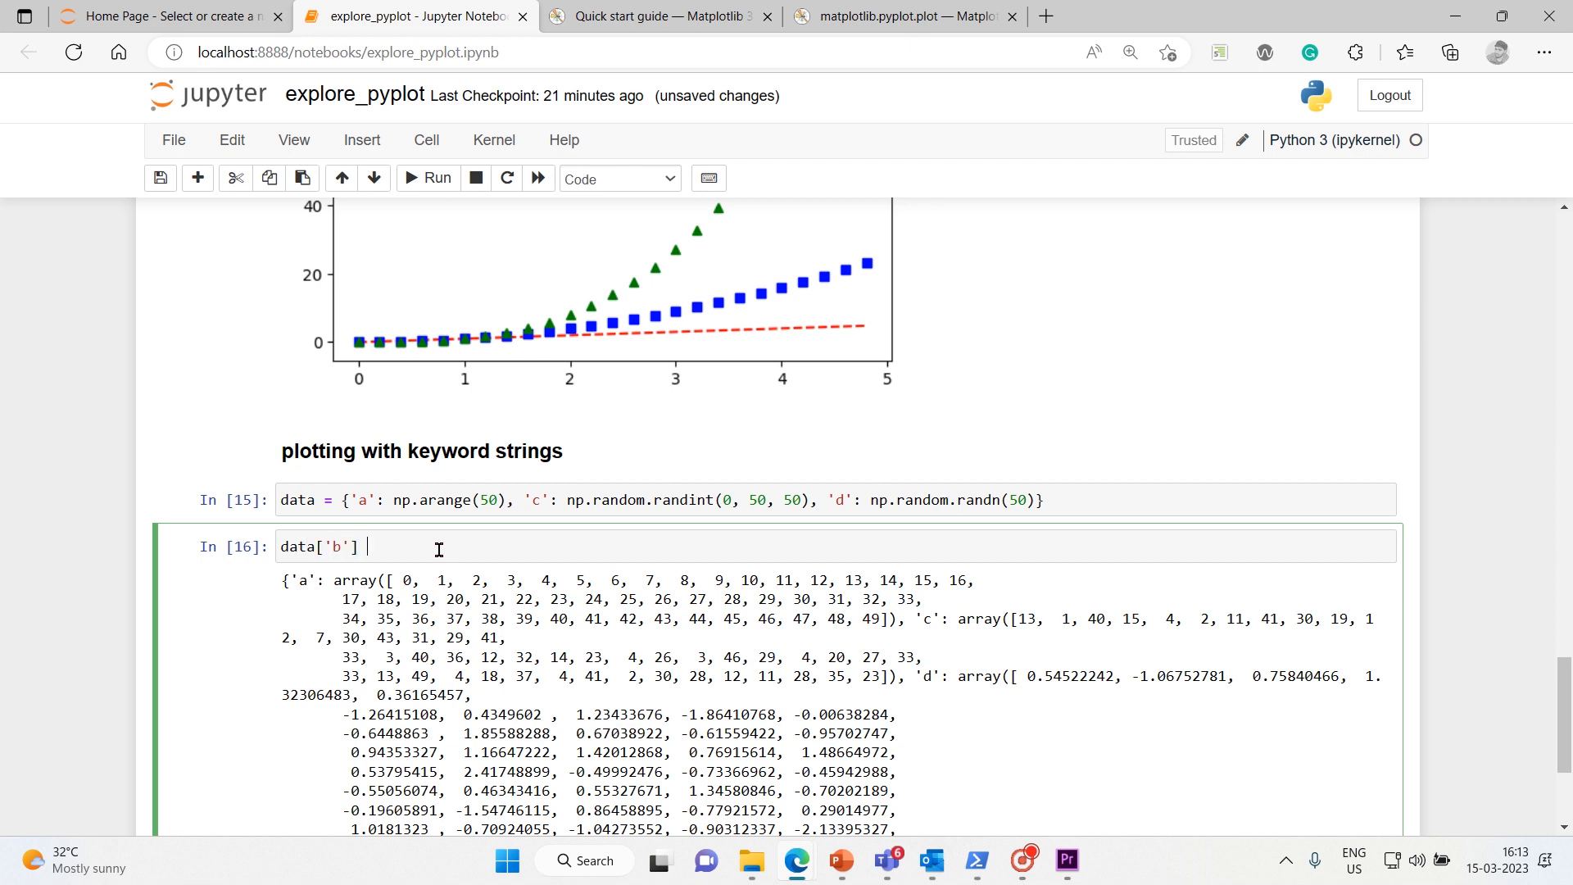
pyautogui.write('= data')
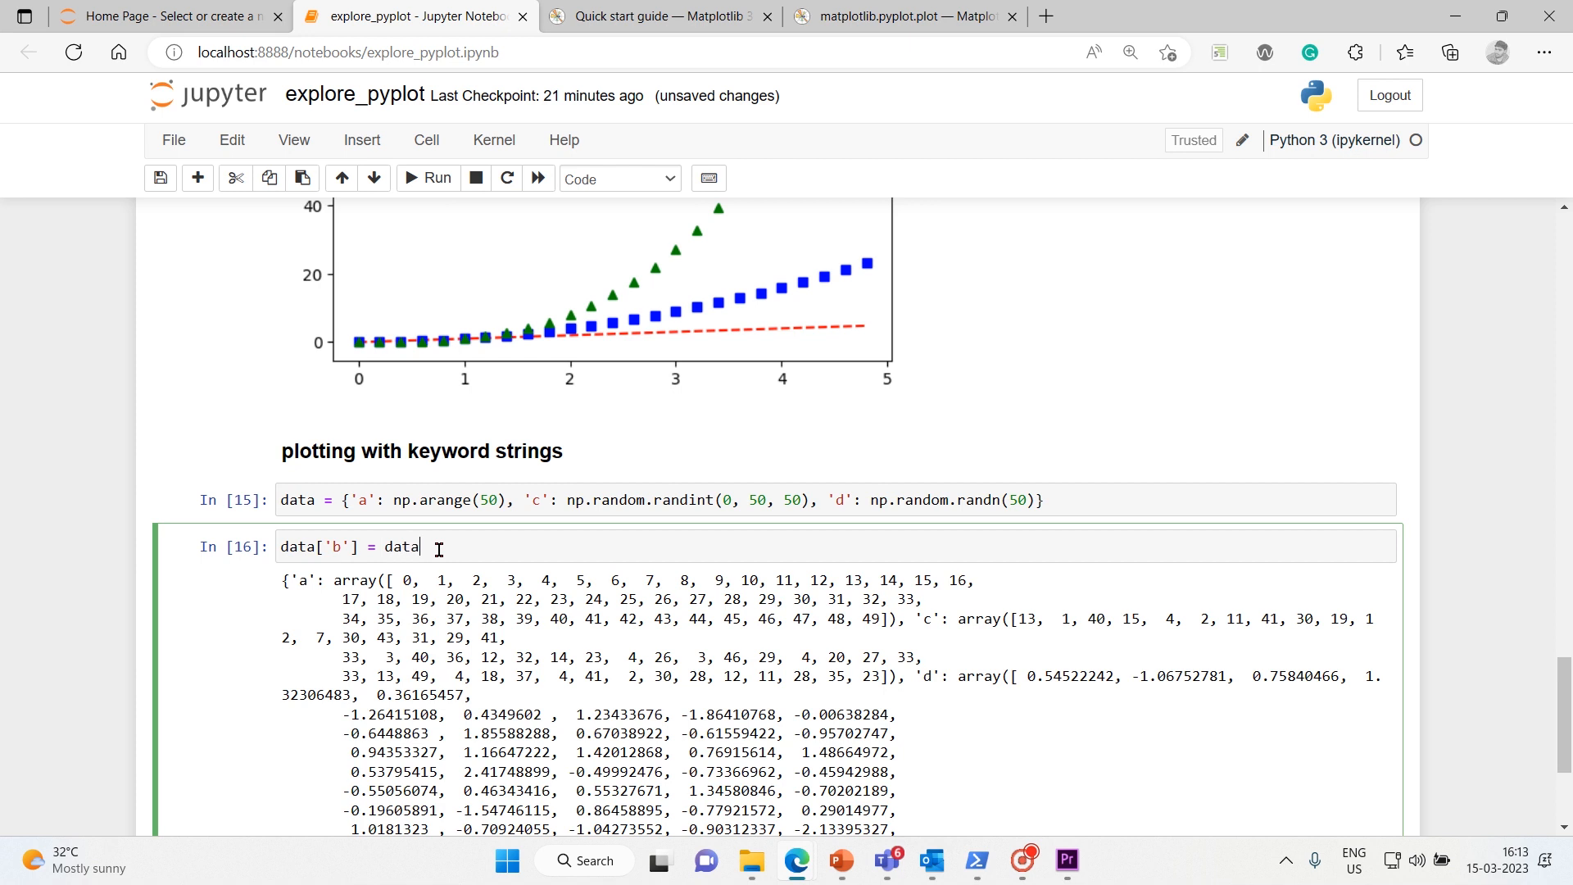
pyautogui.write("['a']")
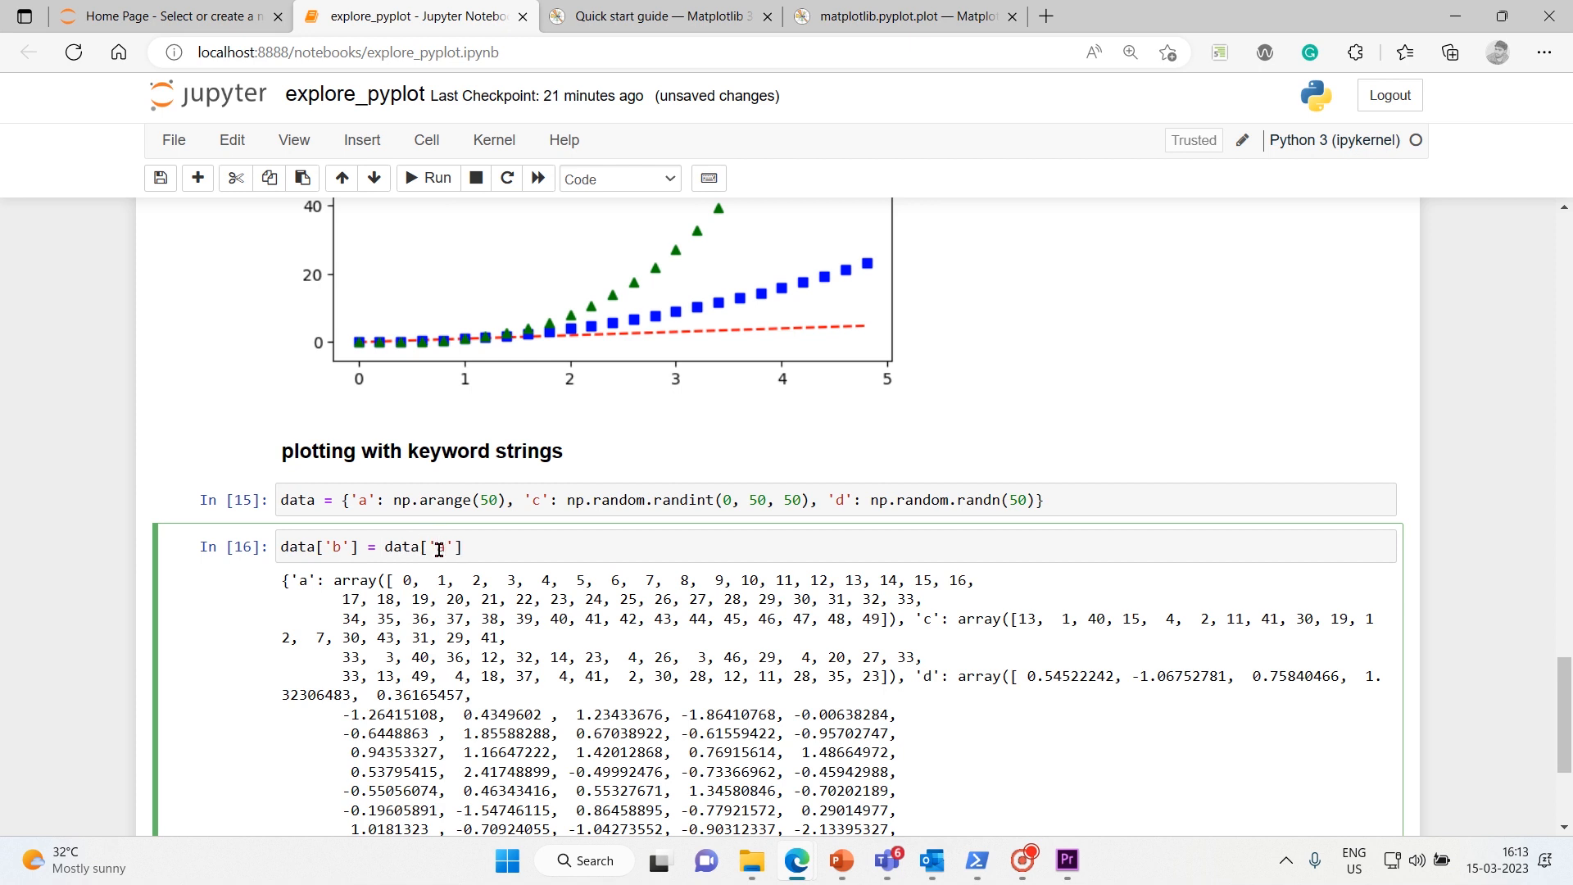
pyautogui.click(461, 572)
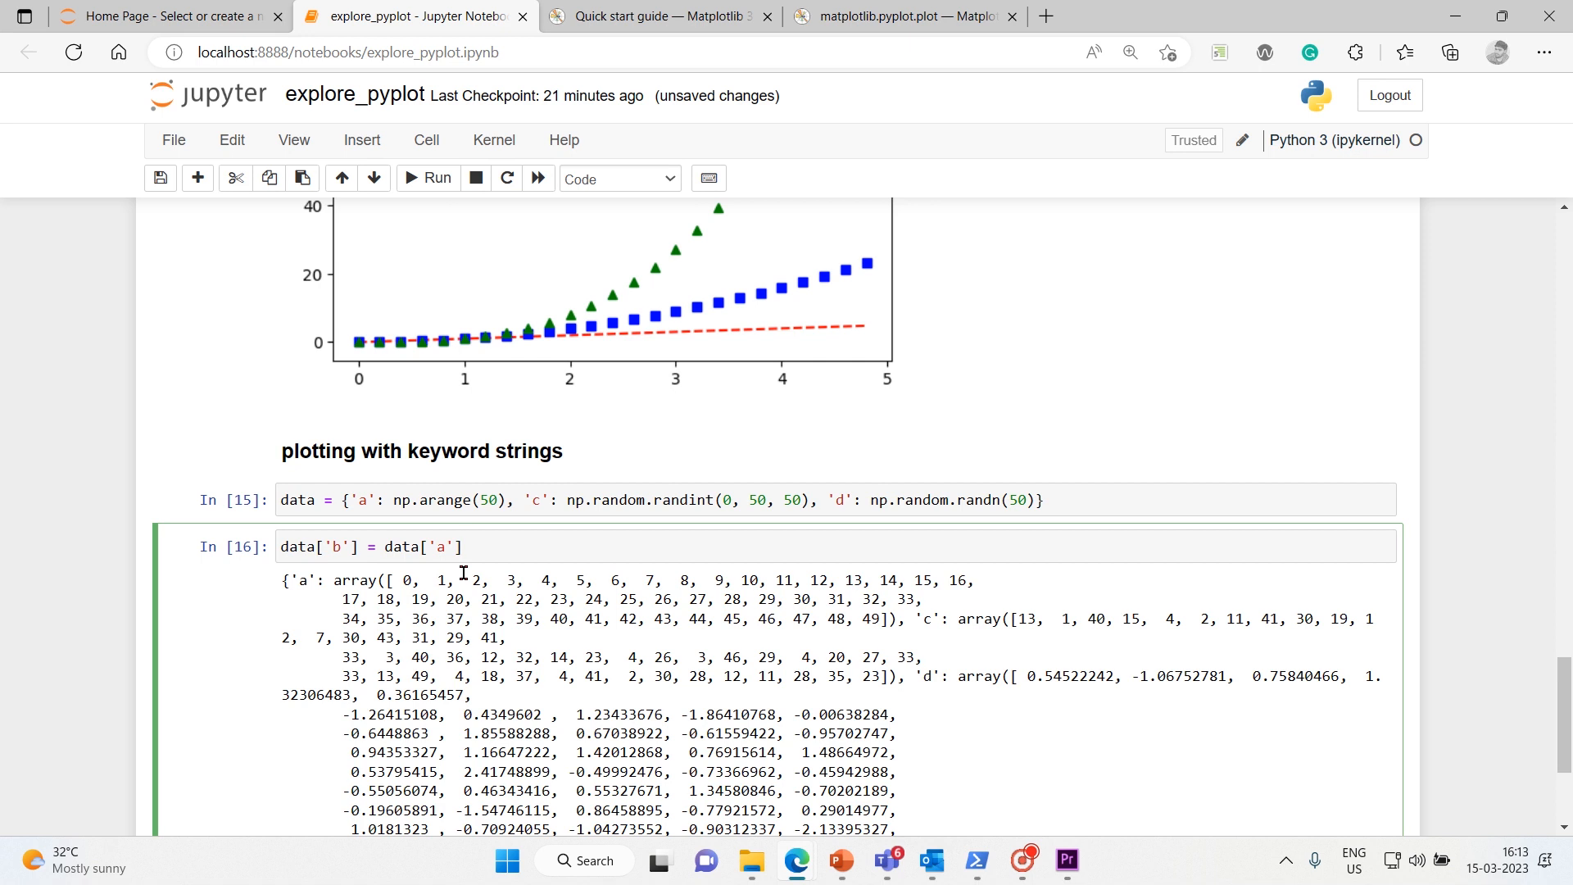
pyautogui.write('+')
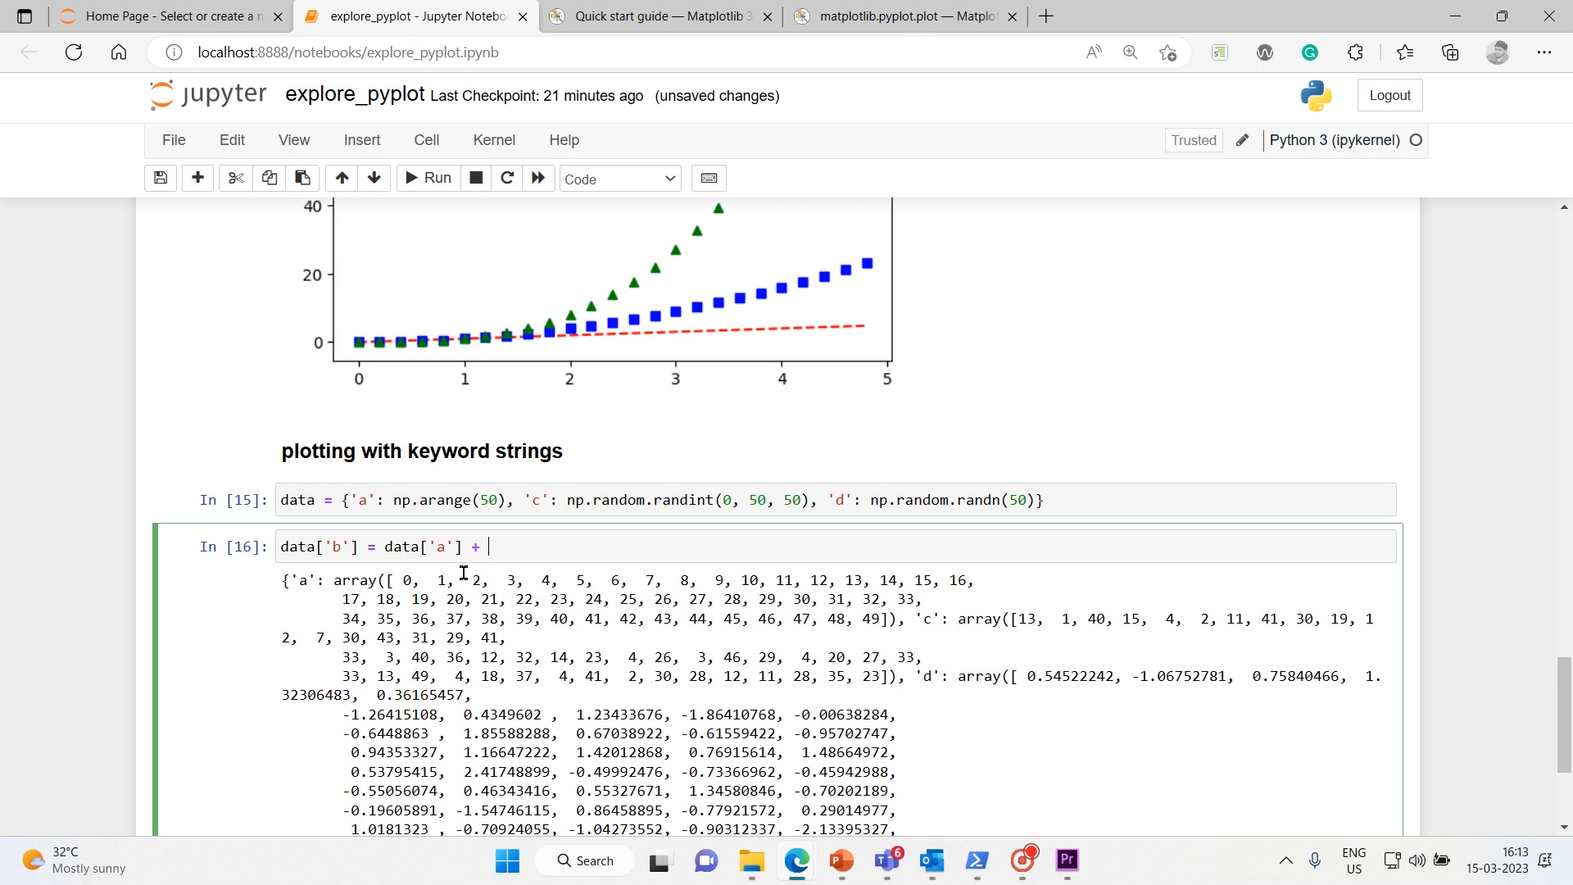
pyautogui.write('10')
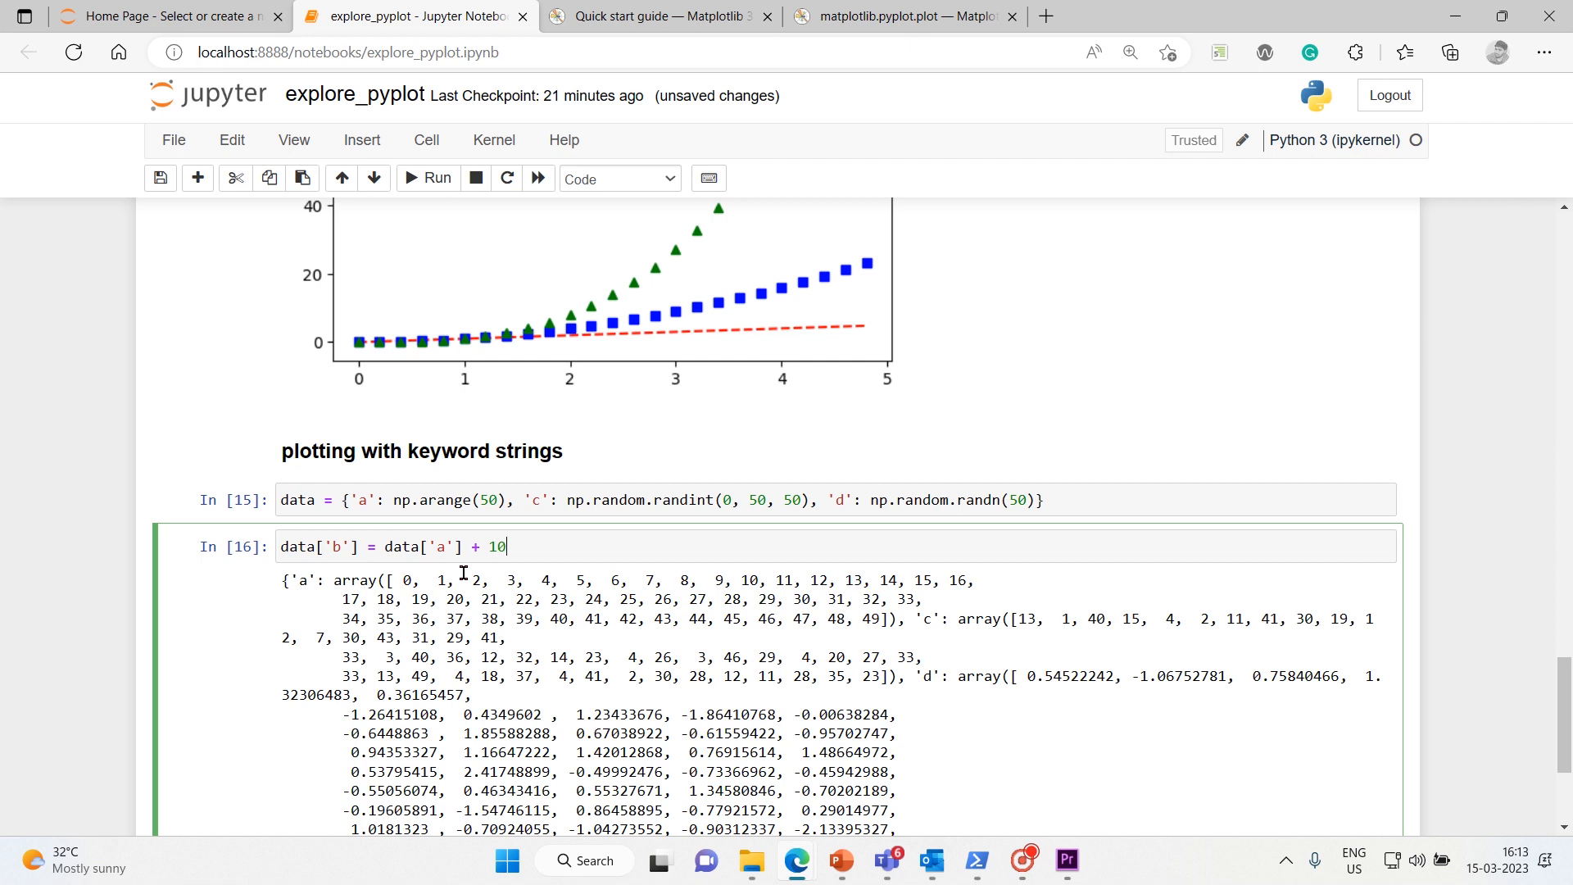
pyautogui.write('* n')
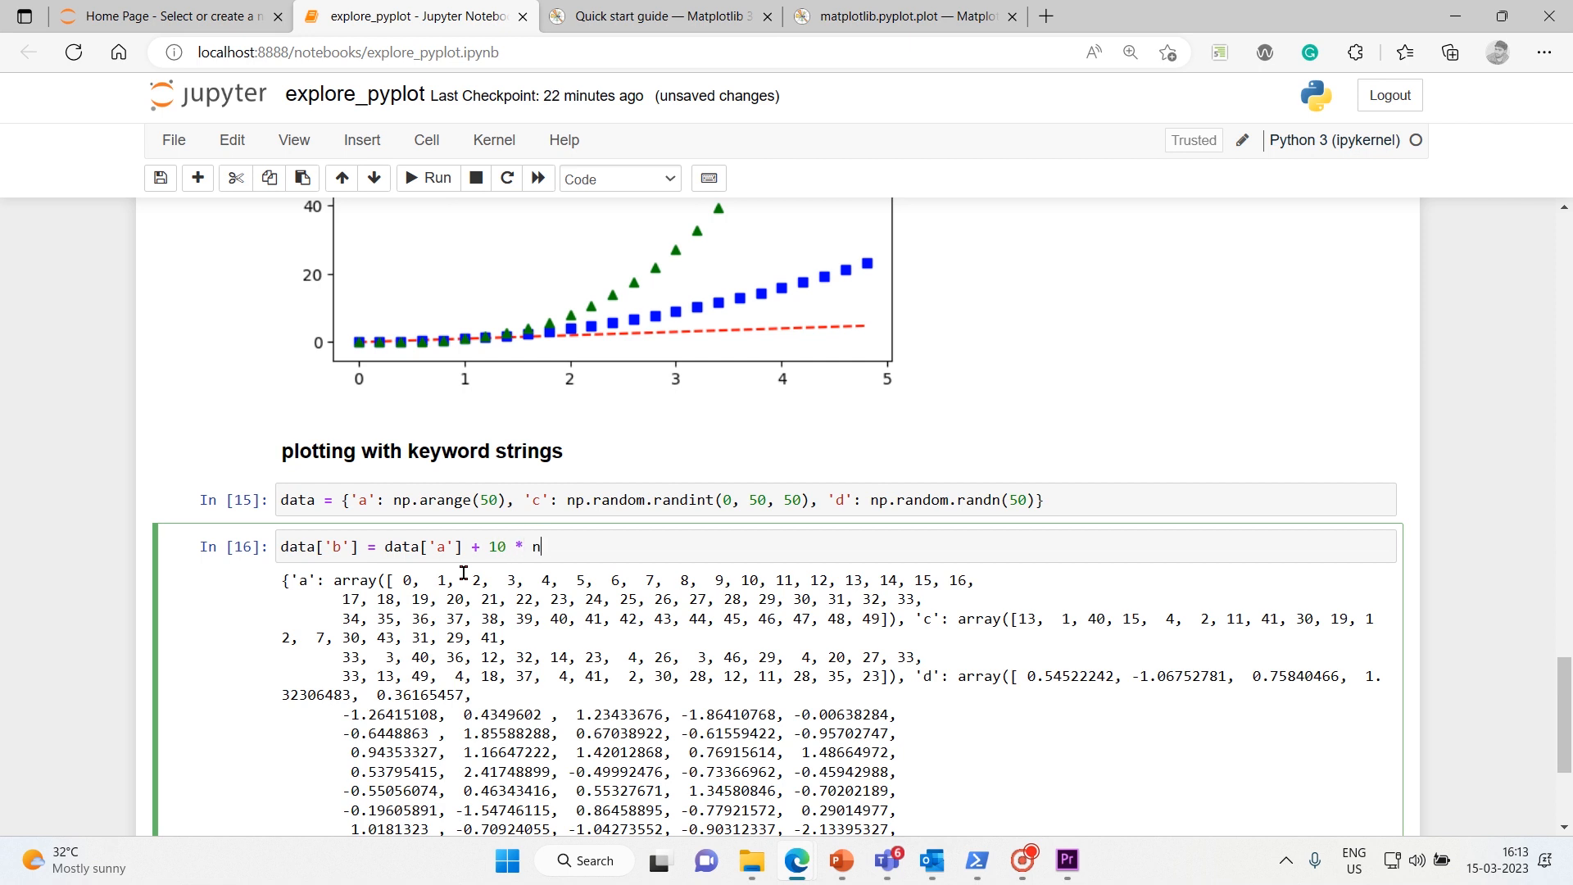
pyautogui.write('p.random')
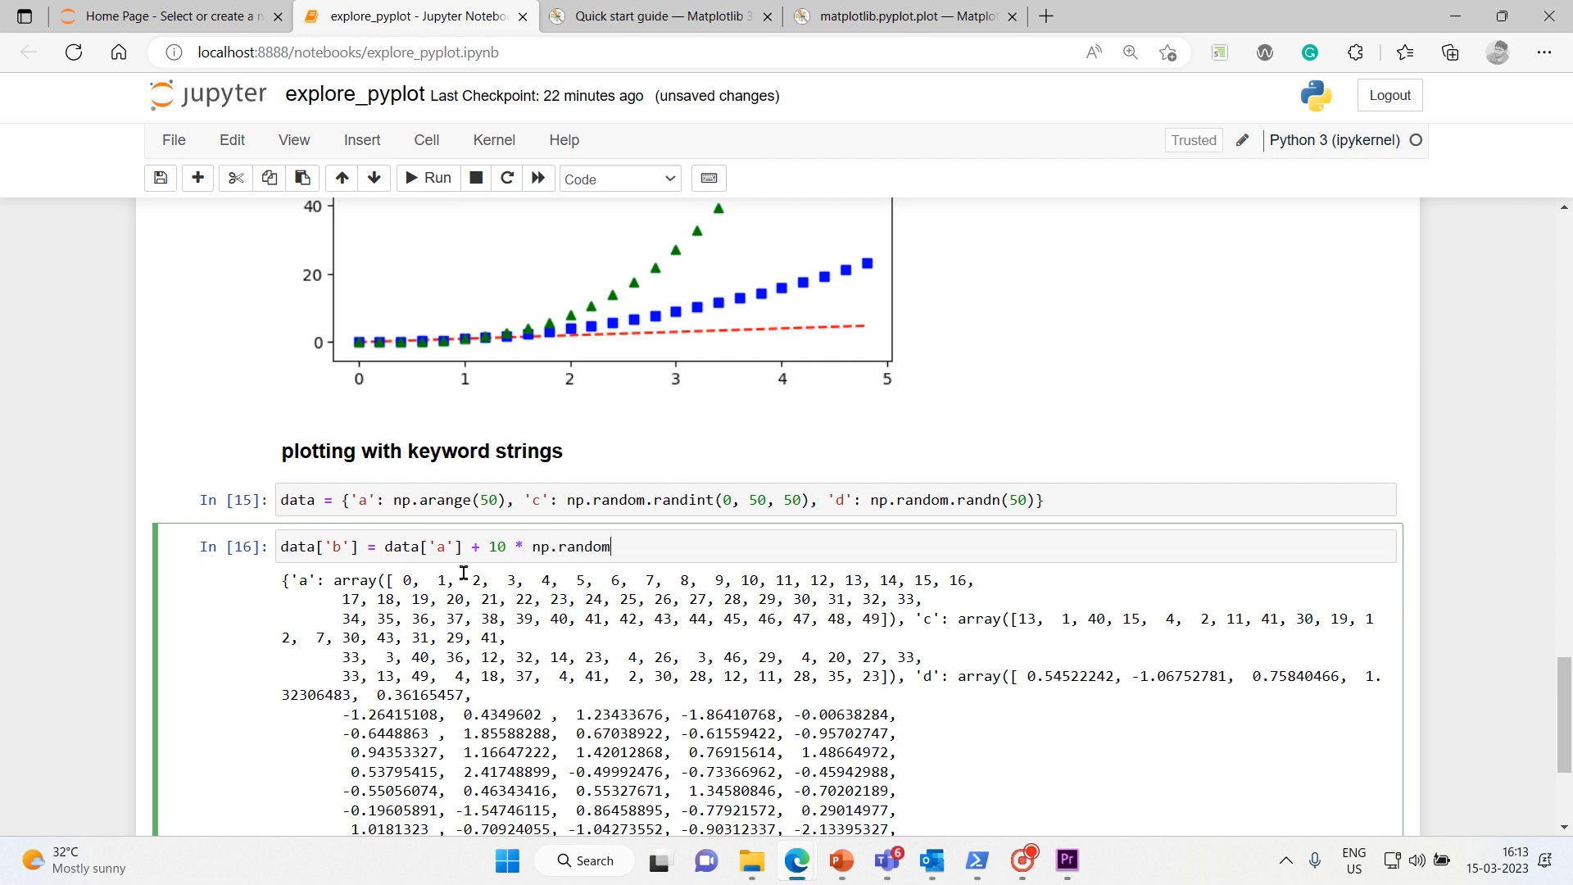
pyautogui.write('.randn(50')
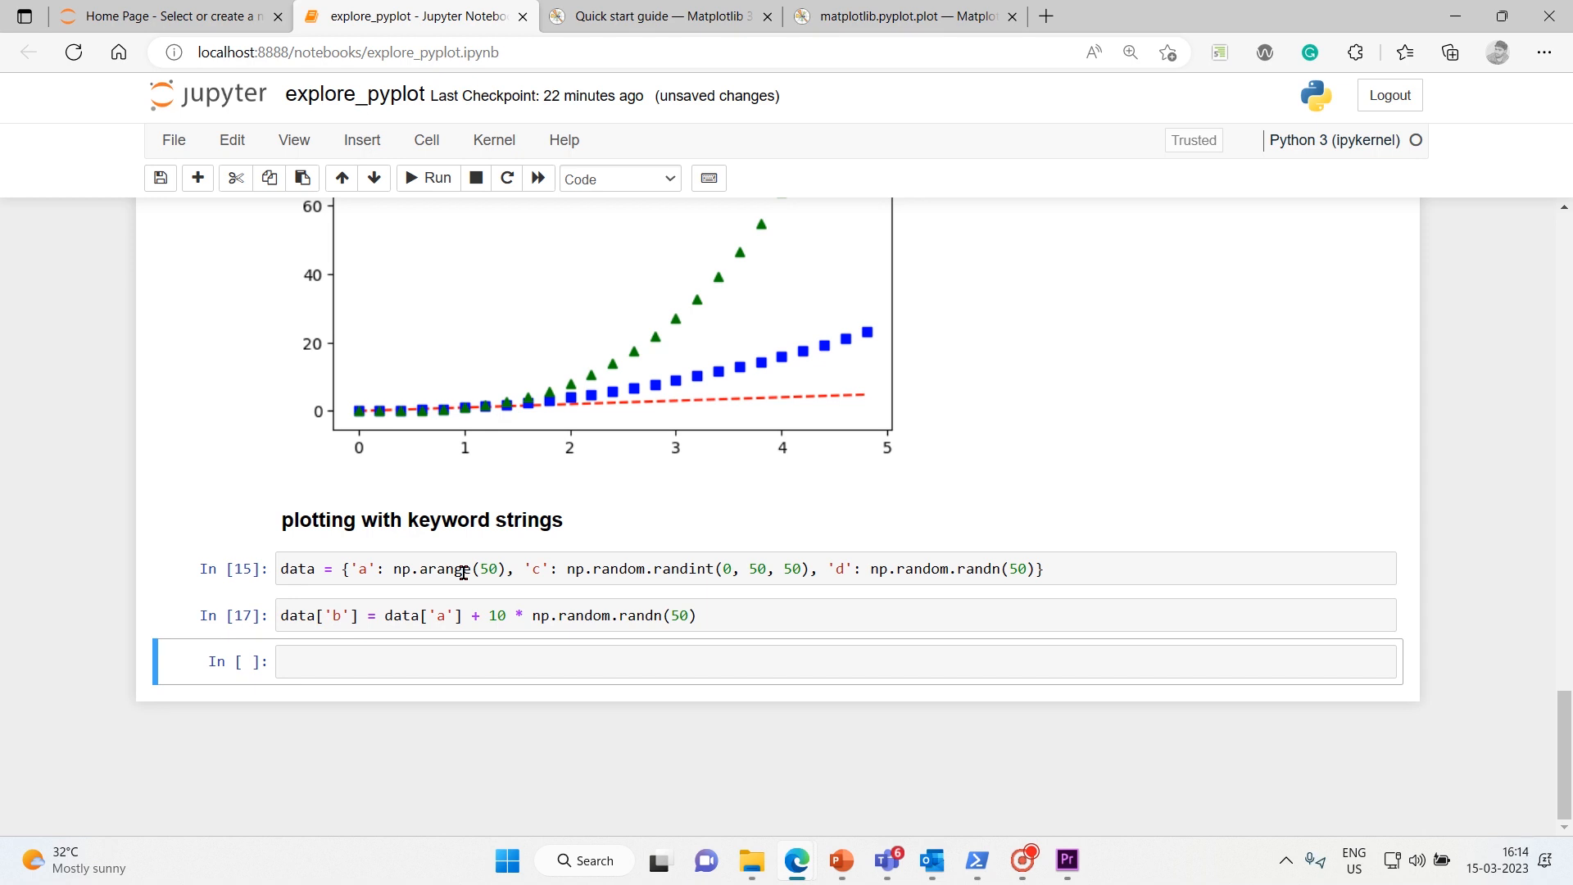
pyautogui.moveTo(363, 706)
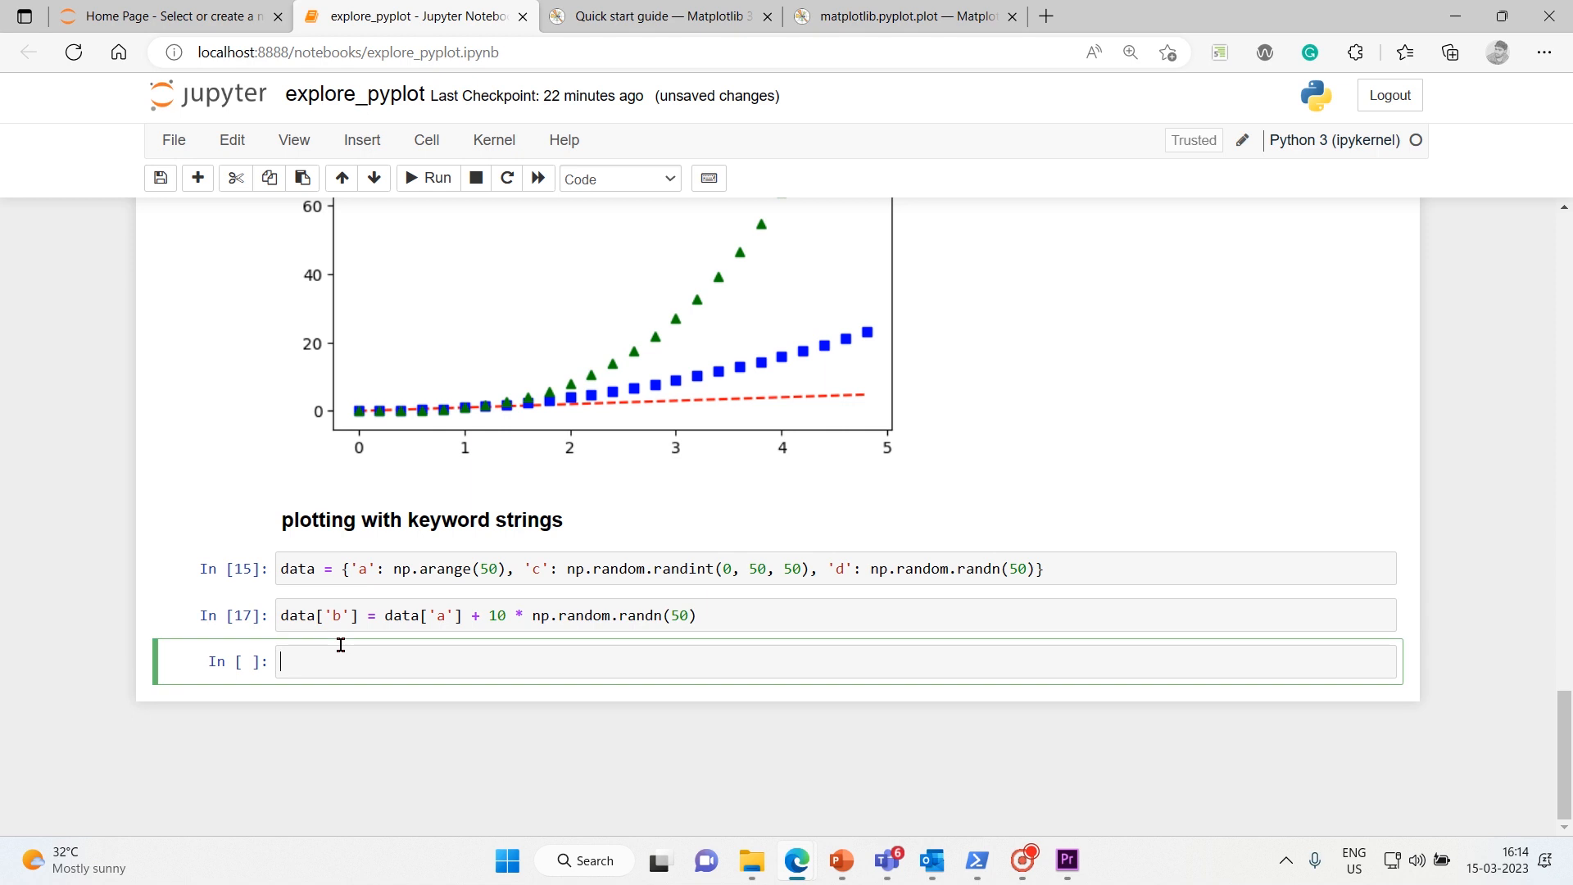
# Enter and run data['d'] = np.abs(data['d']) * 100.
pyautogui.write('data[]')
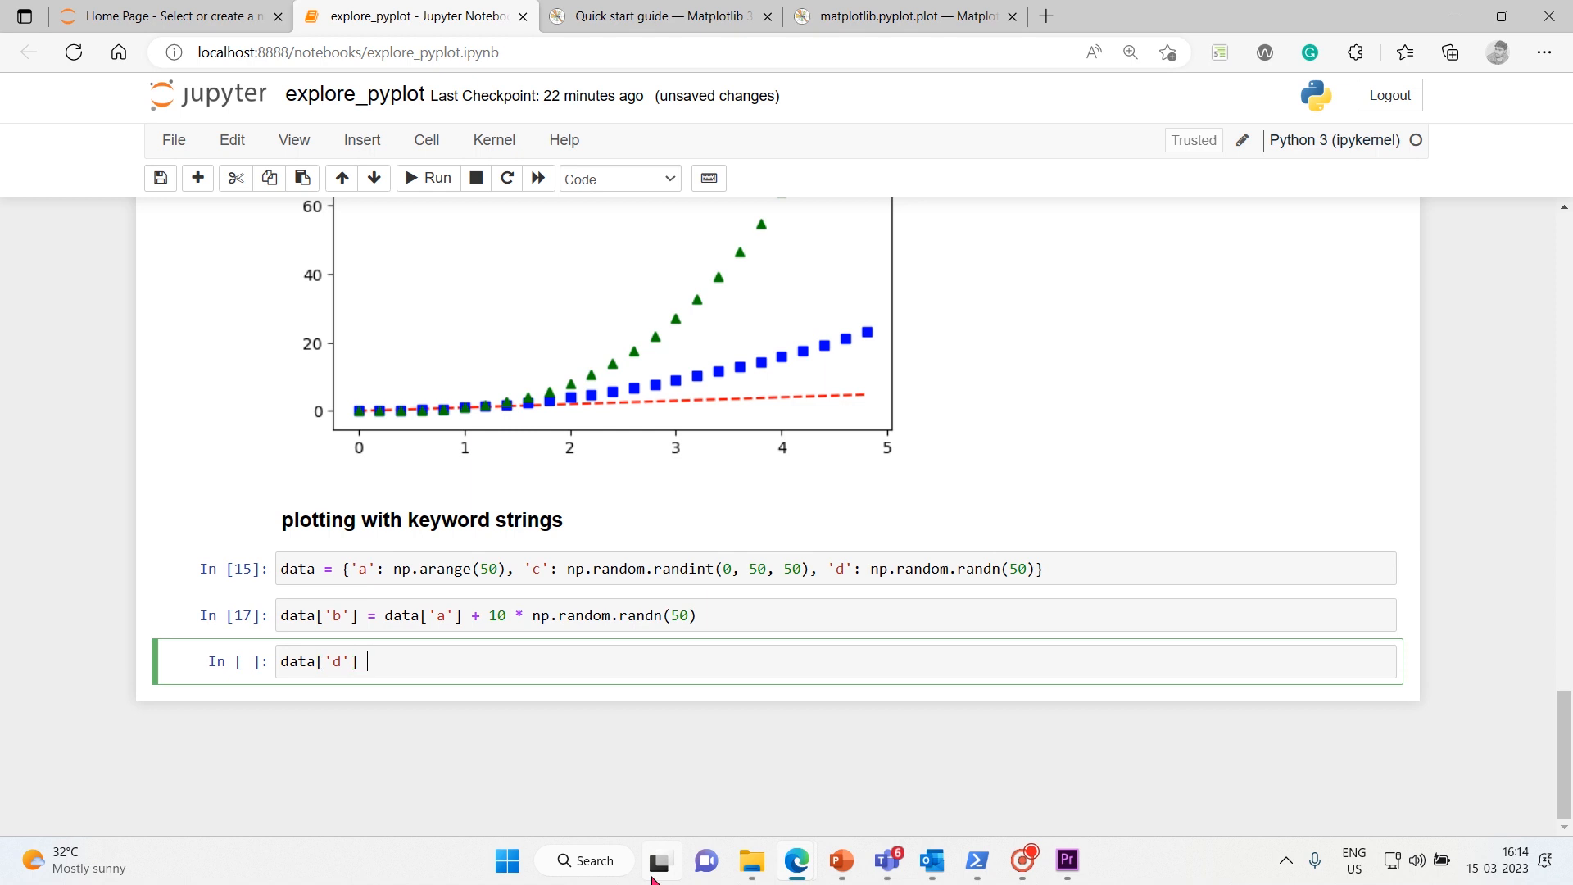
pyautogui.write('= np.')
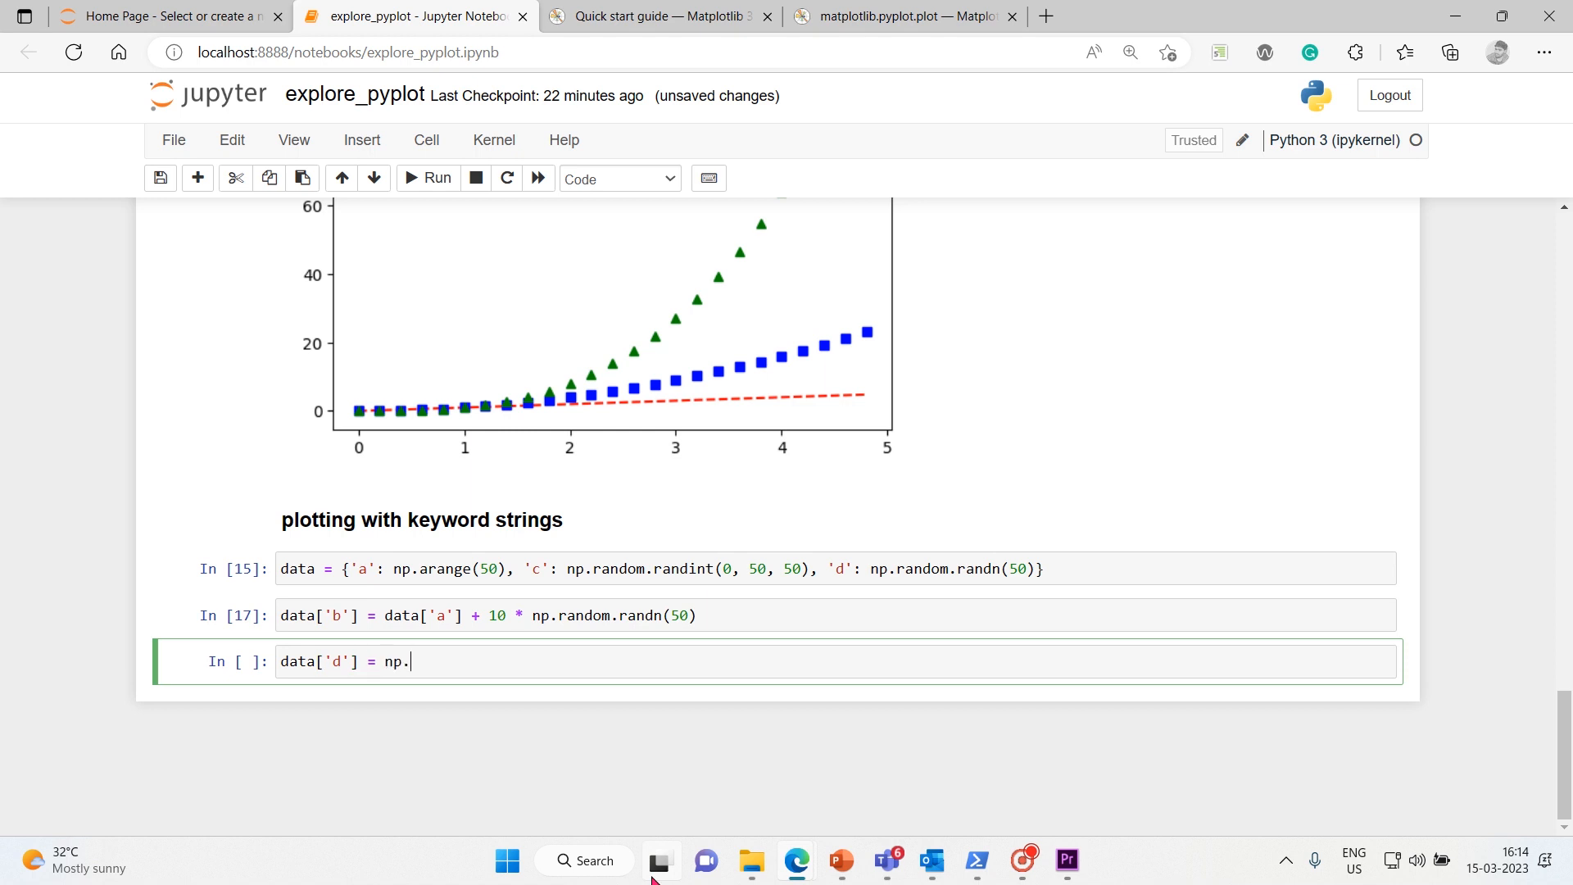
pyautogui.write('abs(')
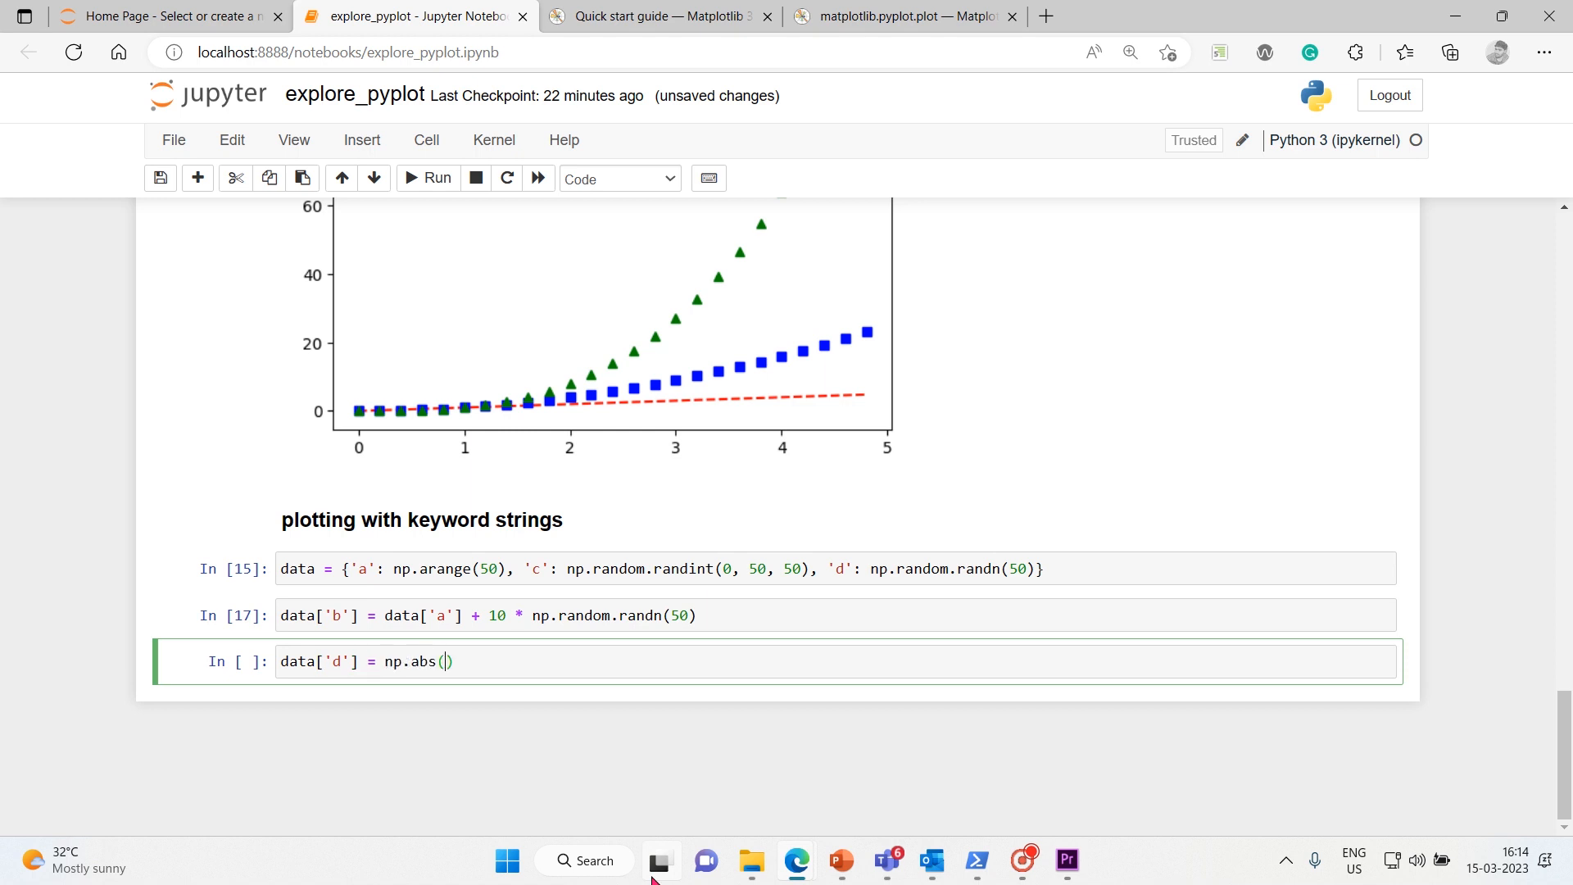
pyautogui.write('data')
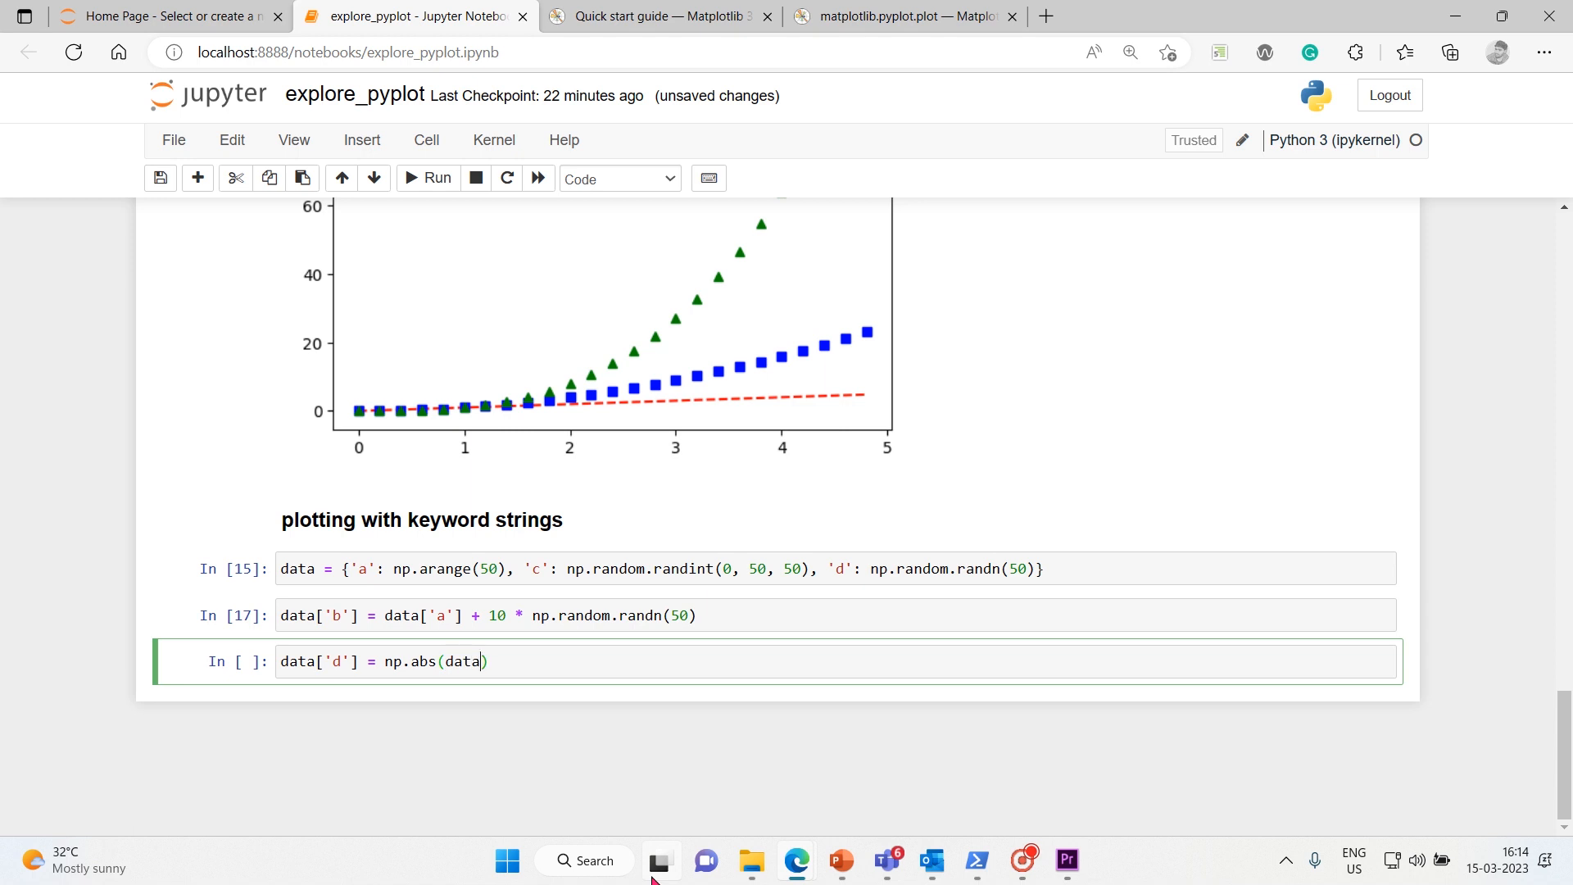
pyautogui.write('[')
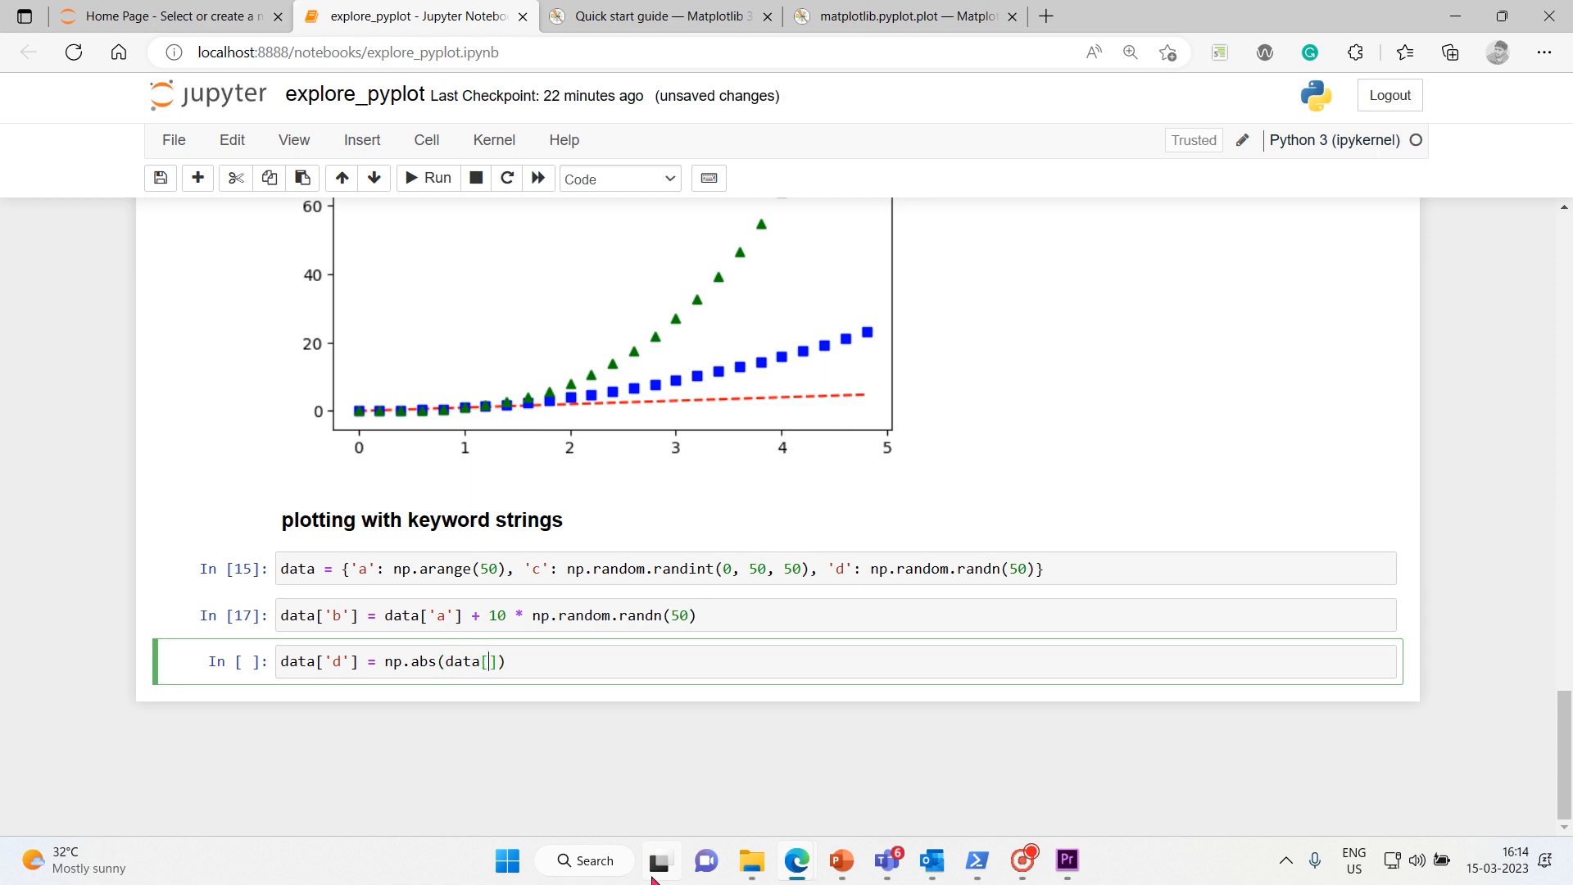
pyautogui.write("'d'")
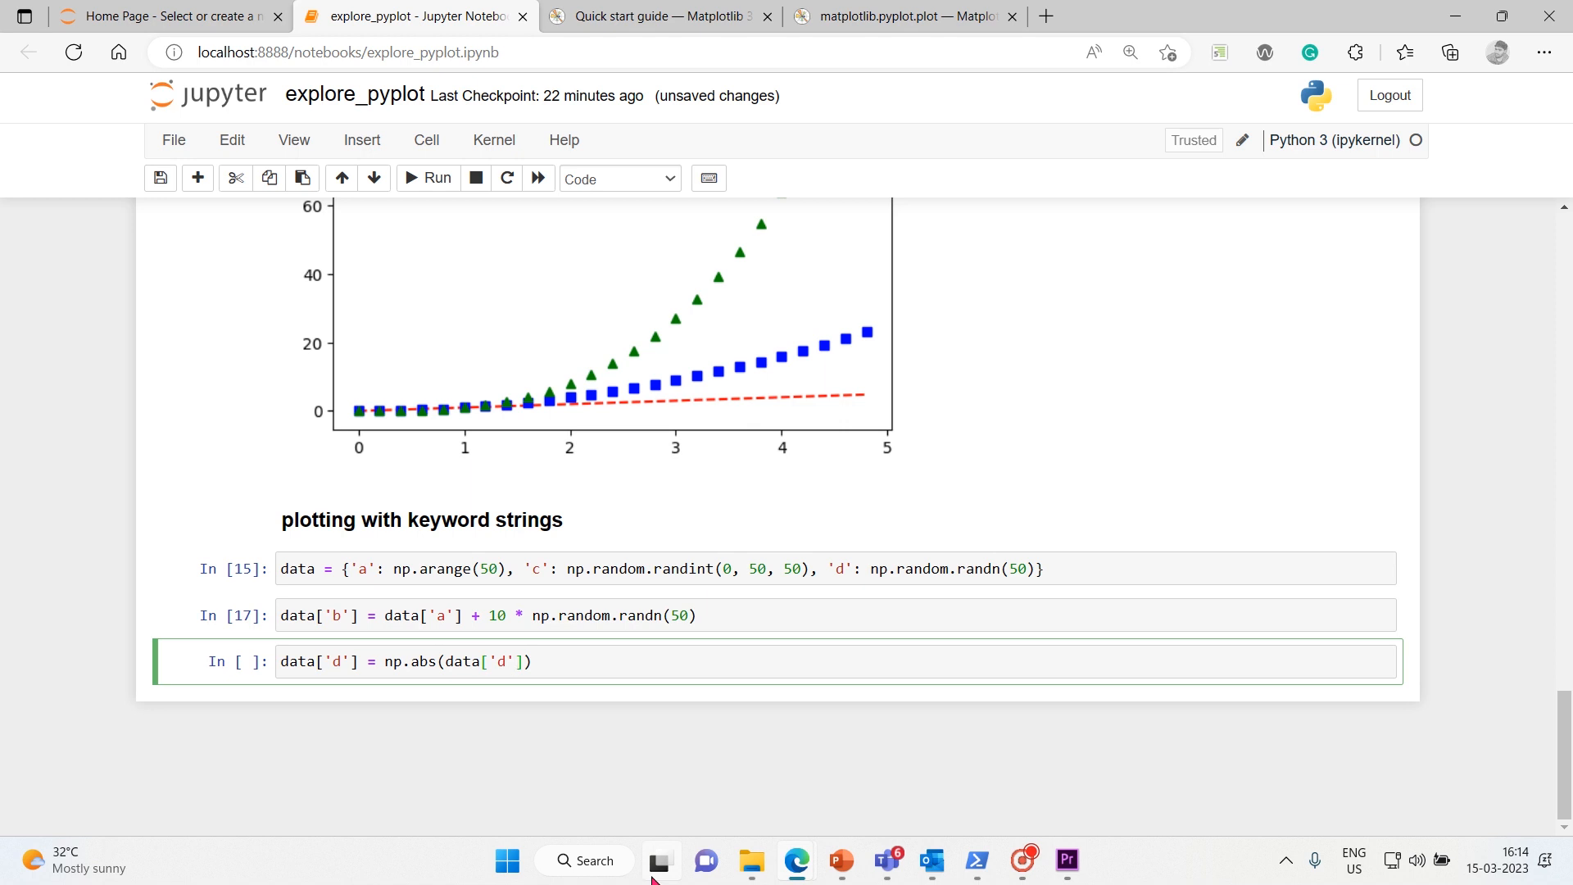
pyautogui.write('8')
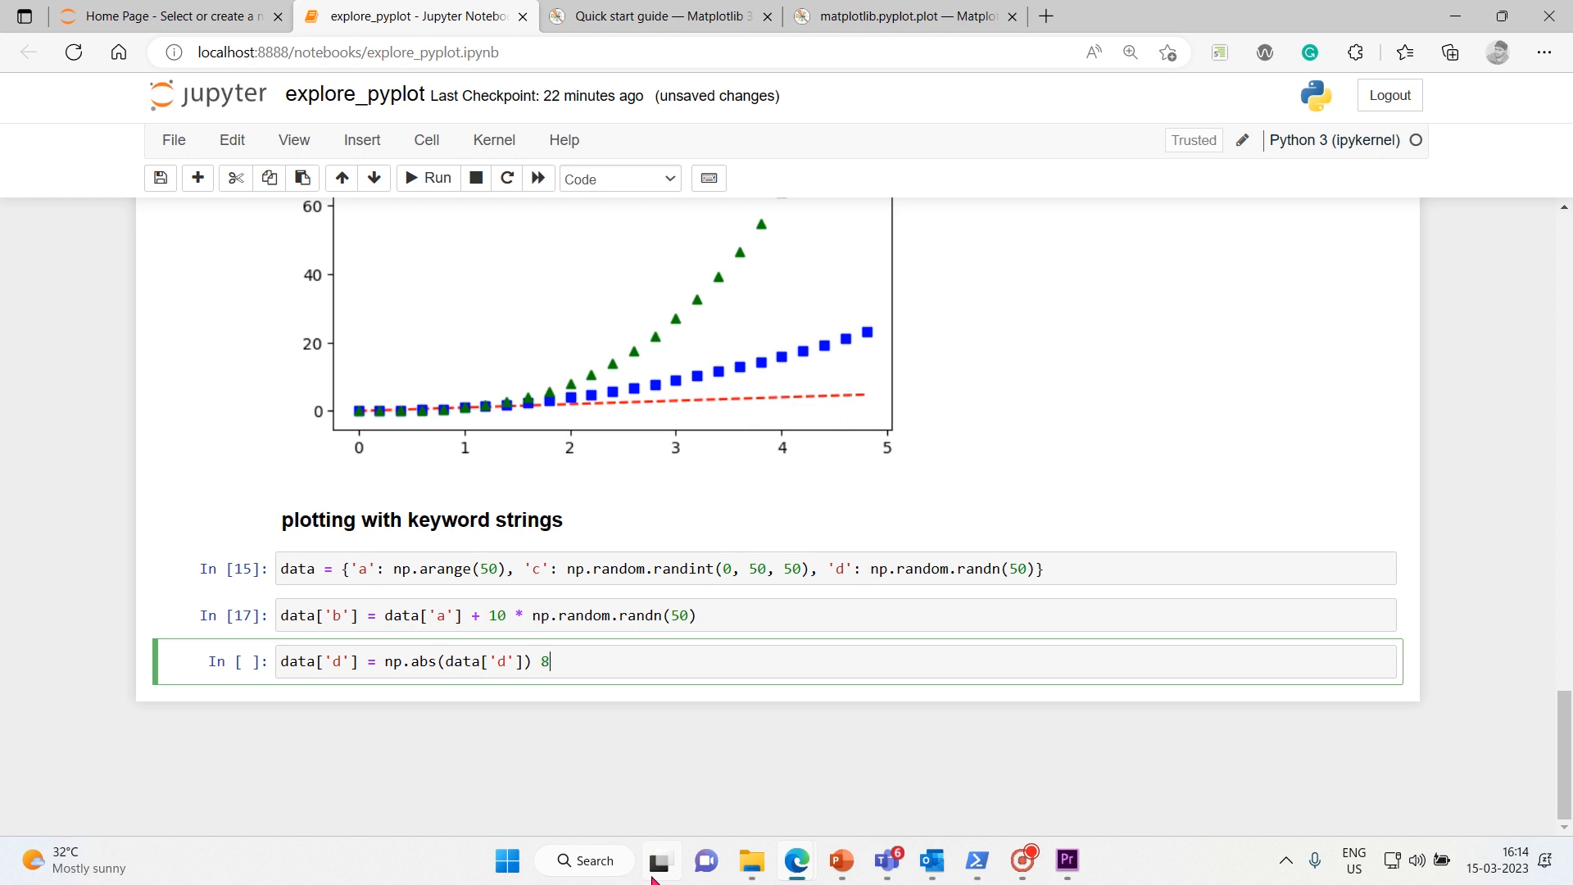
pyautogui.write('*')
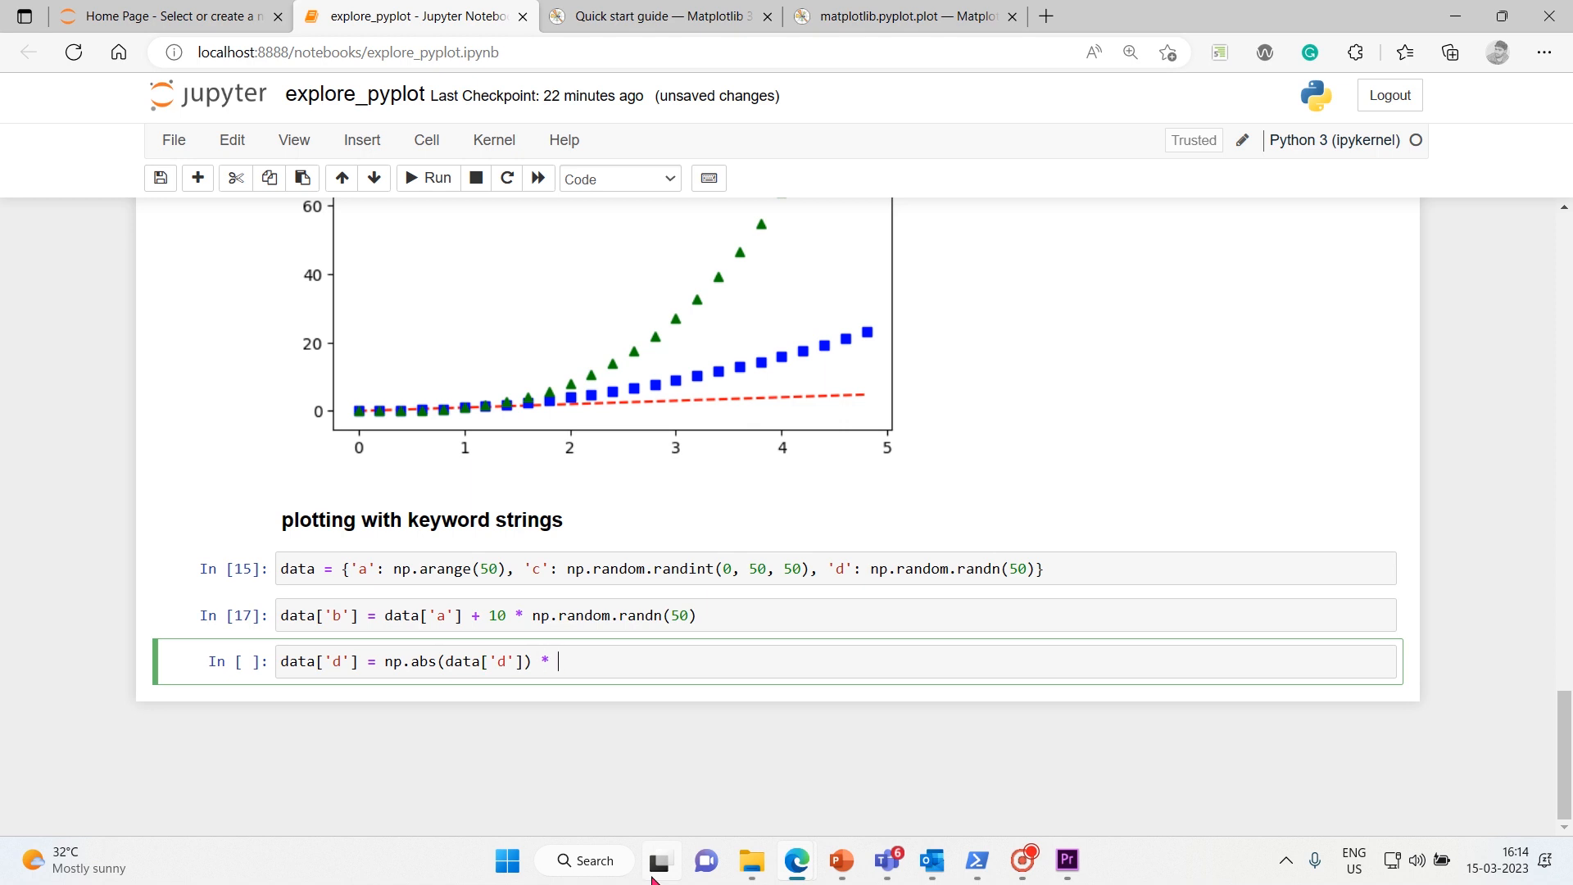
pyautogui.write('100')
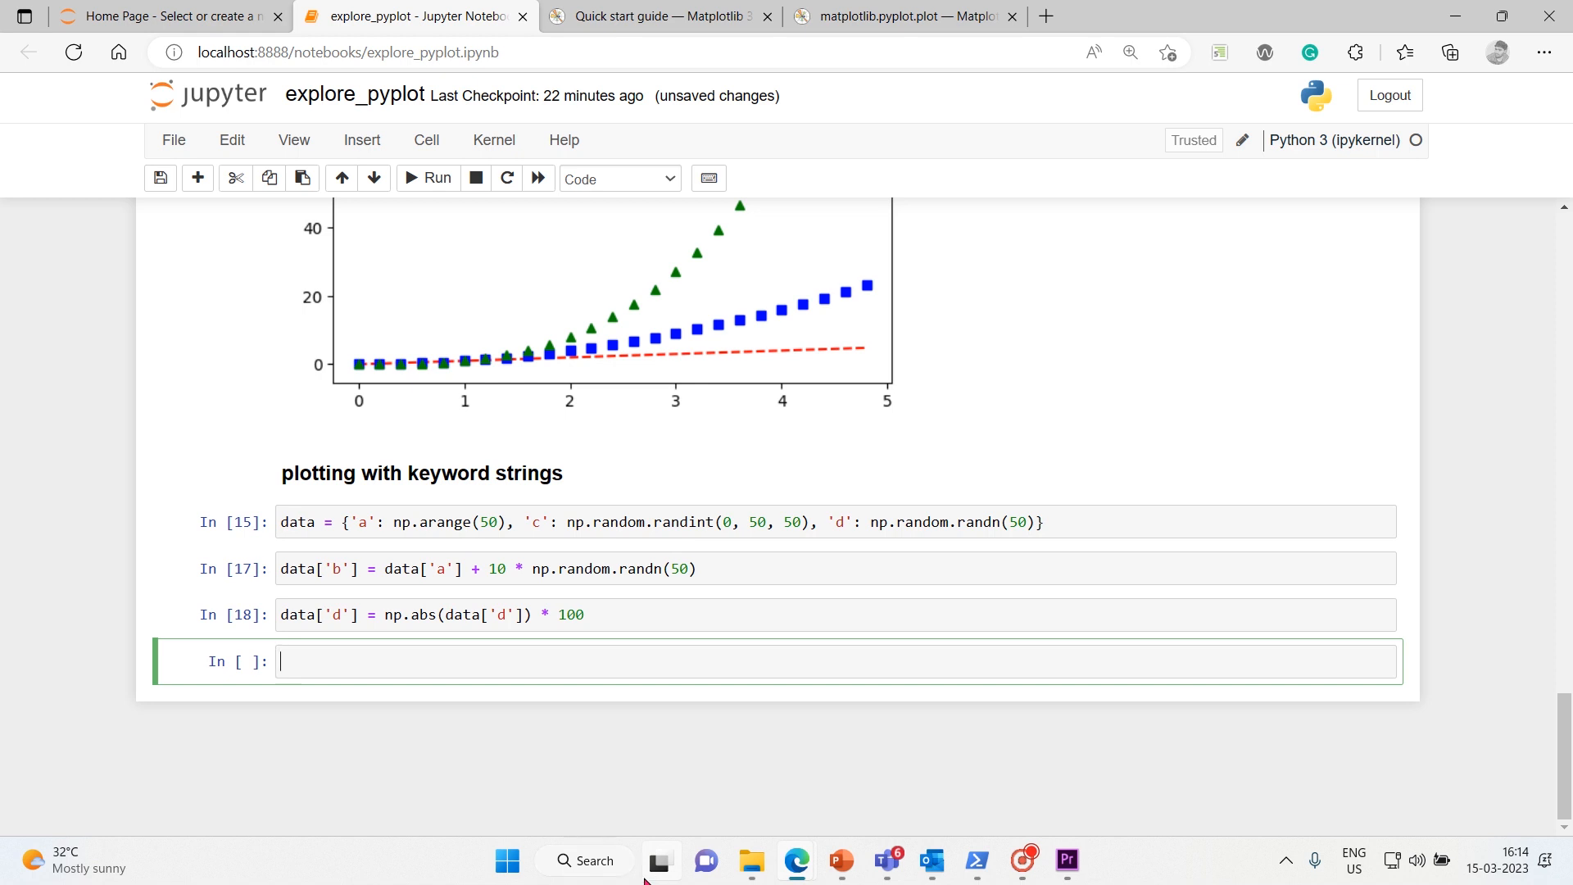
pyautogui.moveTo(327, 660)
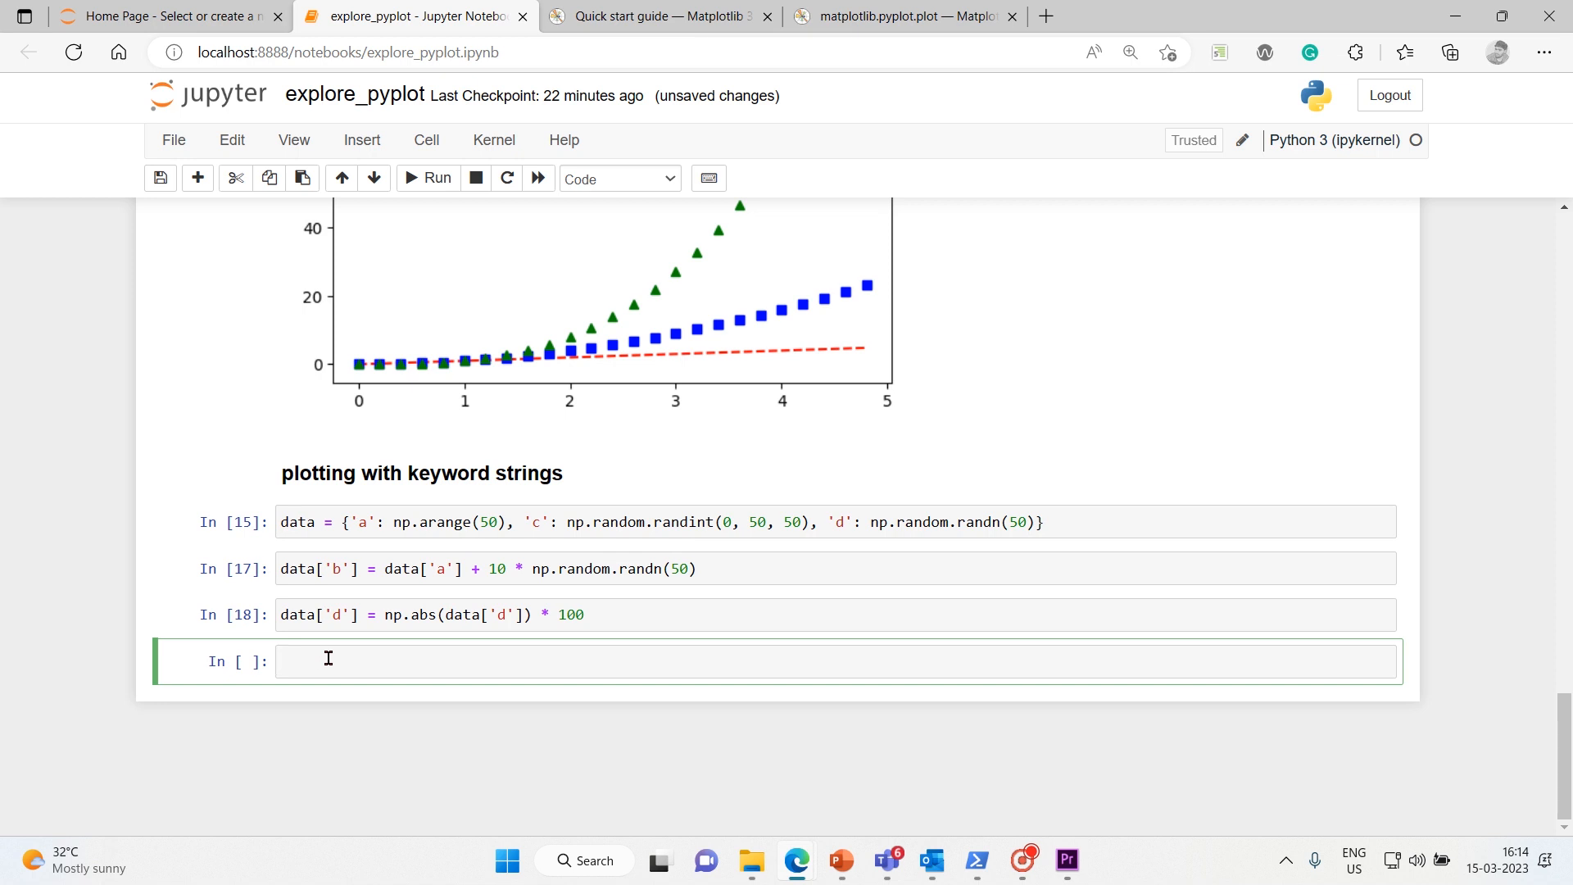
# Write plt.scatter('a', 'b', c='c', s='d', data=data) and highlight the data=data argument.
pyautogui.write('plt.scatter')
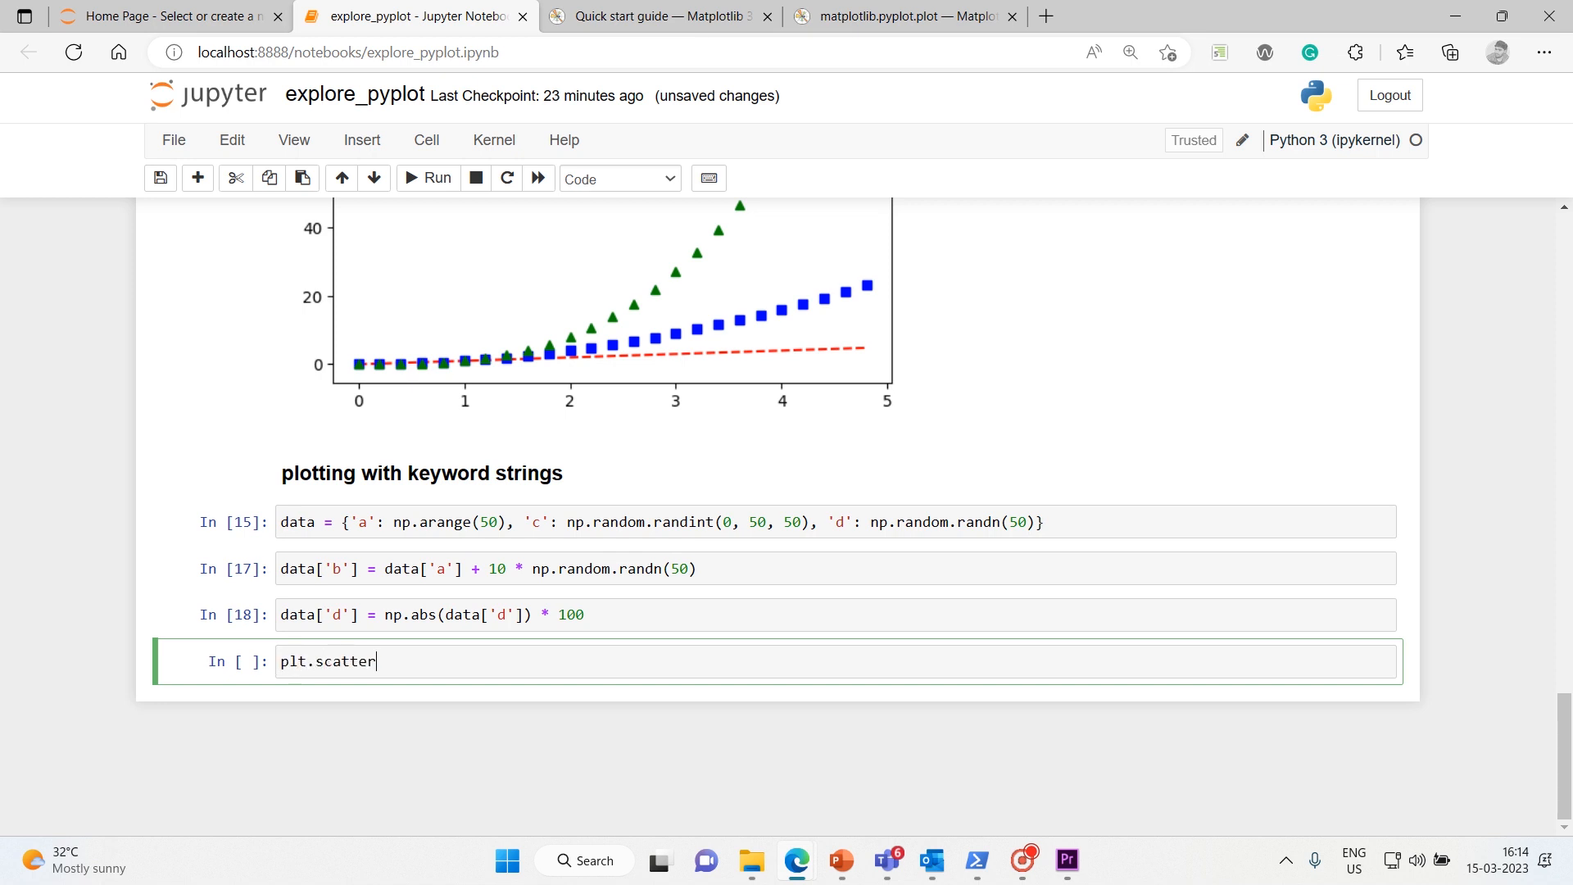
pyautogui.write("('')")
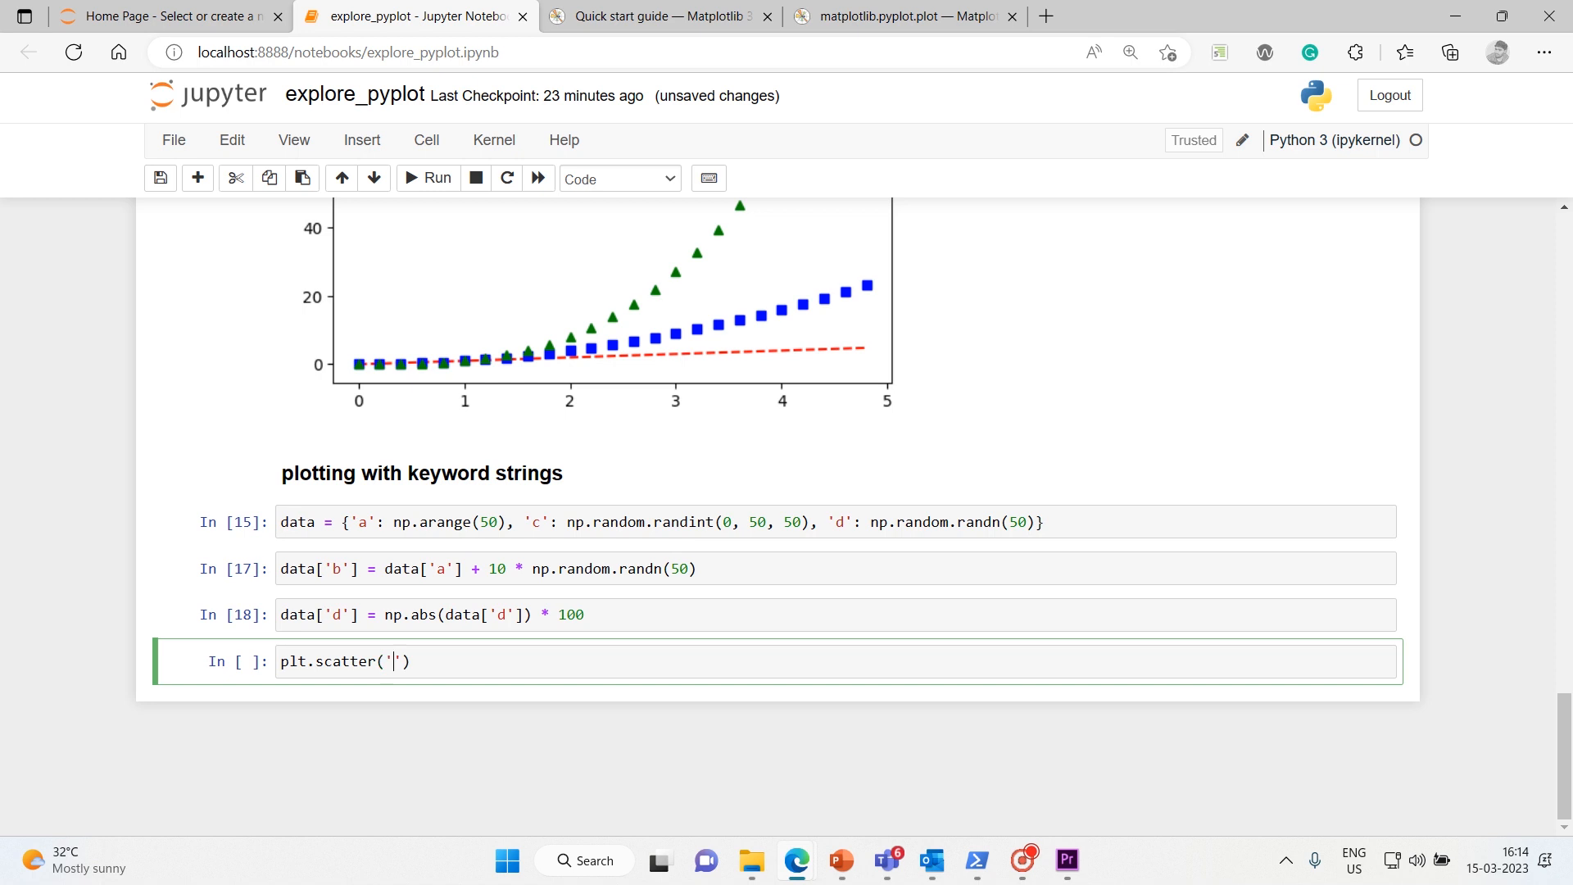
pyautogui.write('a')
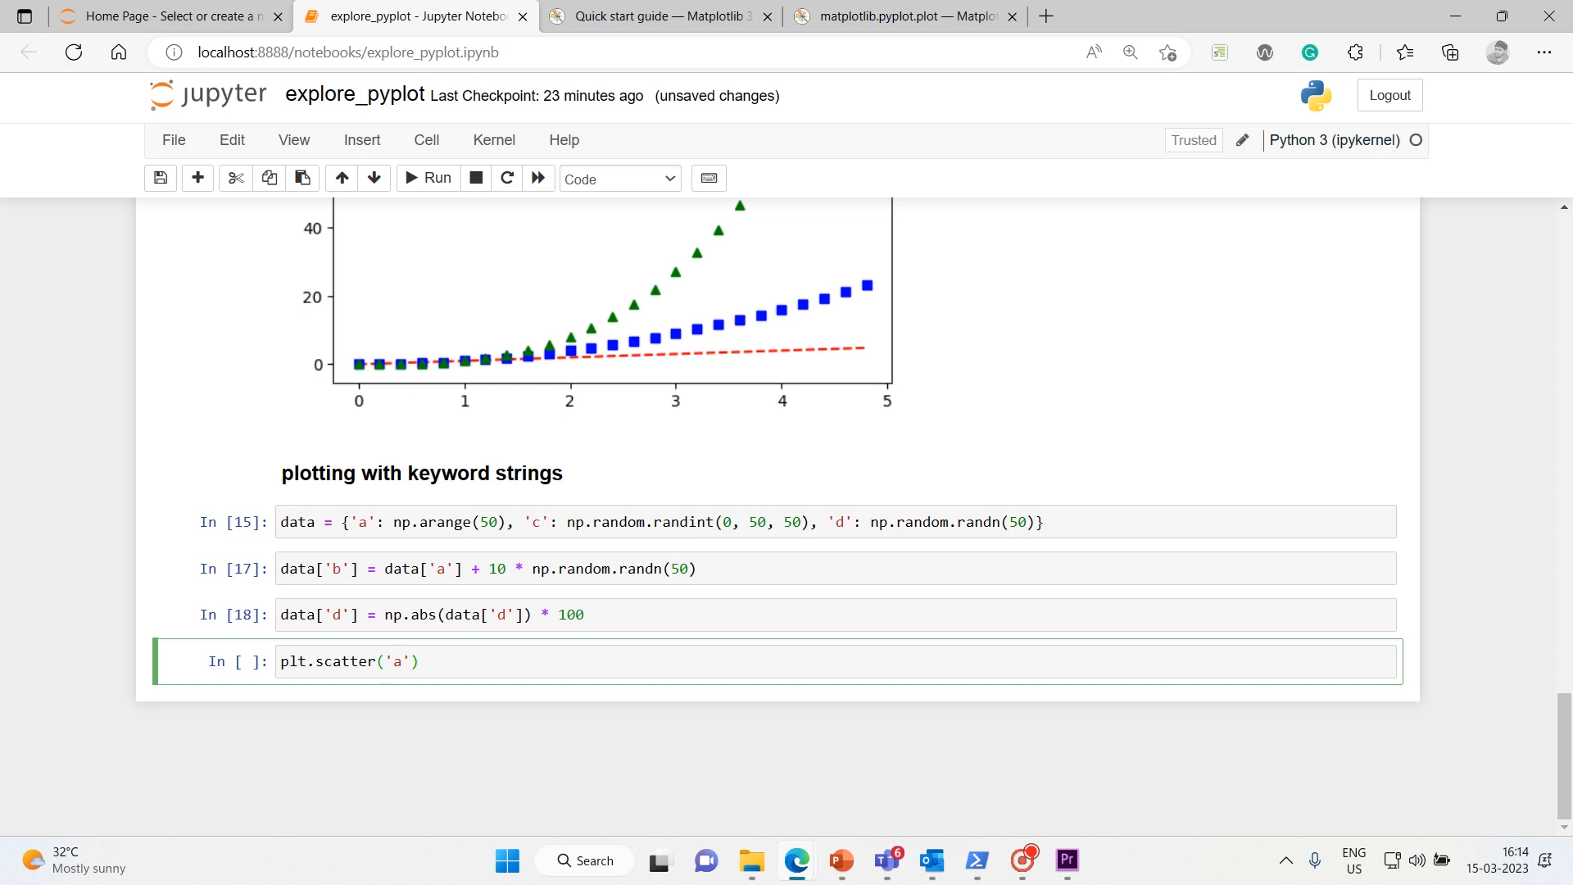
pyautogui.write(", 'b'")
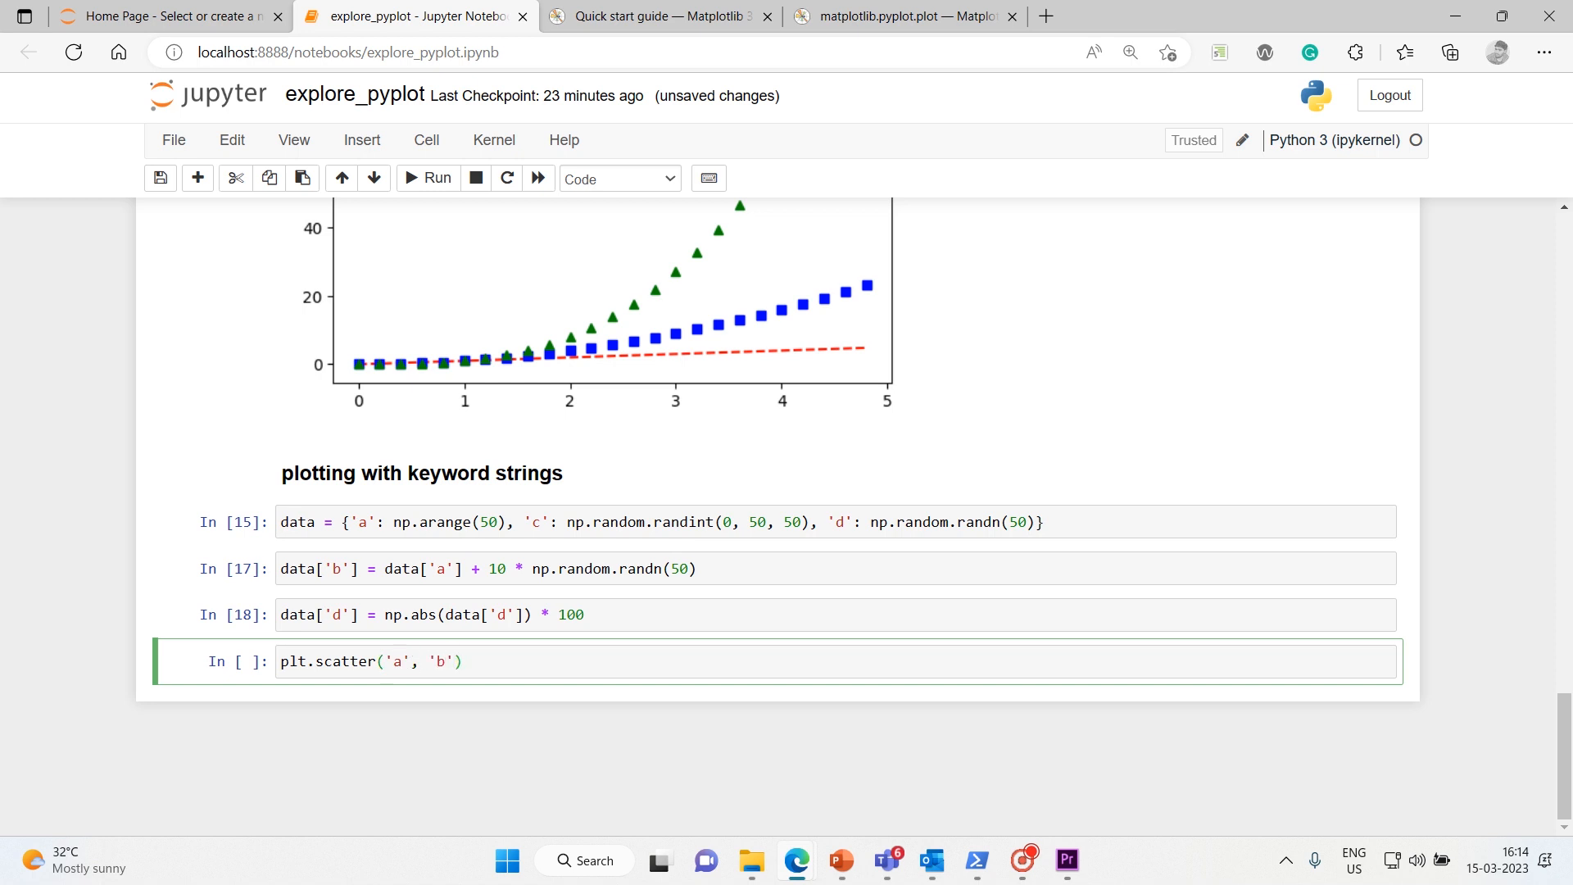
pyautogui.write(',')
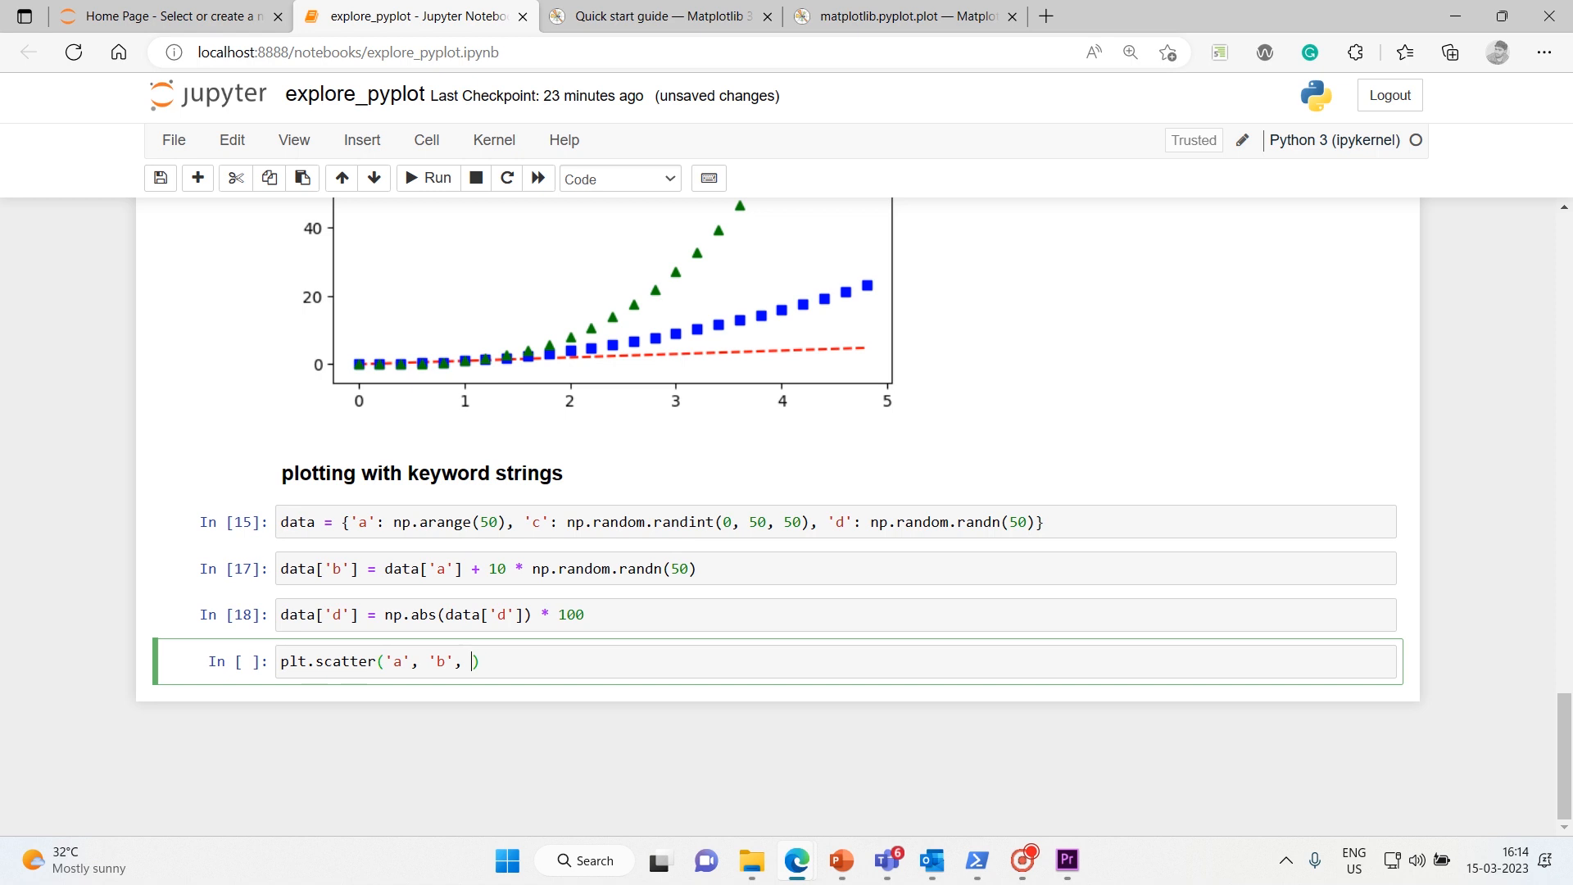
pyautogui.write("c='c'")
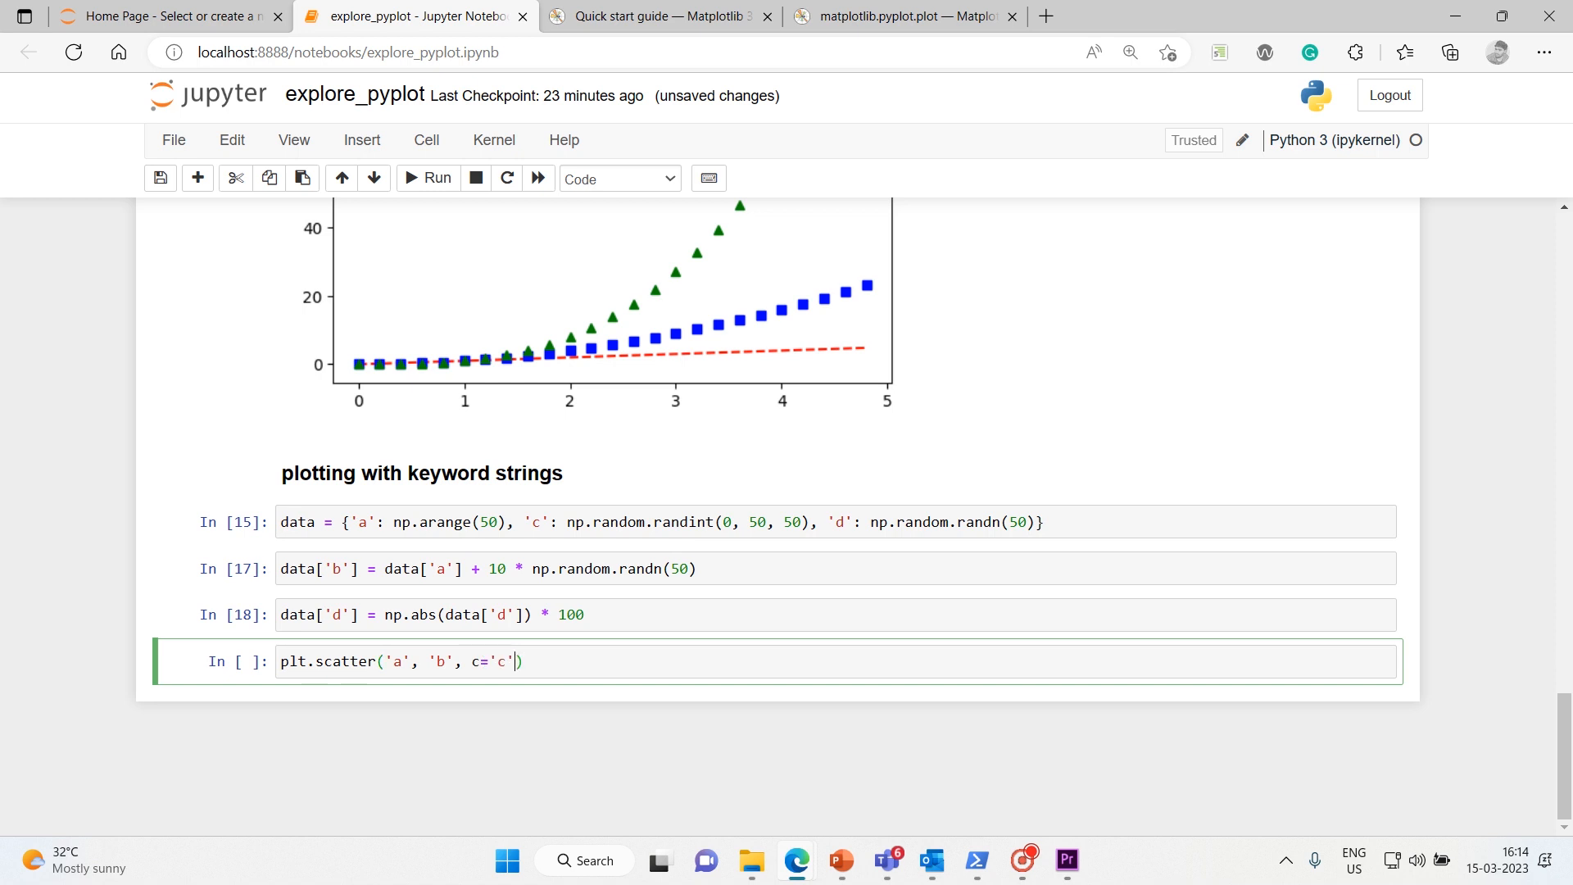
pyautogui.write(', s')
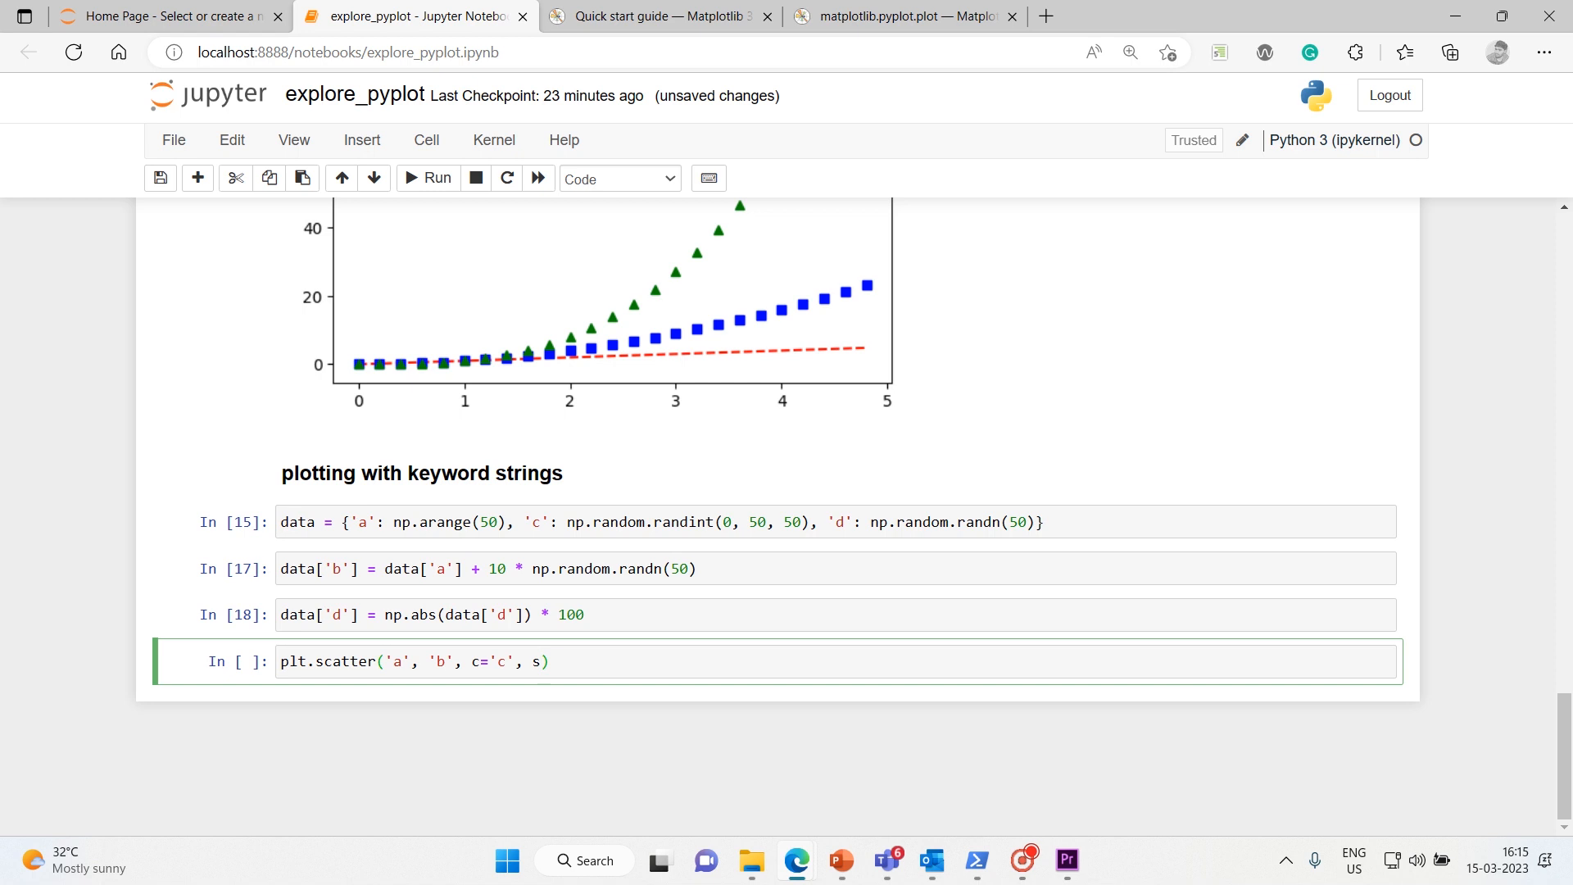
pyautogui.write("='d', data")
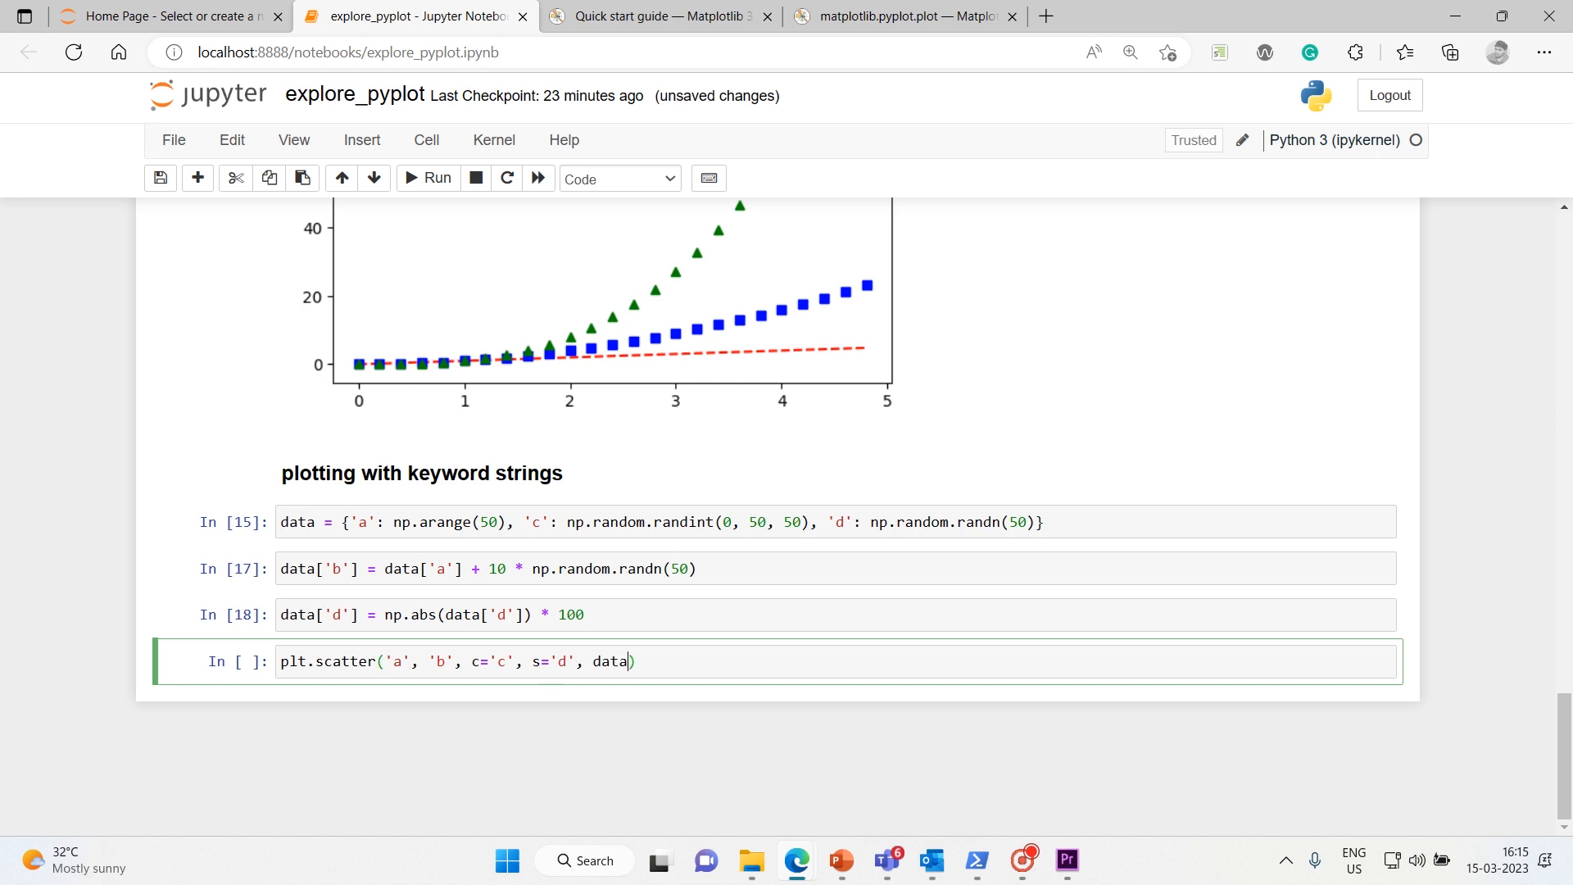
pyautogui.write('=data')
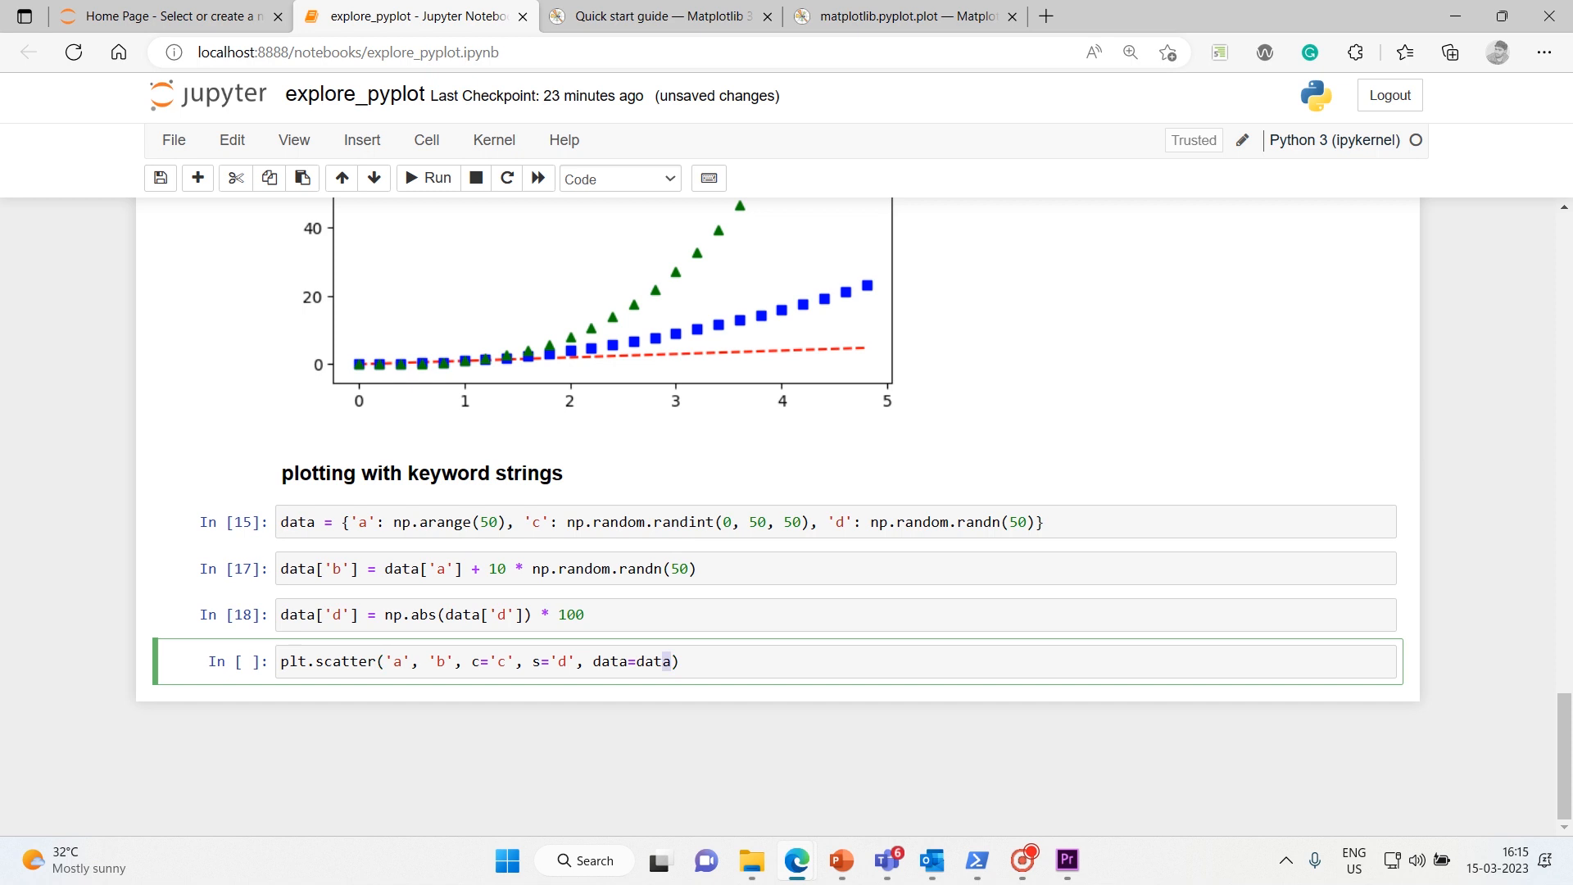
pyautogui.doubleClick(632, 661)
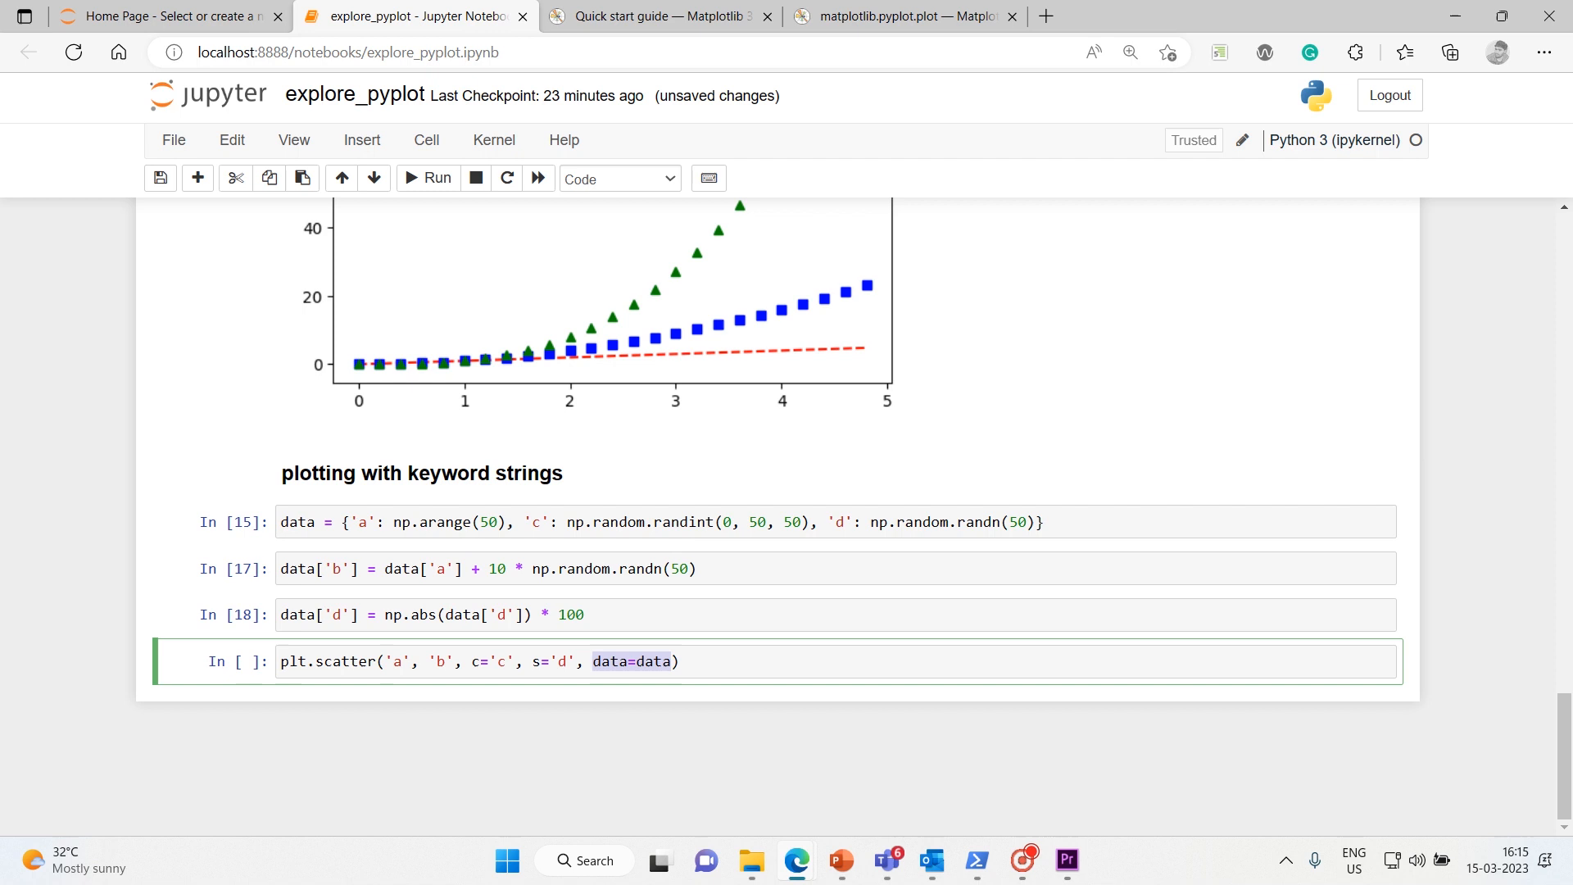
# Run the plt.scatter cell to draw the coloured, size-varying bubble plot.
pyautogui.click(429, 178)
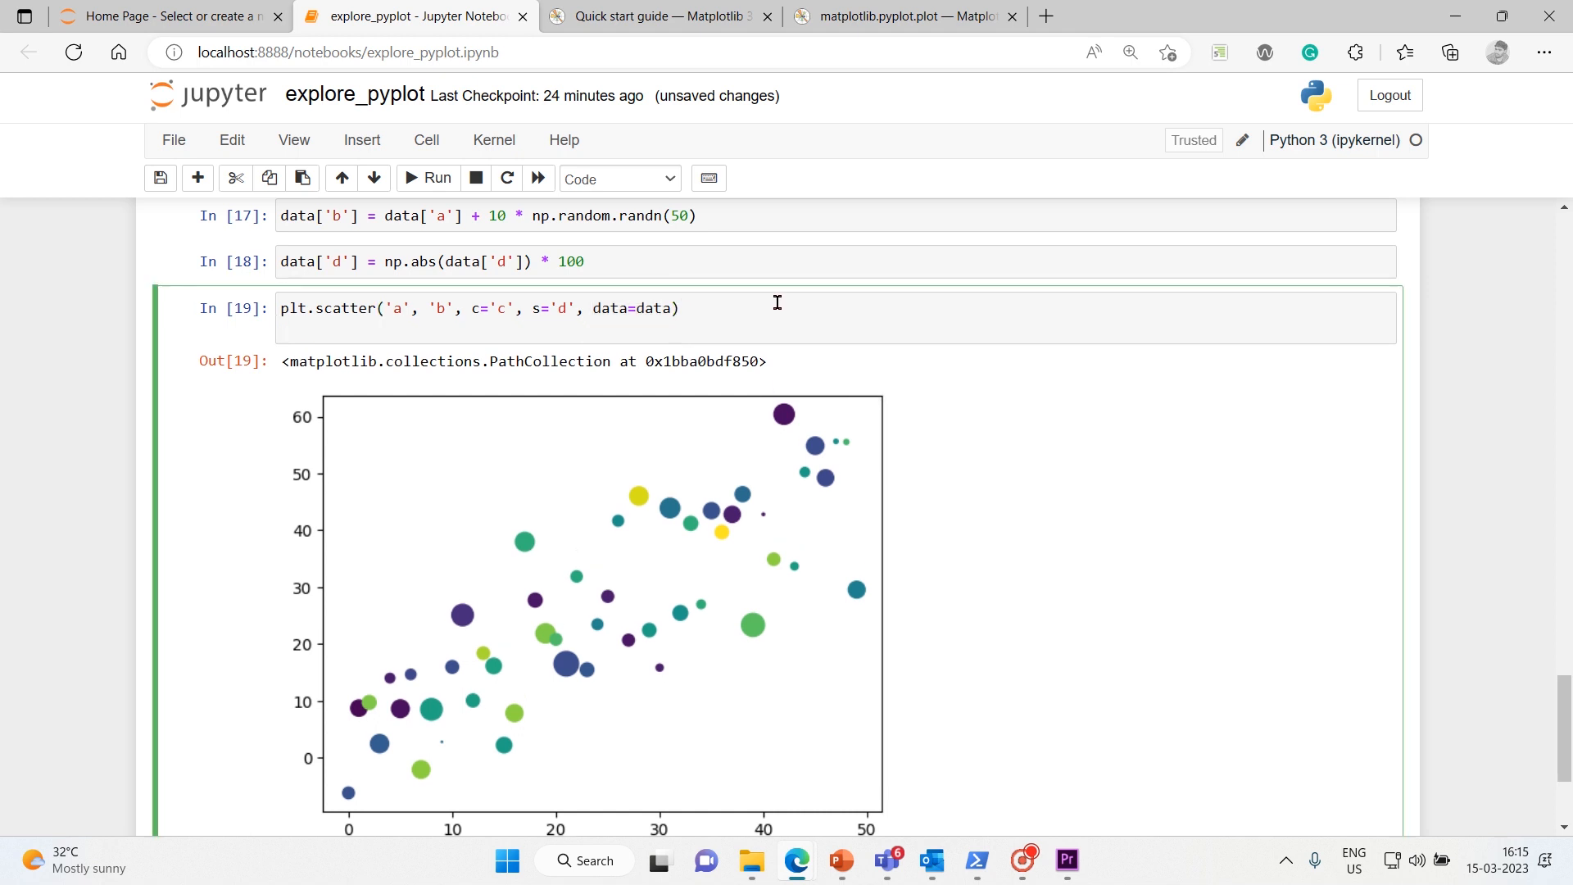
# Add plt.xlabel('entry a') and plt.ylabel('entry b') to the scatter cell and rerun it.
pyautogui.write('plt.')
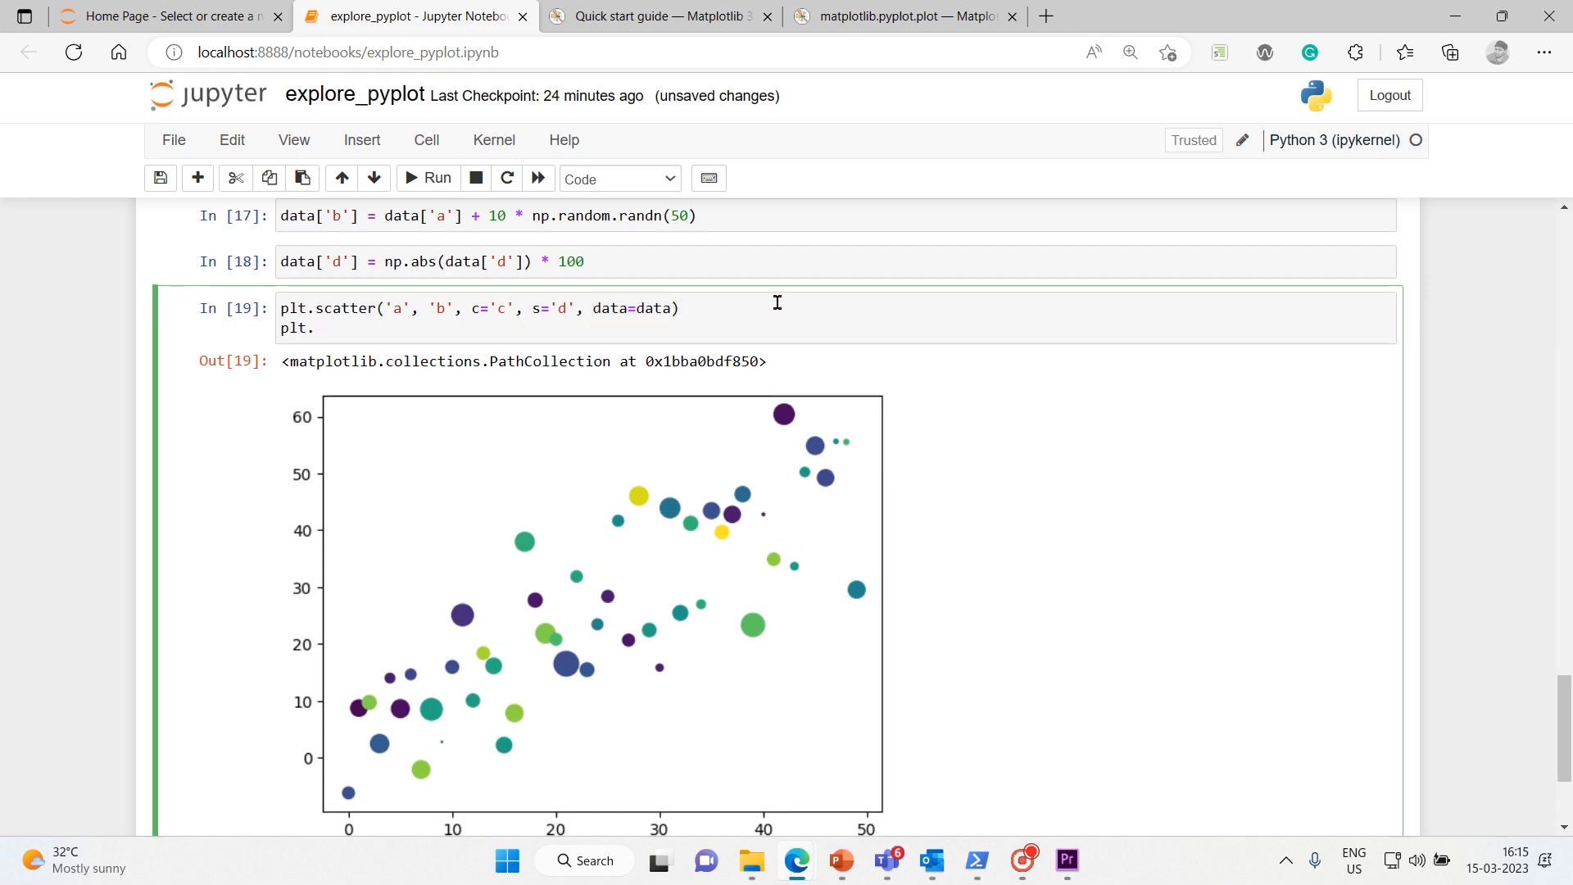
pyautogui.write('xlabel(')
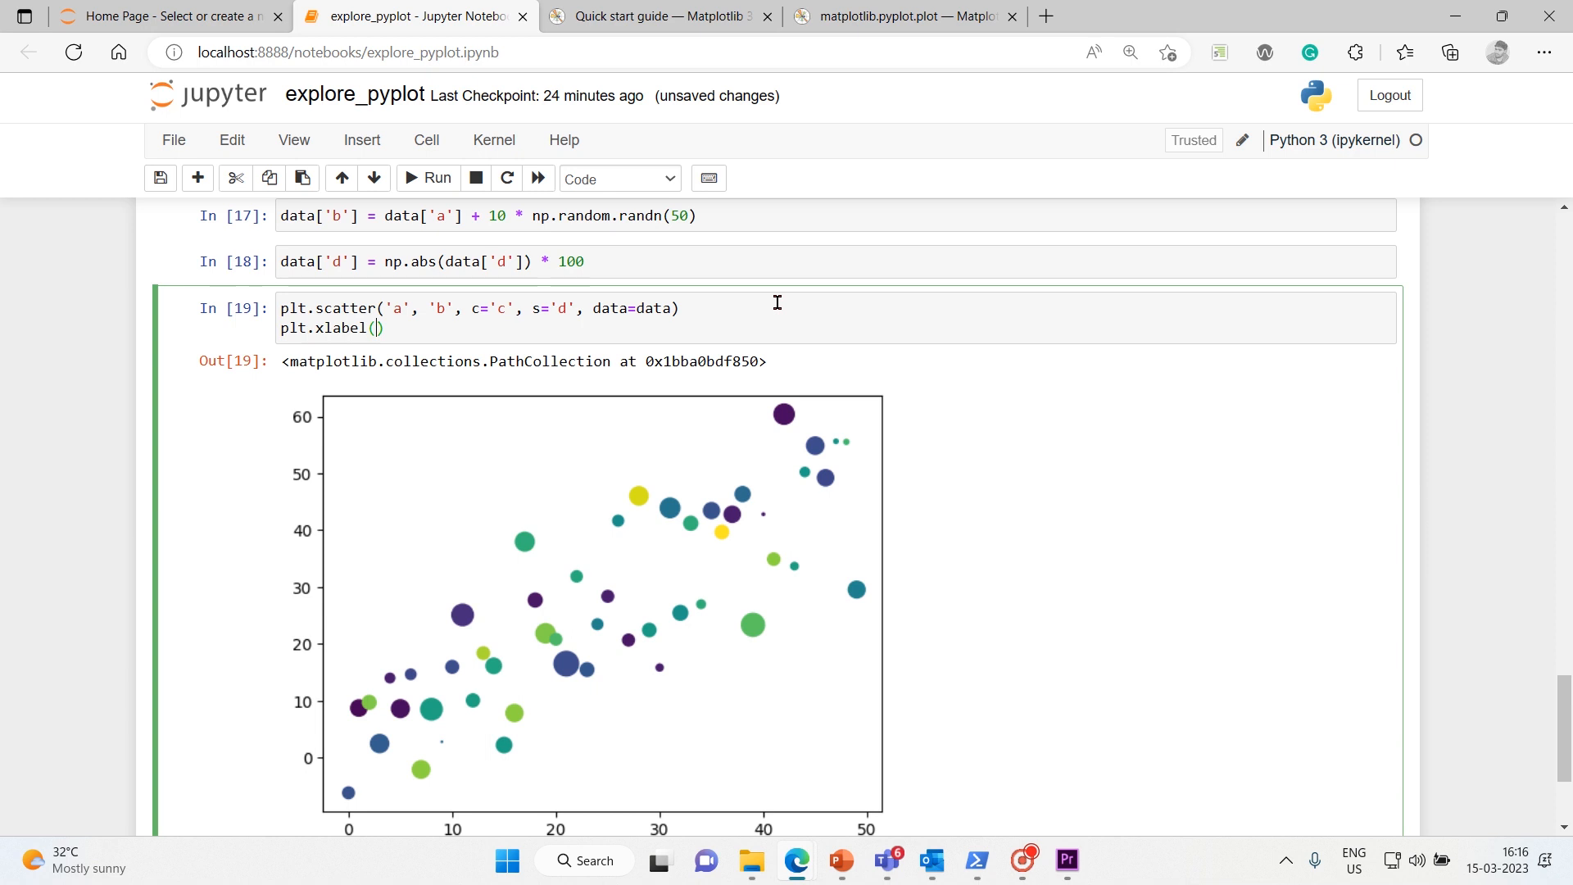
pyautogui.write(')')
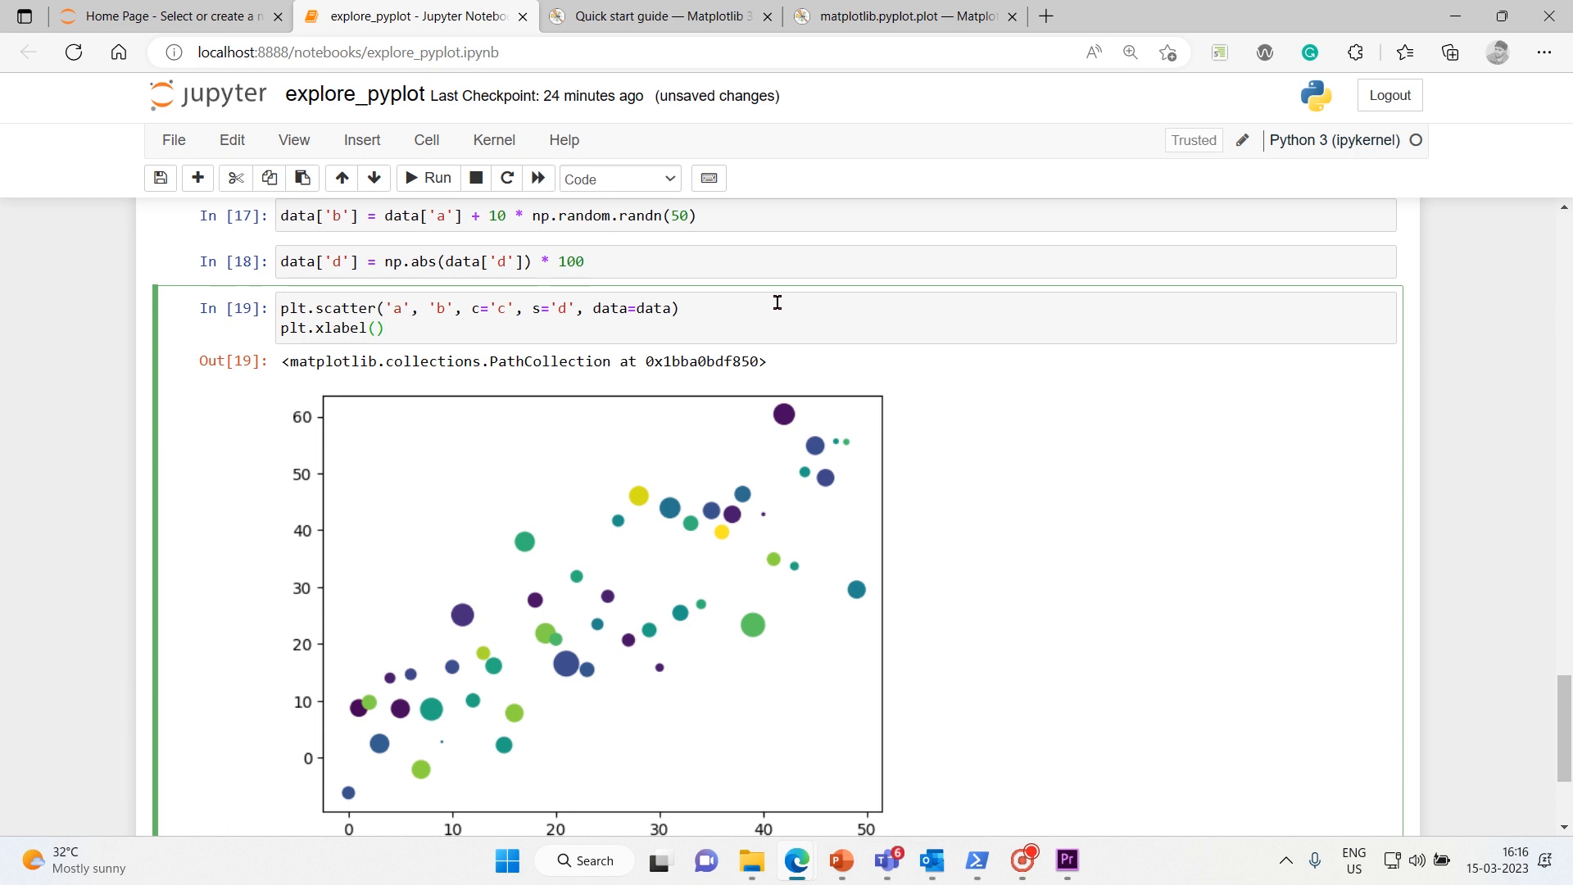
pyautogui.write("''")
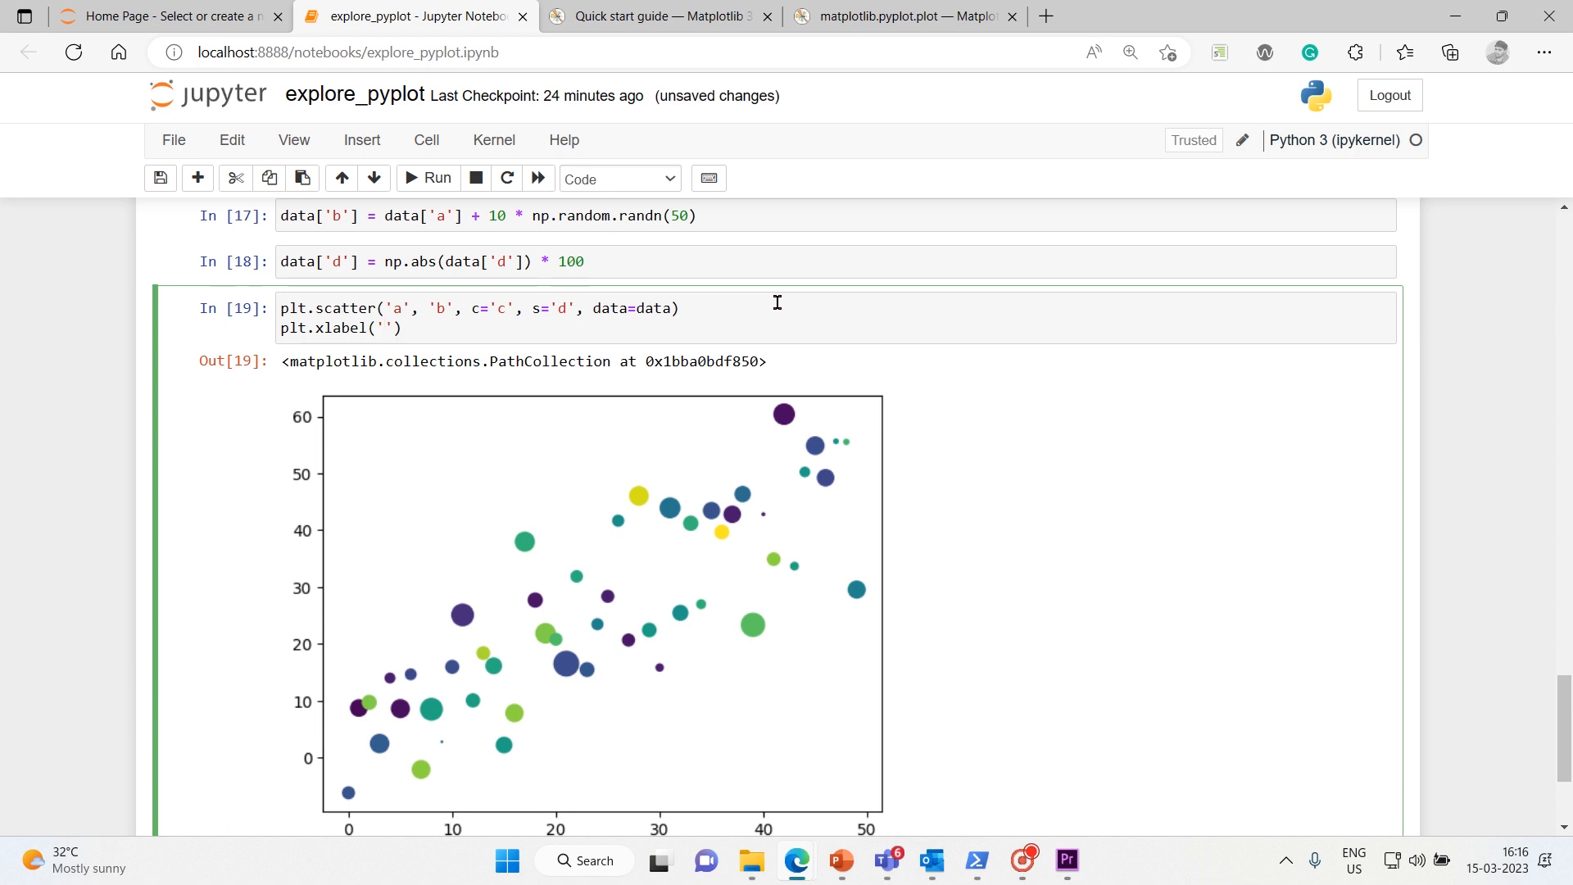
pyautogui.write('entry')
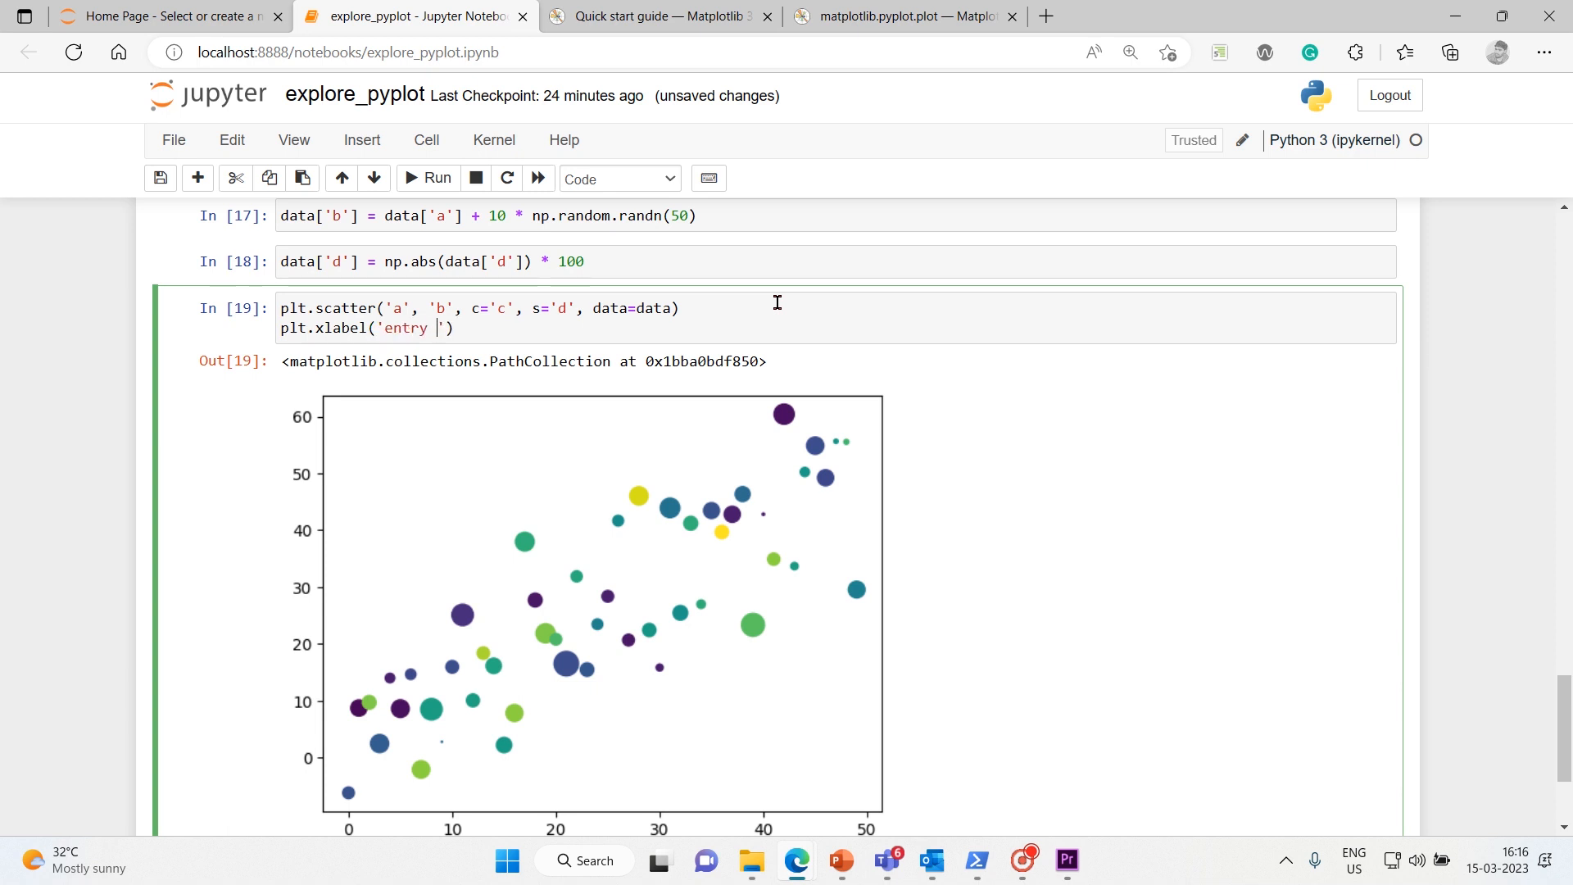
pyautogui.write('a')
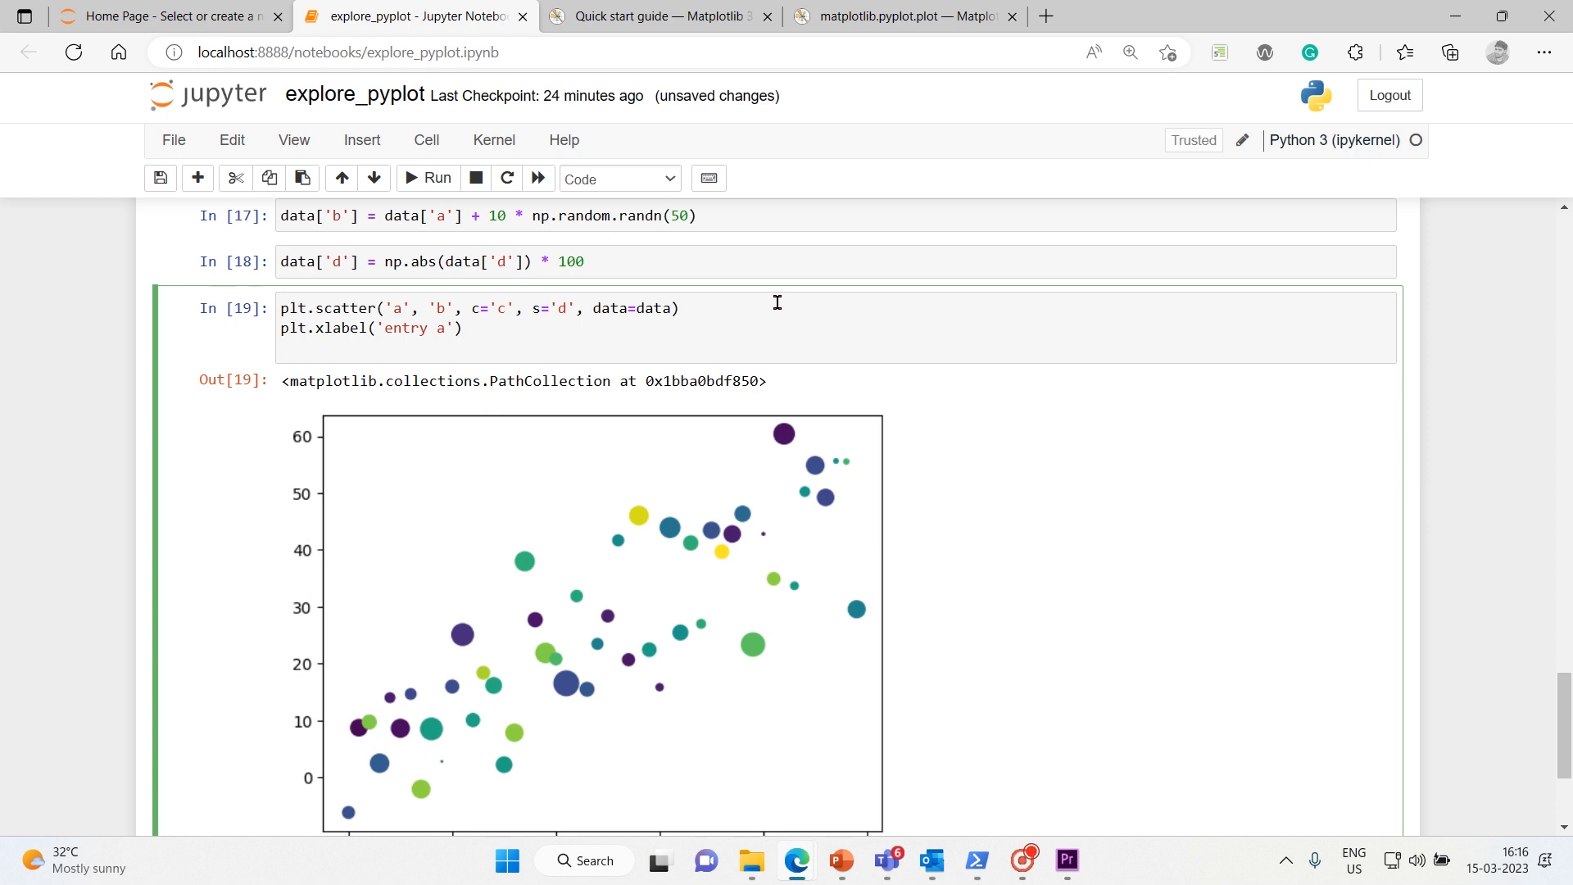
pyautogui.write('plt.y')
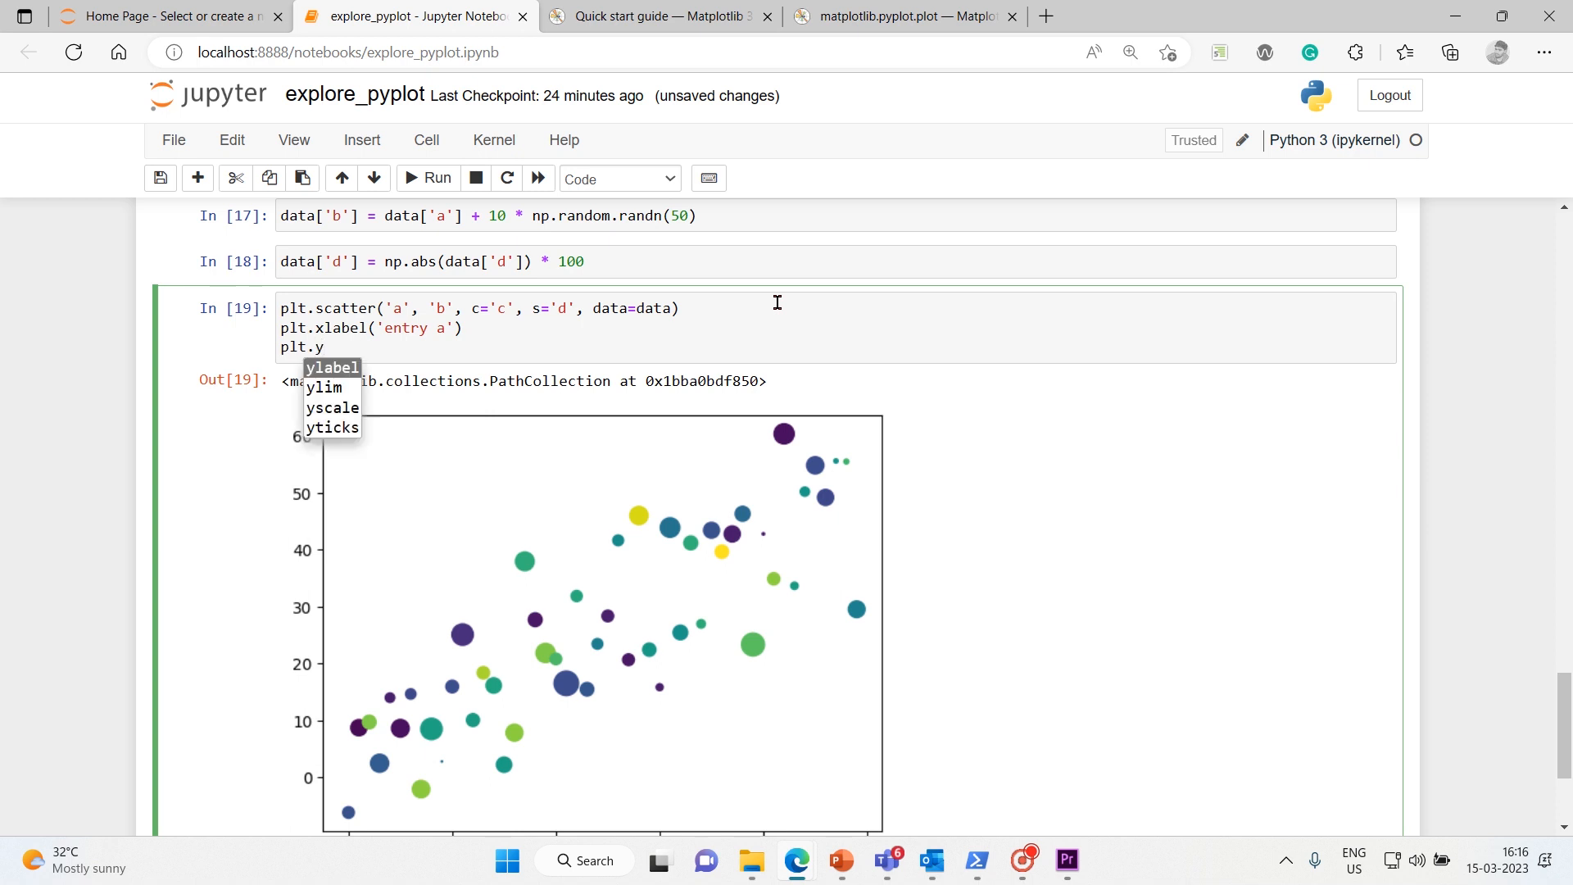
pyautogui.write('label')
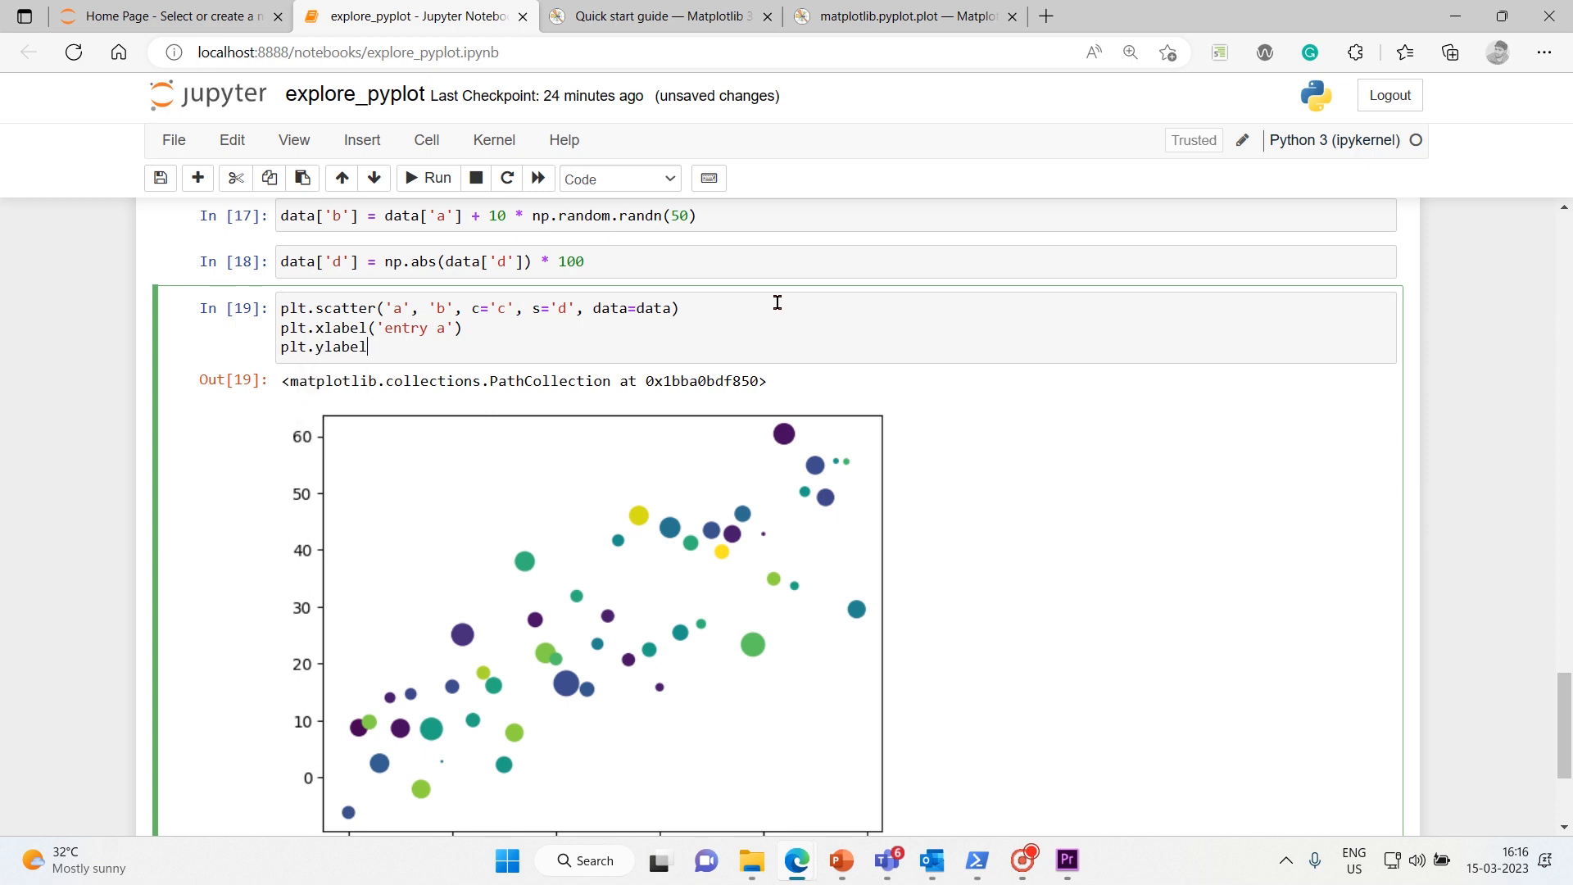
pyautogui.write("('')")
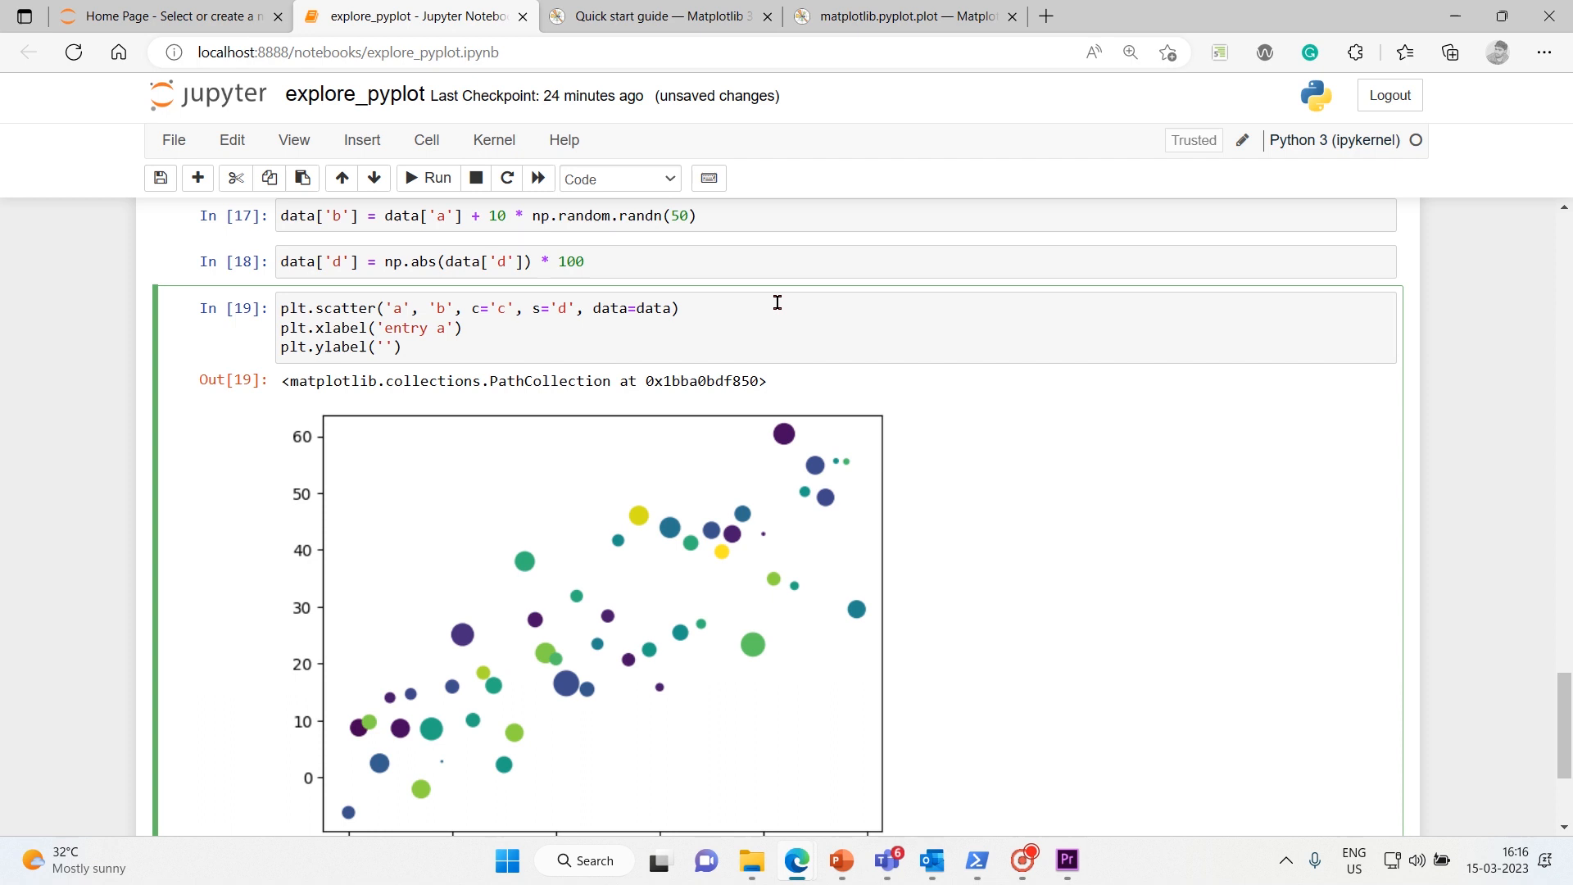
pyautogui.write('entry b')
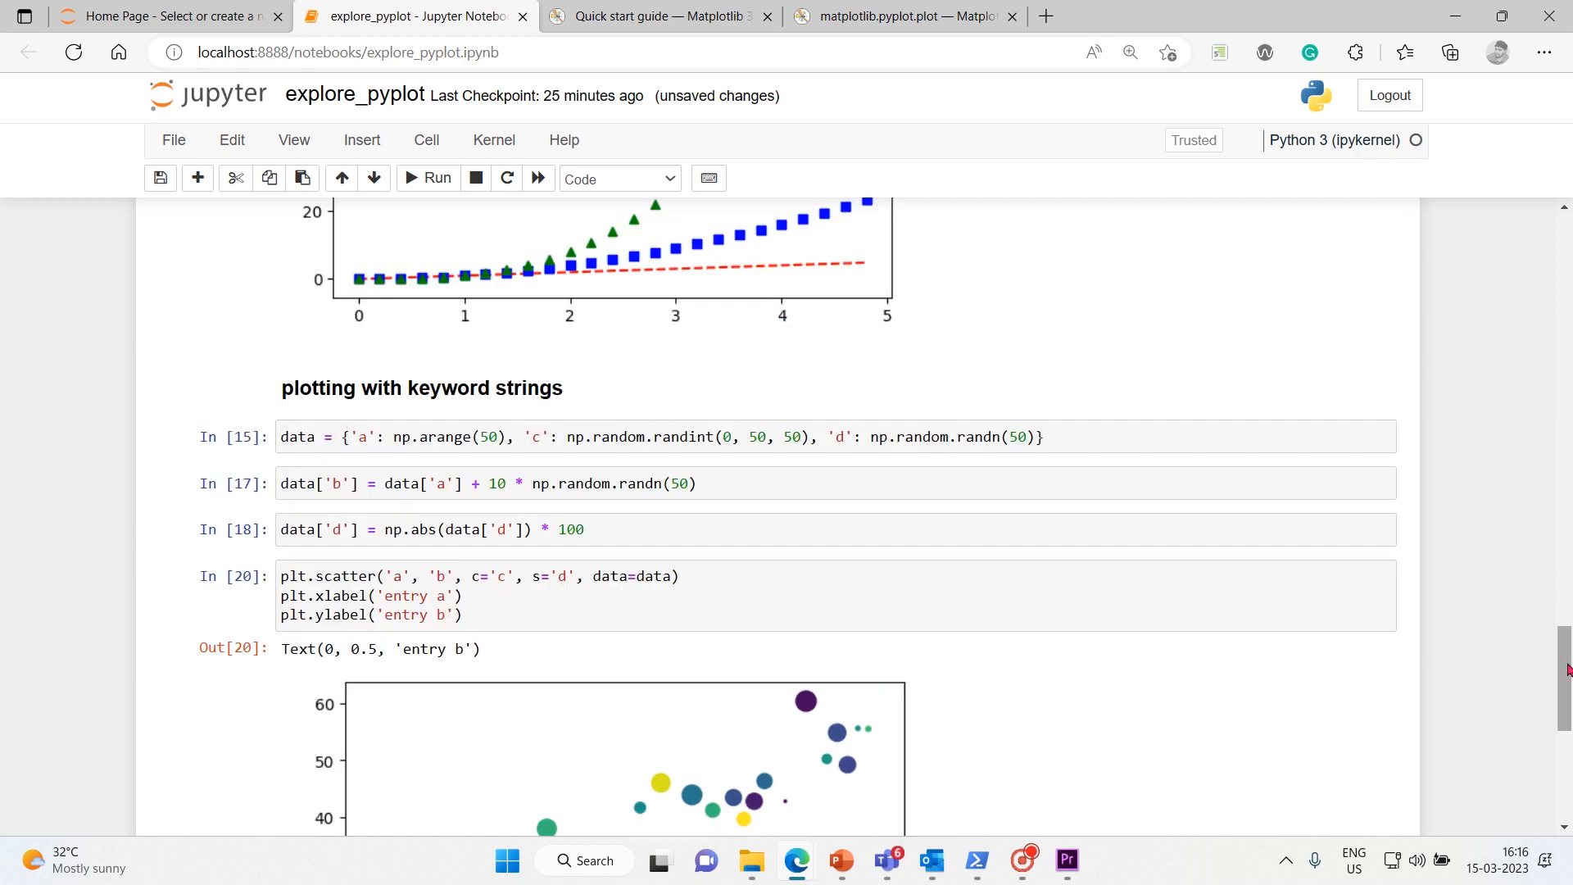
# Append plt.show() after the y-axis label line and rerun the cell.
pyautogui.scroll(-3)
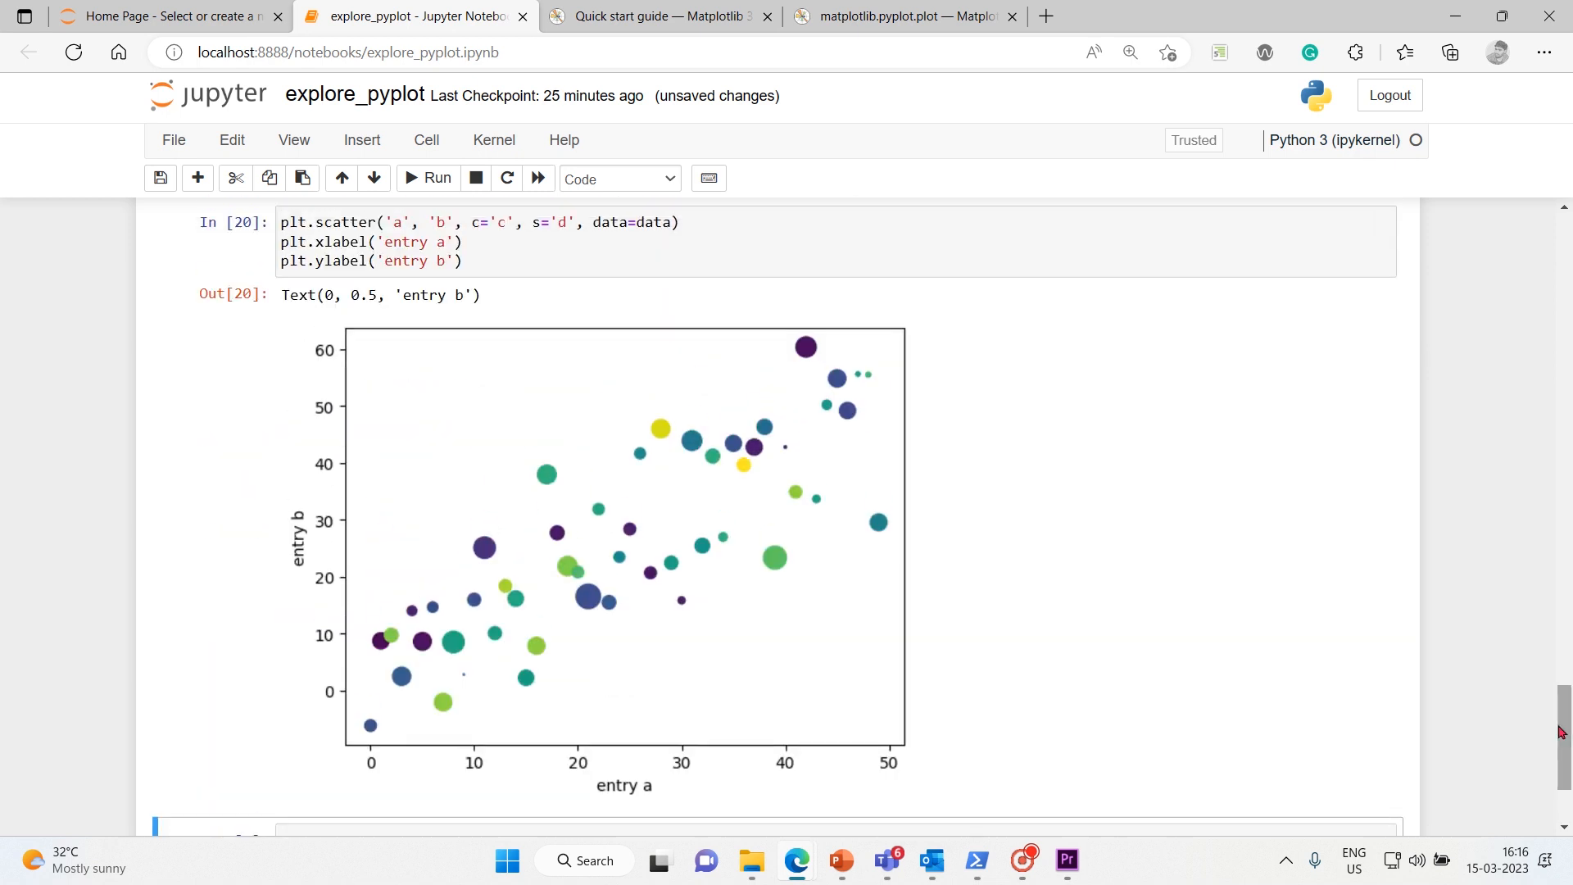
pyautogui.click(504, 260)
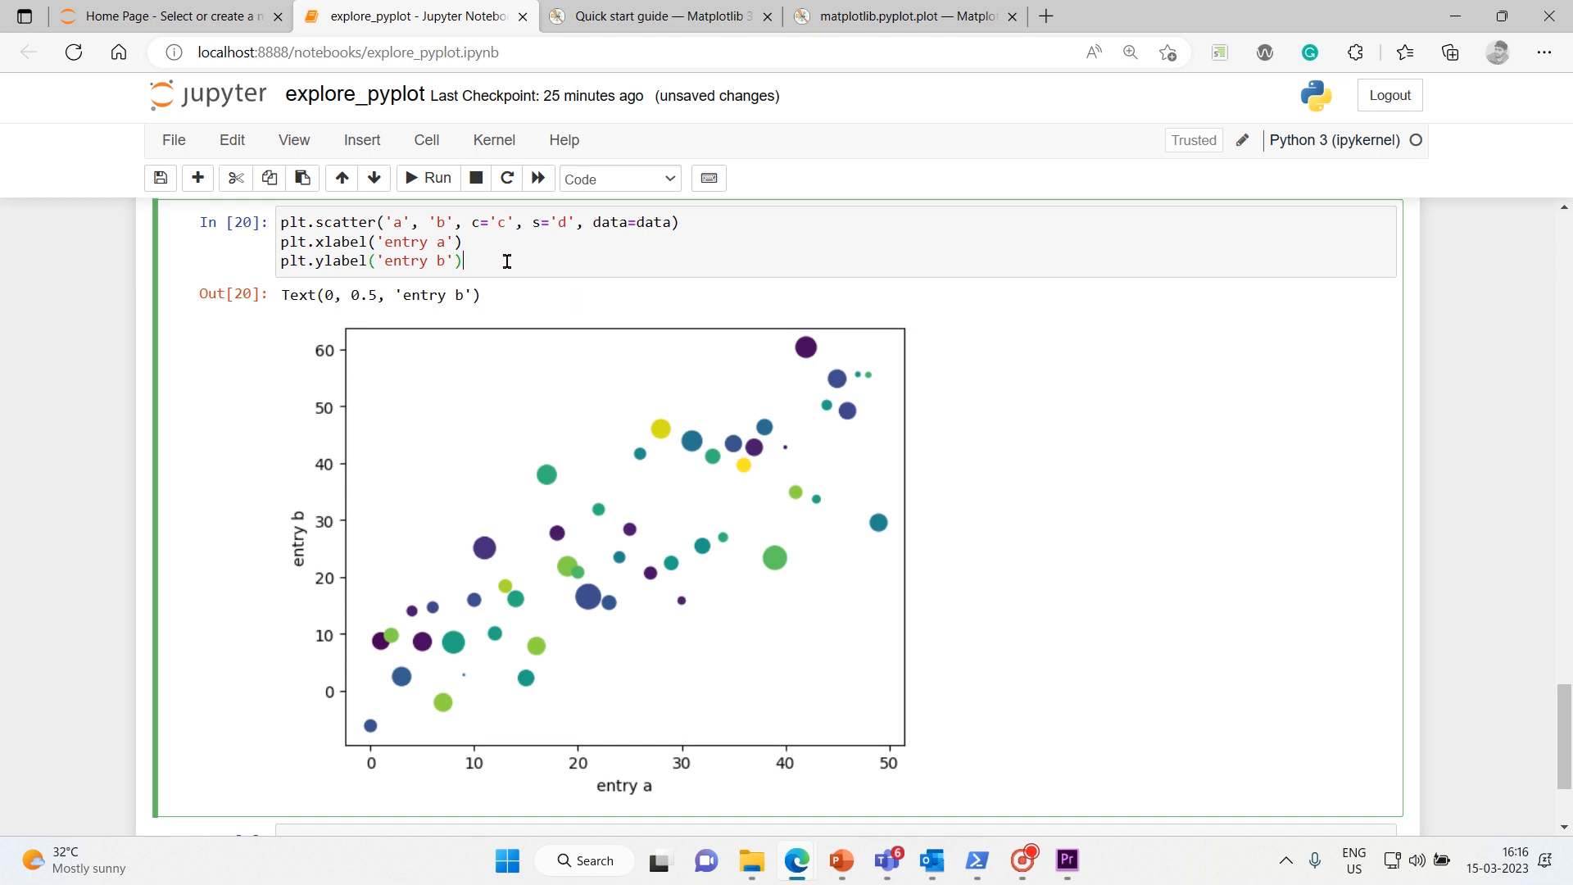
pyautogui.write('p')
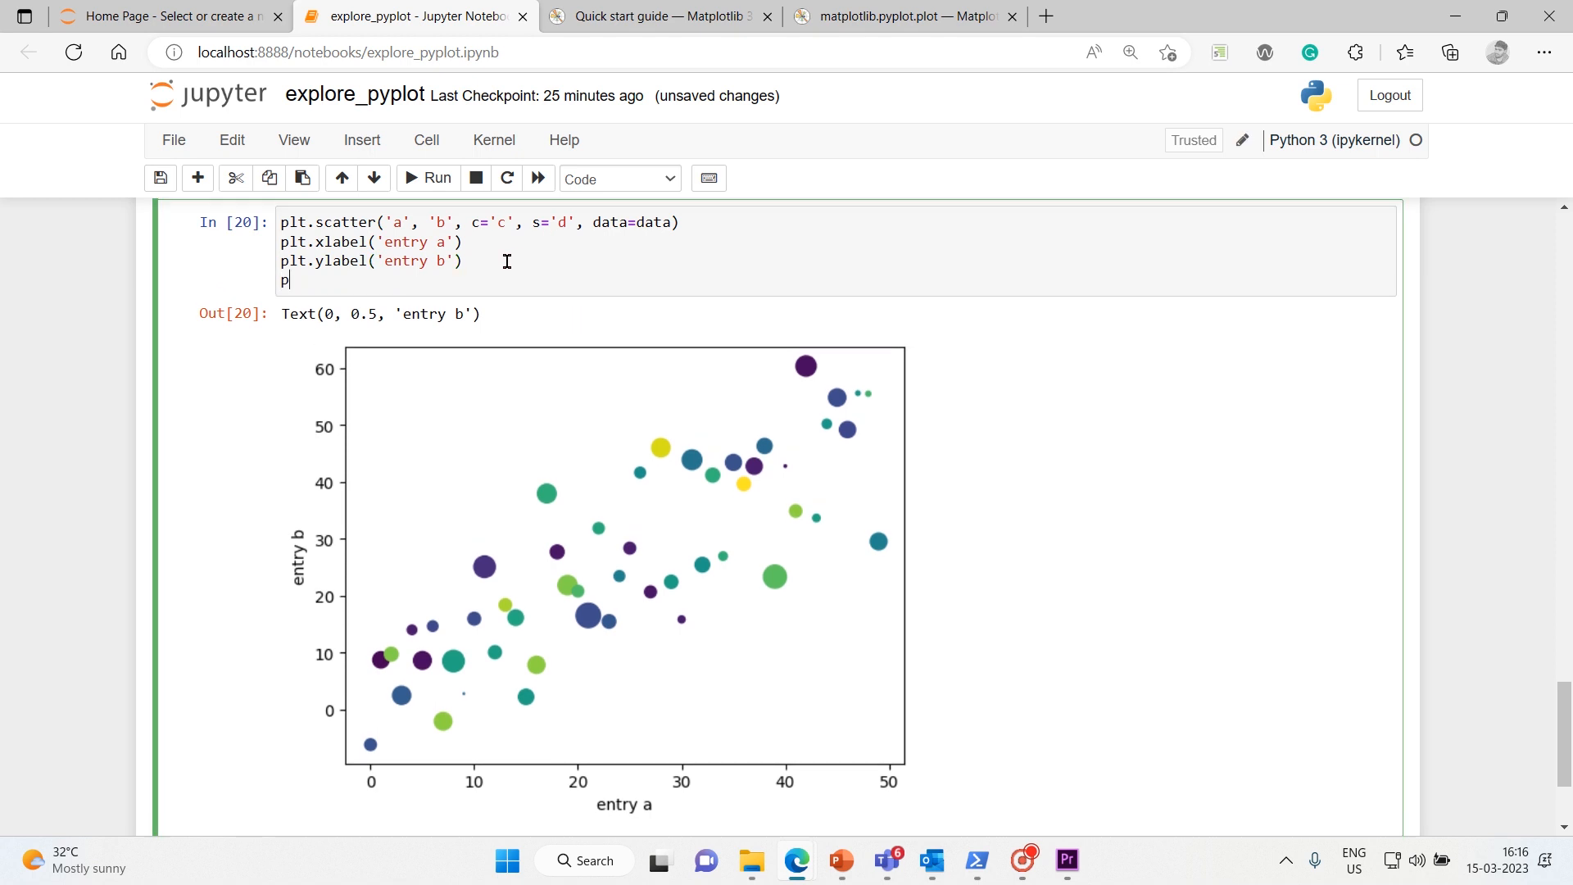
pyautogui.write('lt.show()')
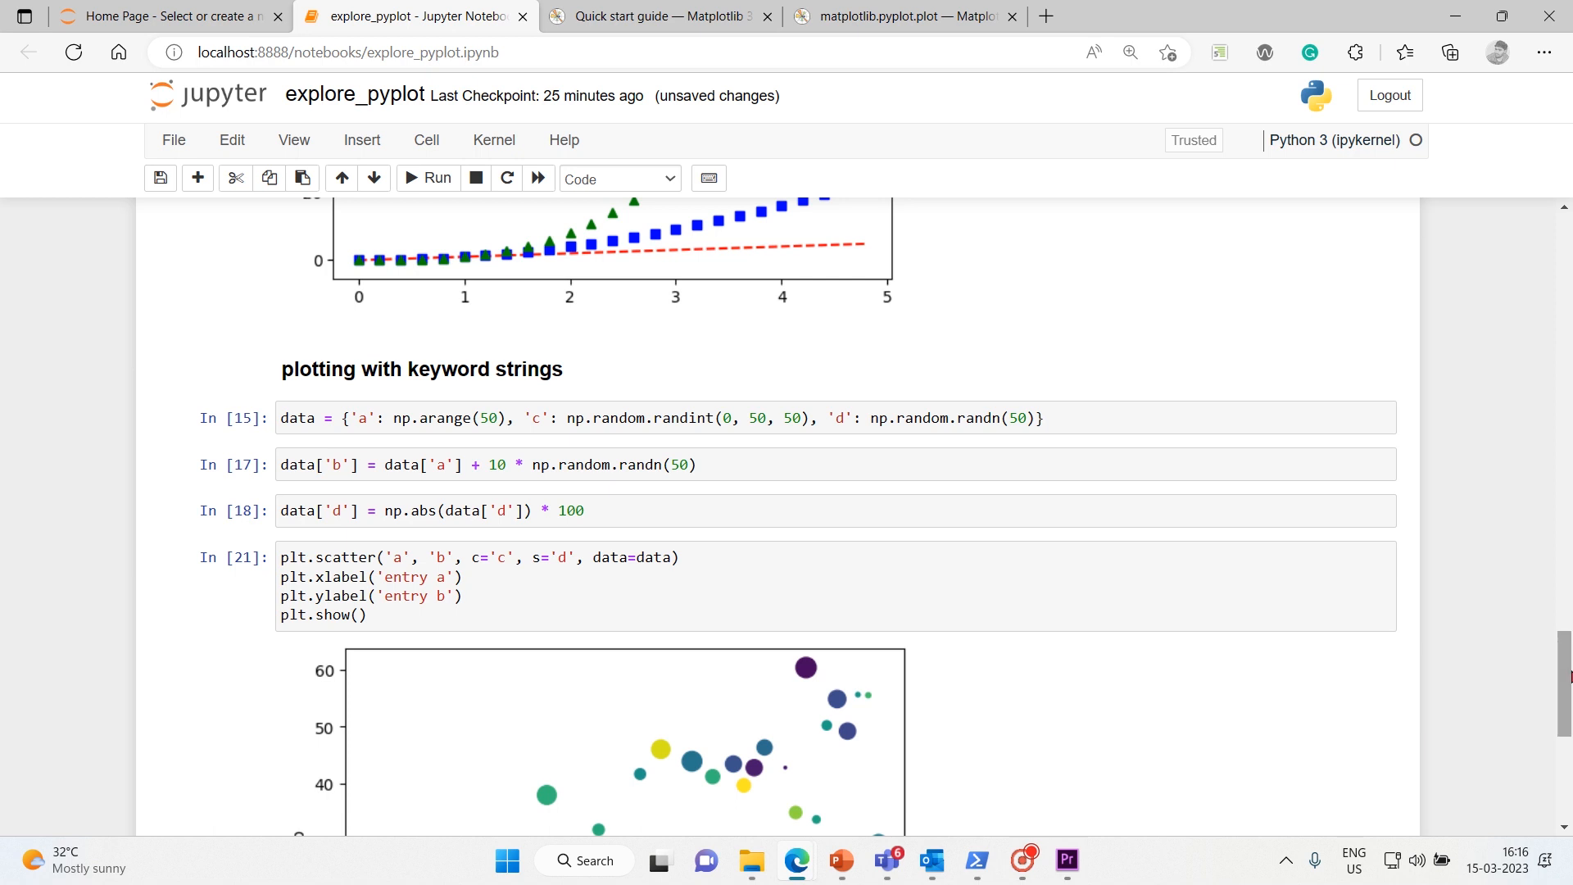
pyautogui.scroll(-3)
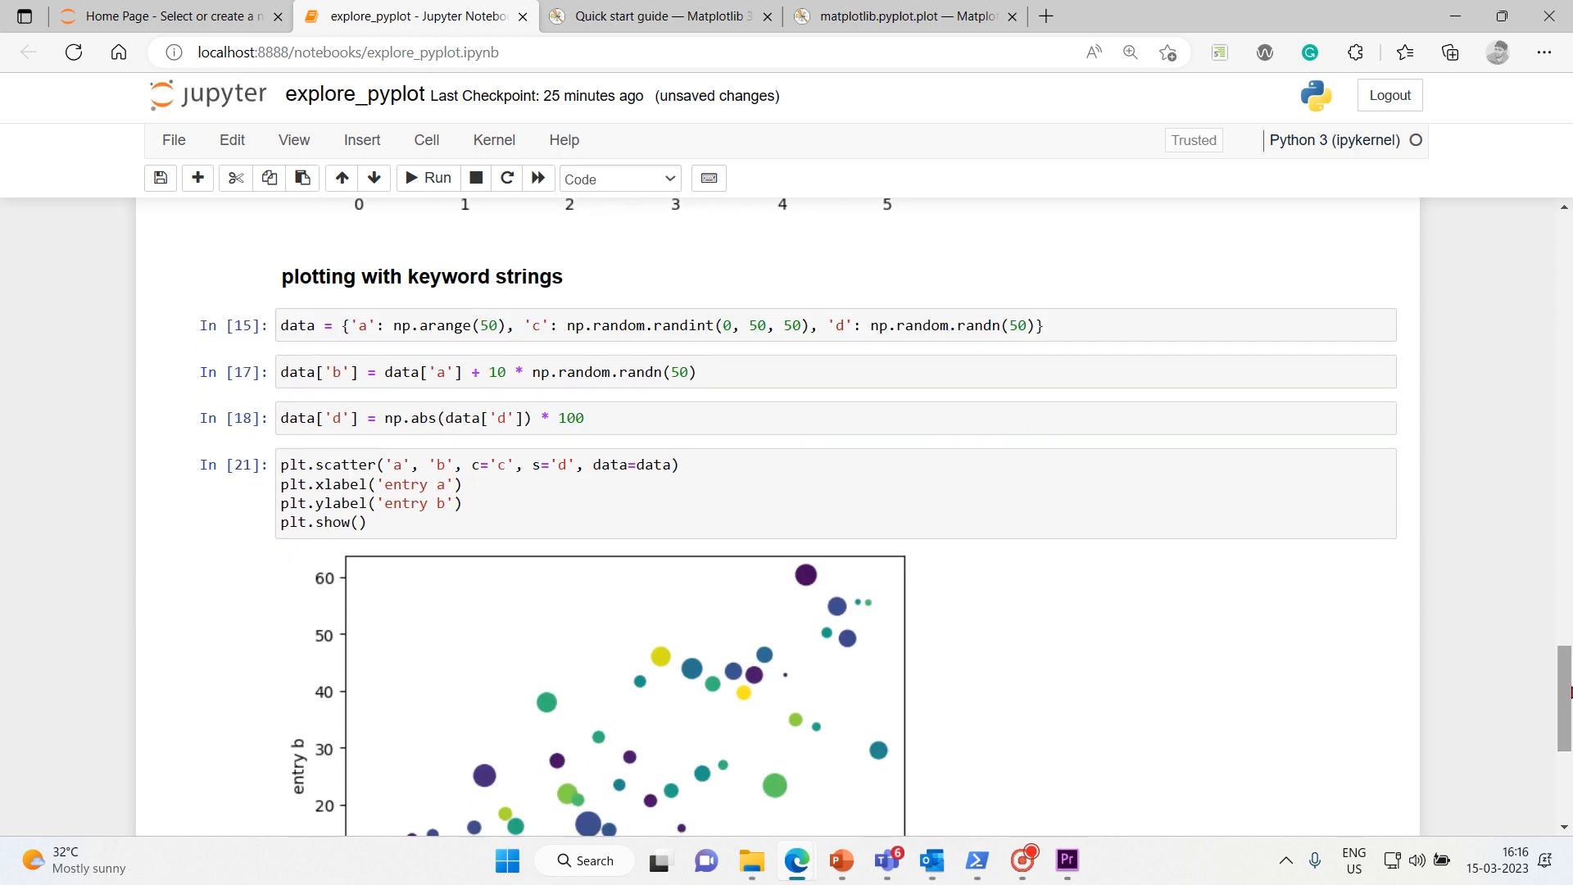
pyautogui.moveTo(1027, 495)
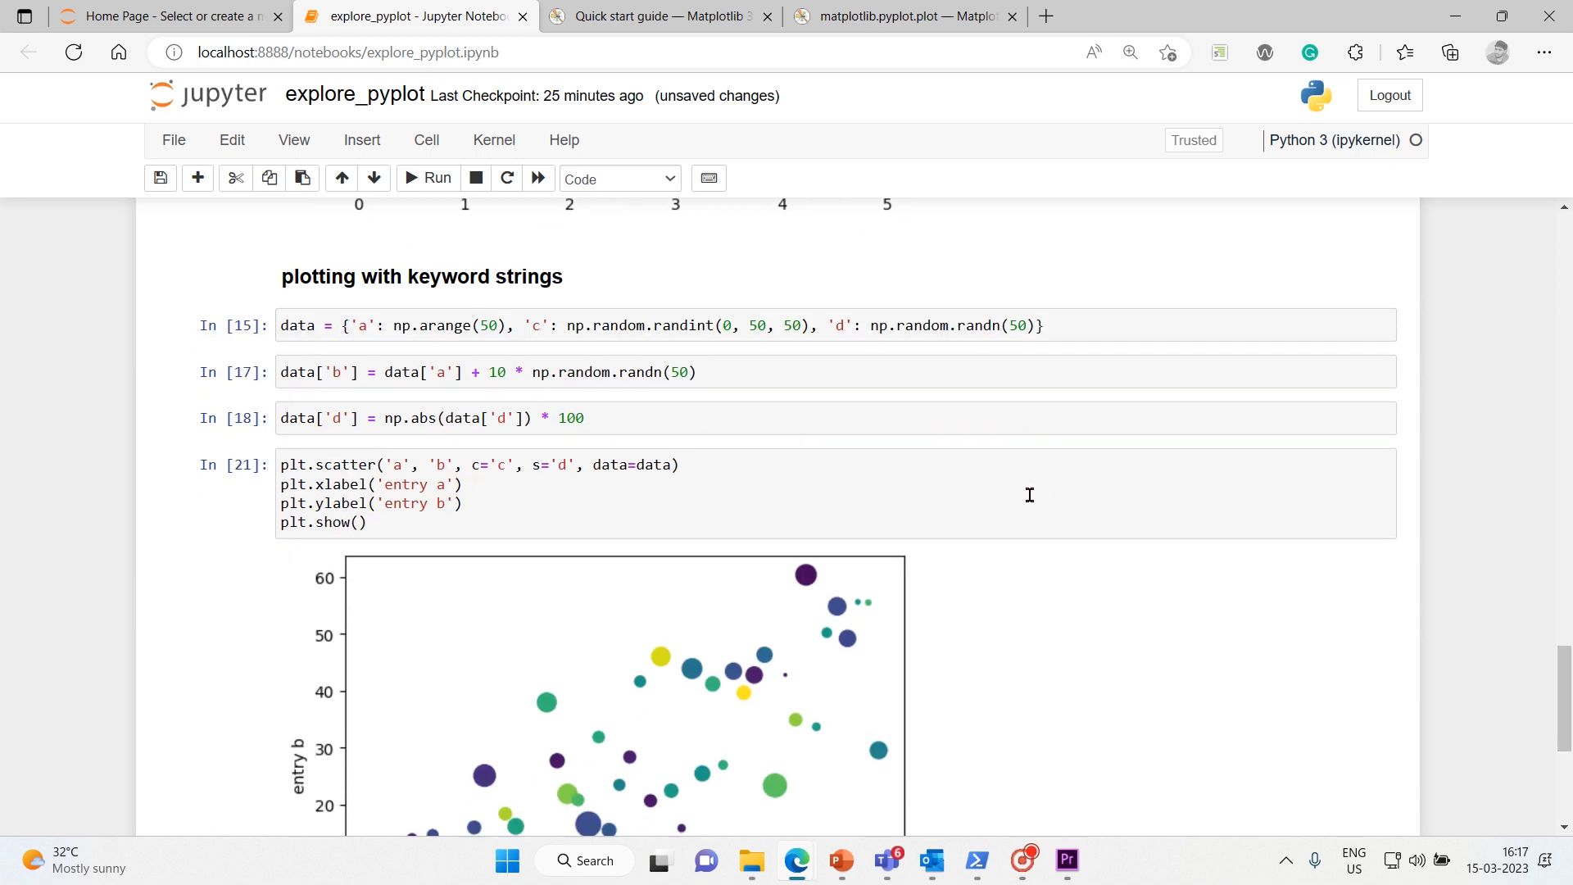